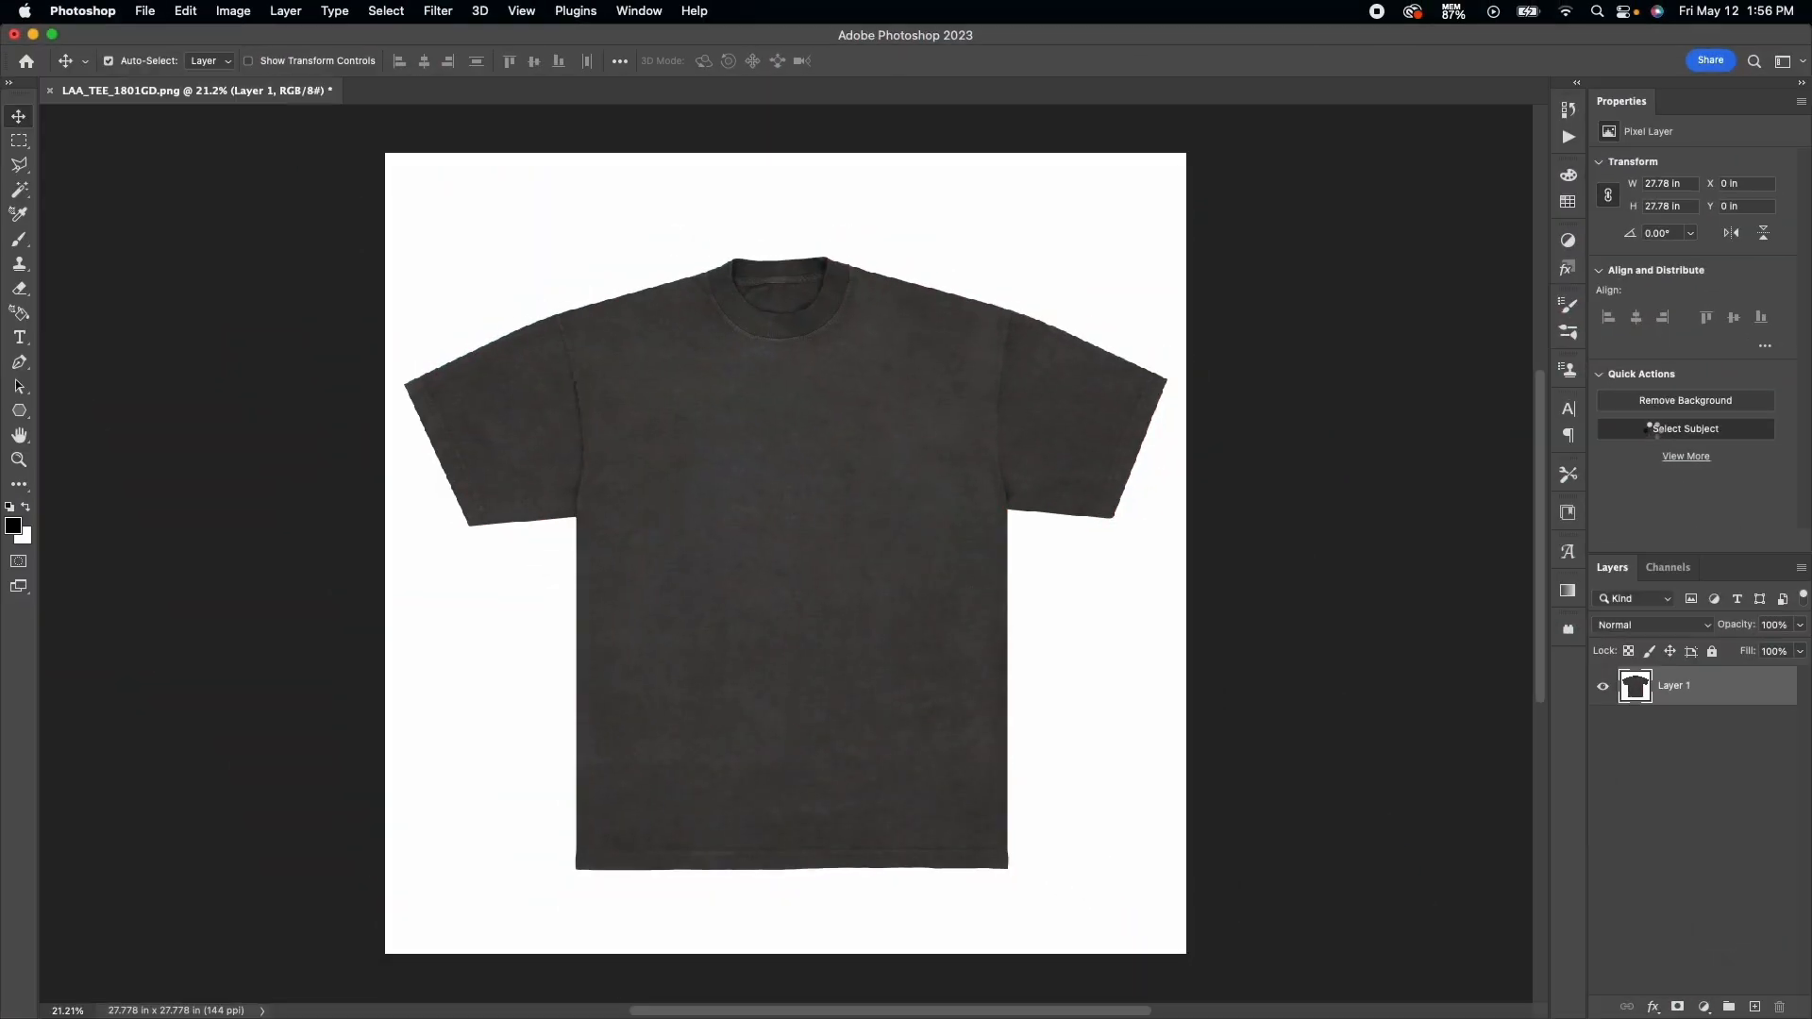
Select the t-shirt with Select Subject, invert to the white background and delete it.
{"action": "left_click", "coordinate": [1685, 428]}
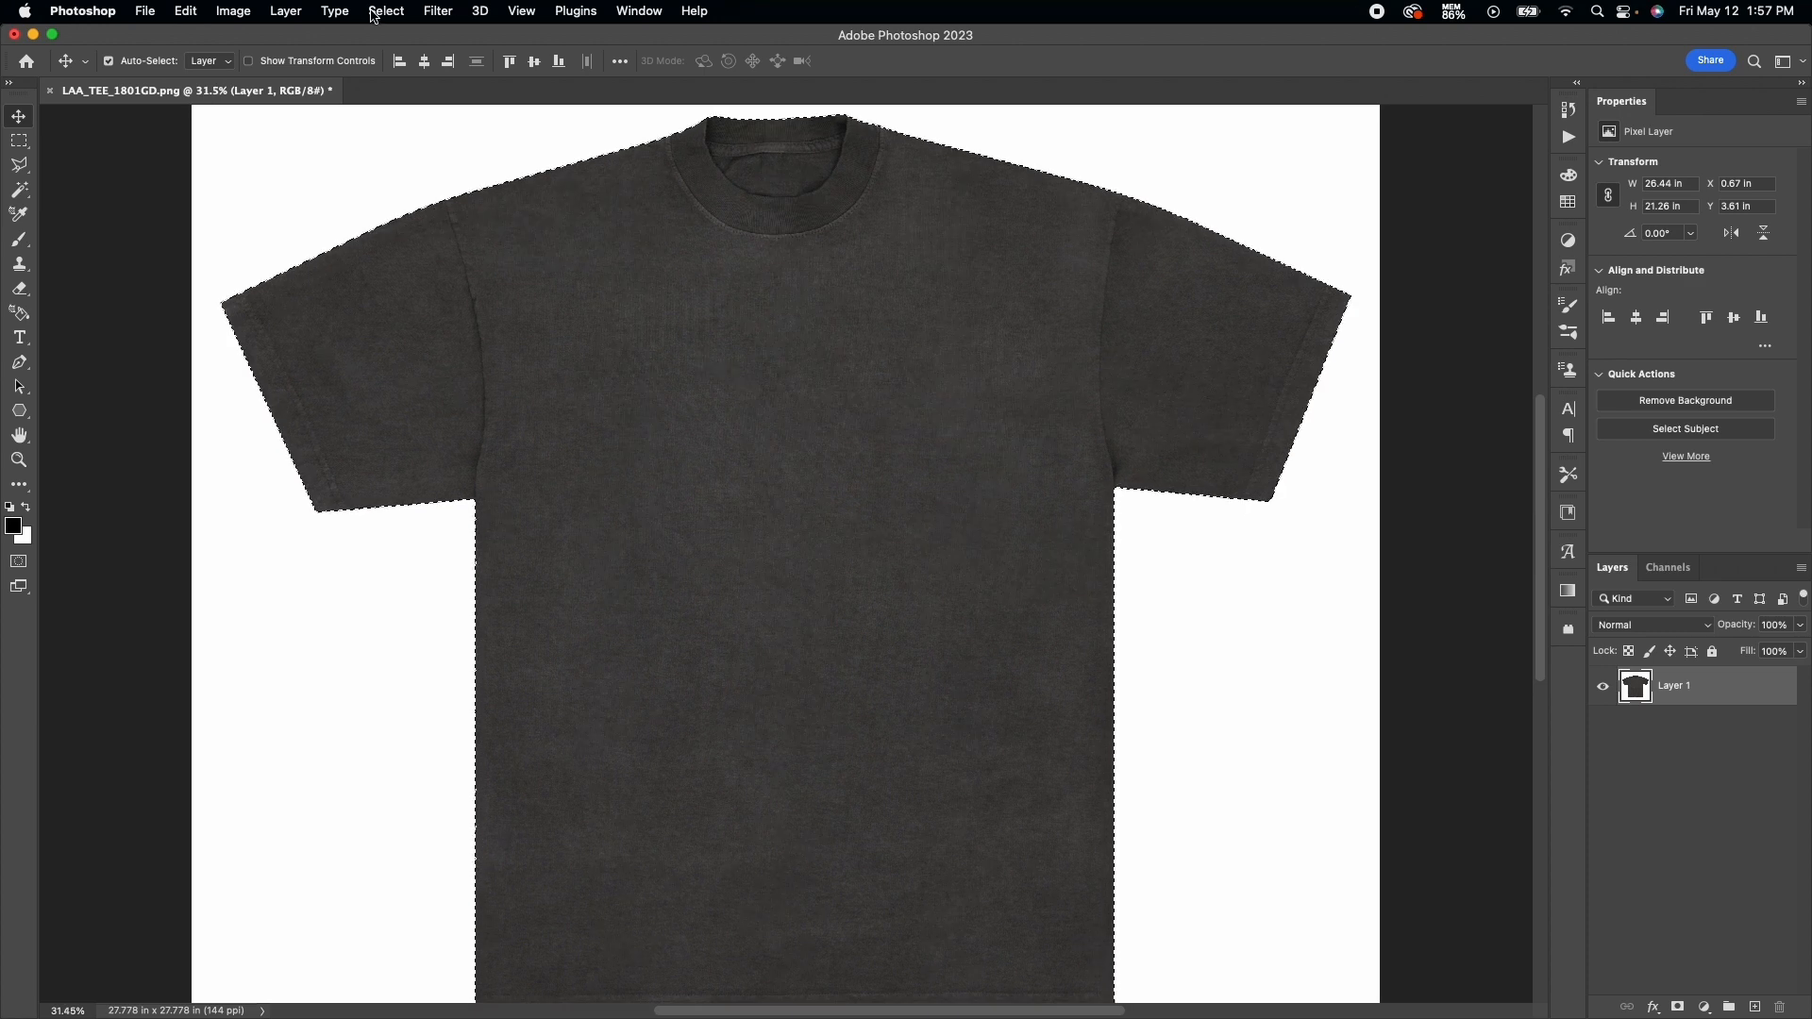
{"action": "left_click", "coordinate": [385, 12]}
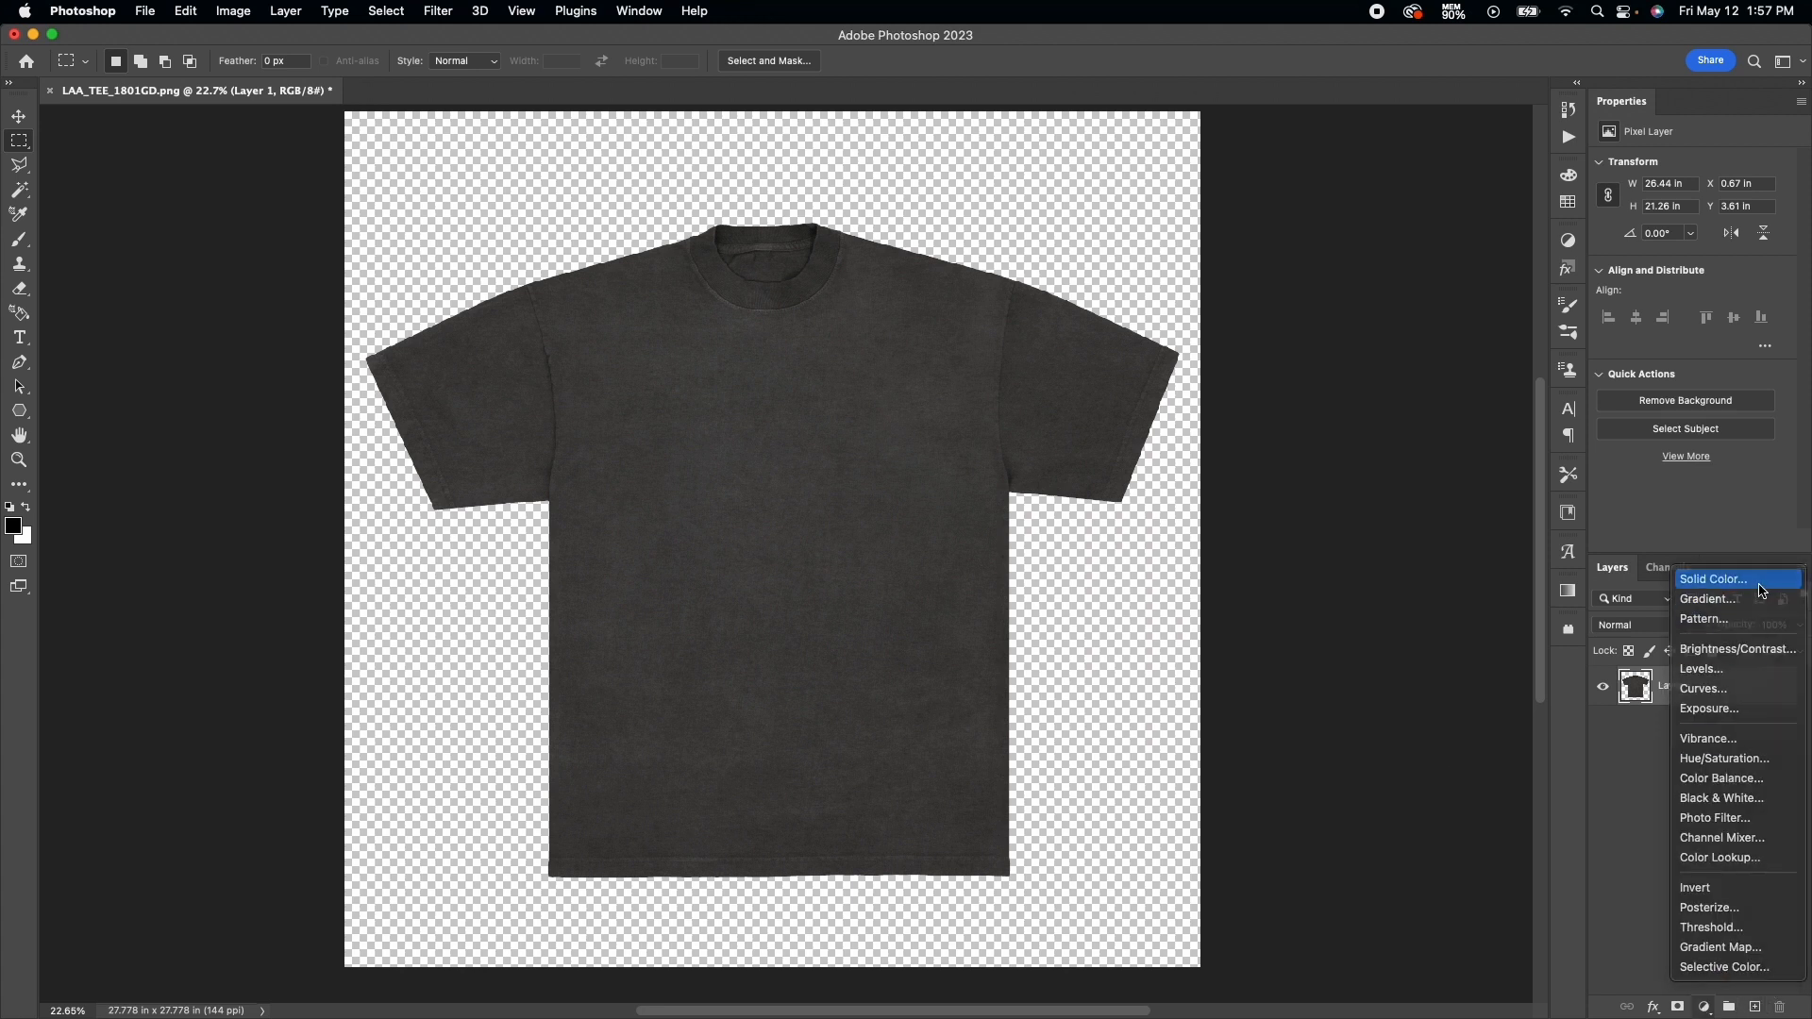
Add a white Solid Color fill layer and place it beneath the shirt layer.
{"action": "left_click", "coordinate": [1712, 579]}
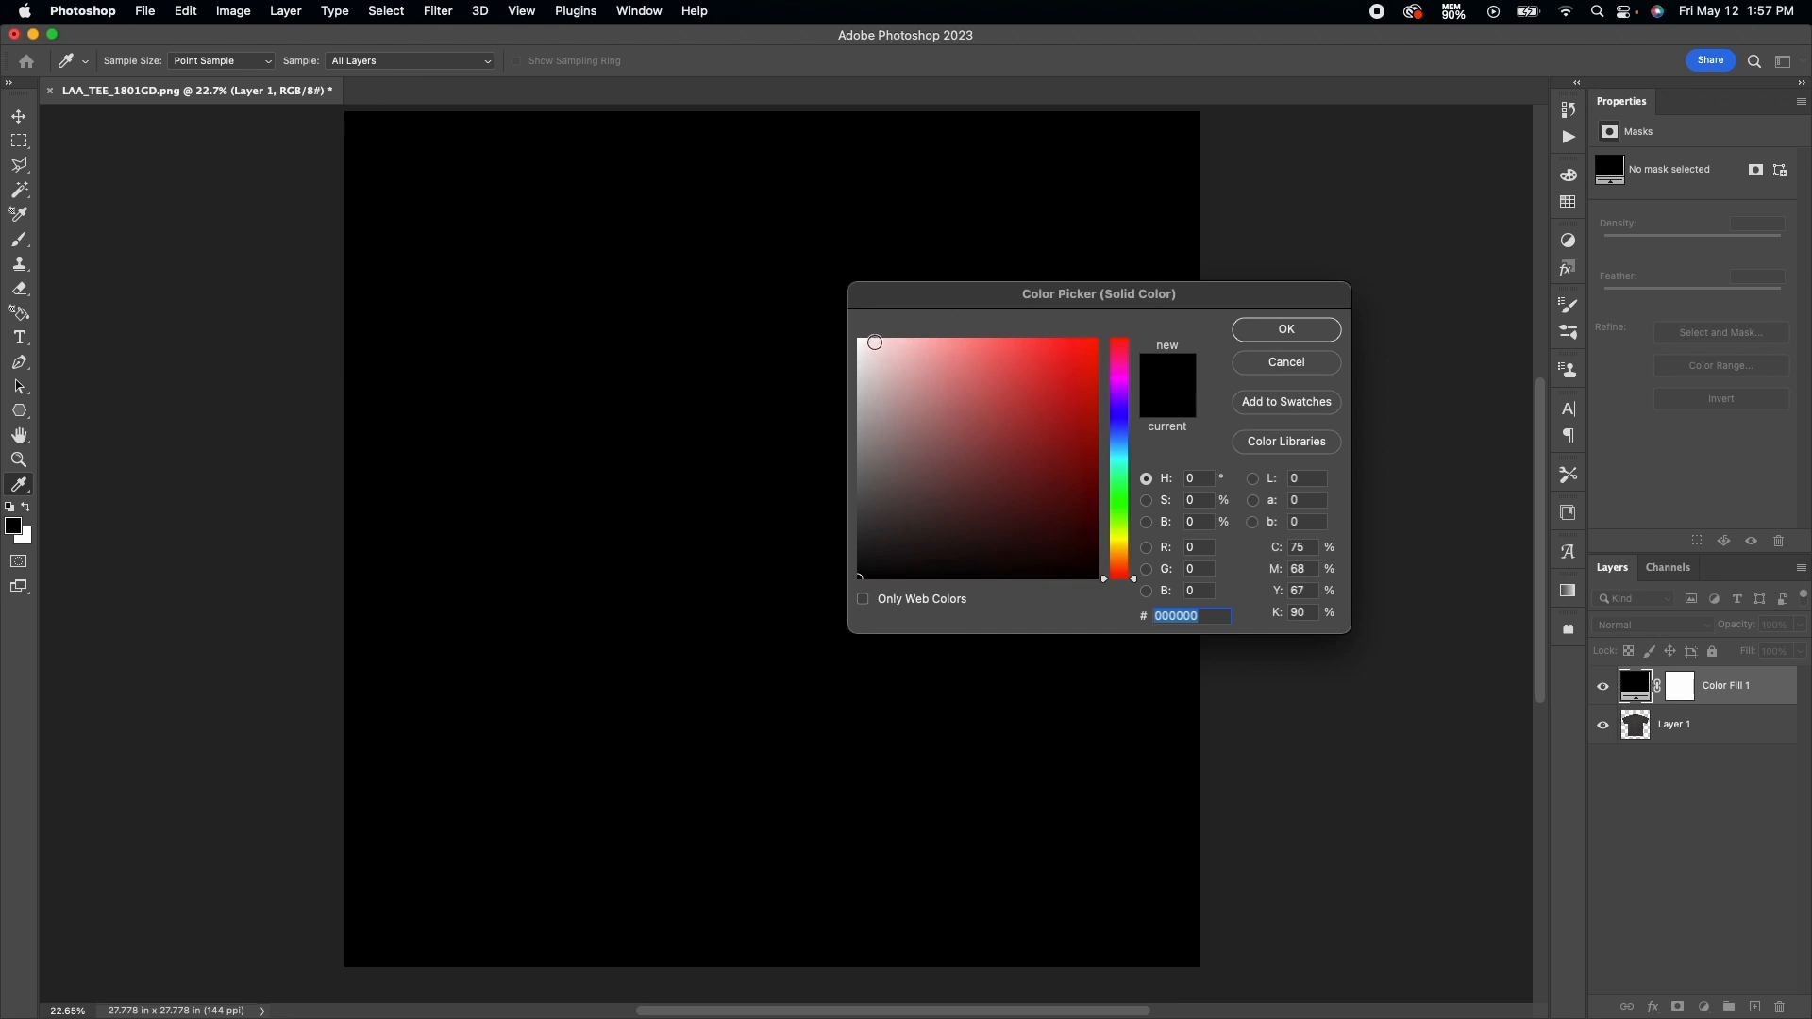
{"action": "left_click", "coordinate": [1283, 329]}
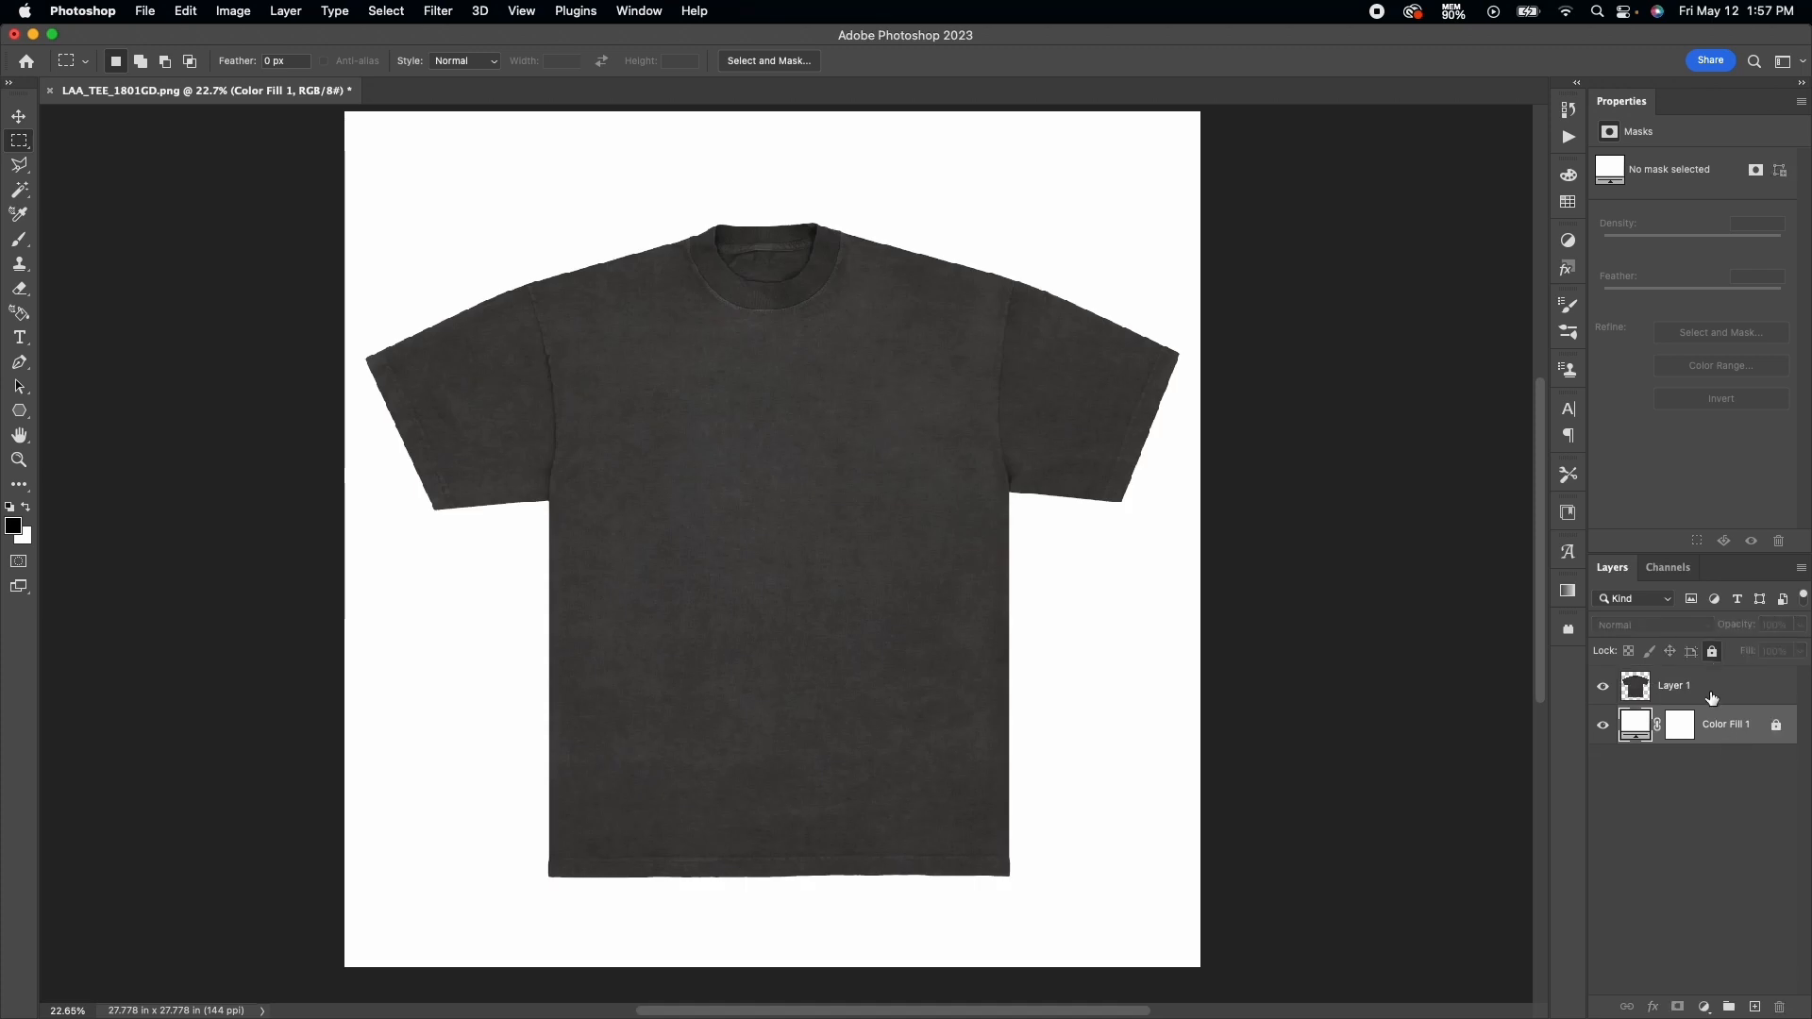
{"action": "left_click", "coordinate": [1673, 685]}
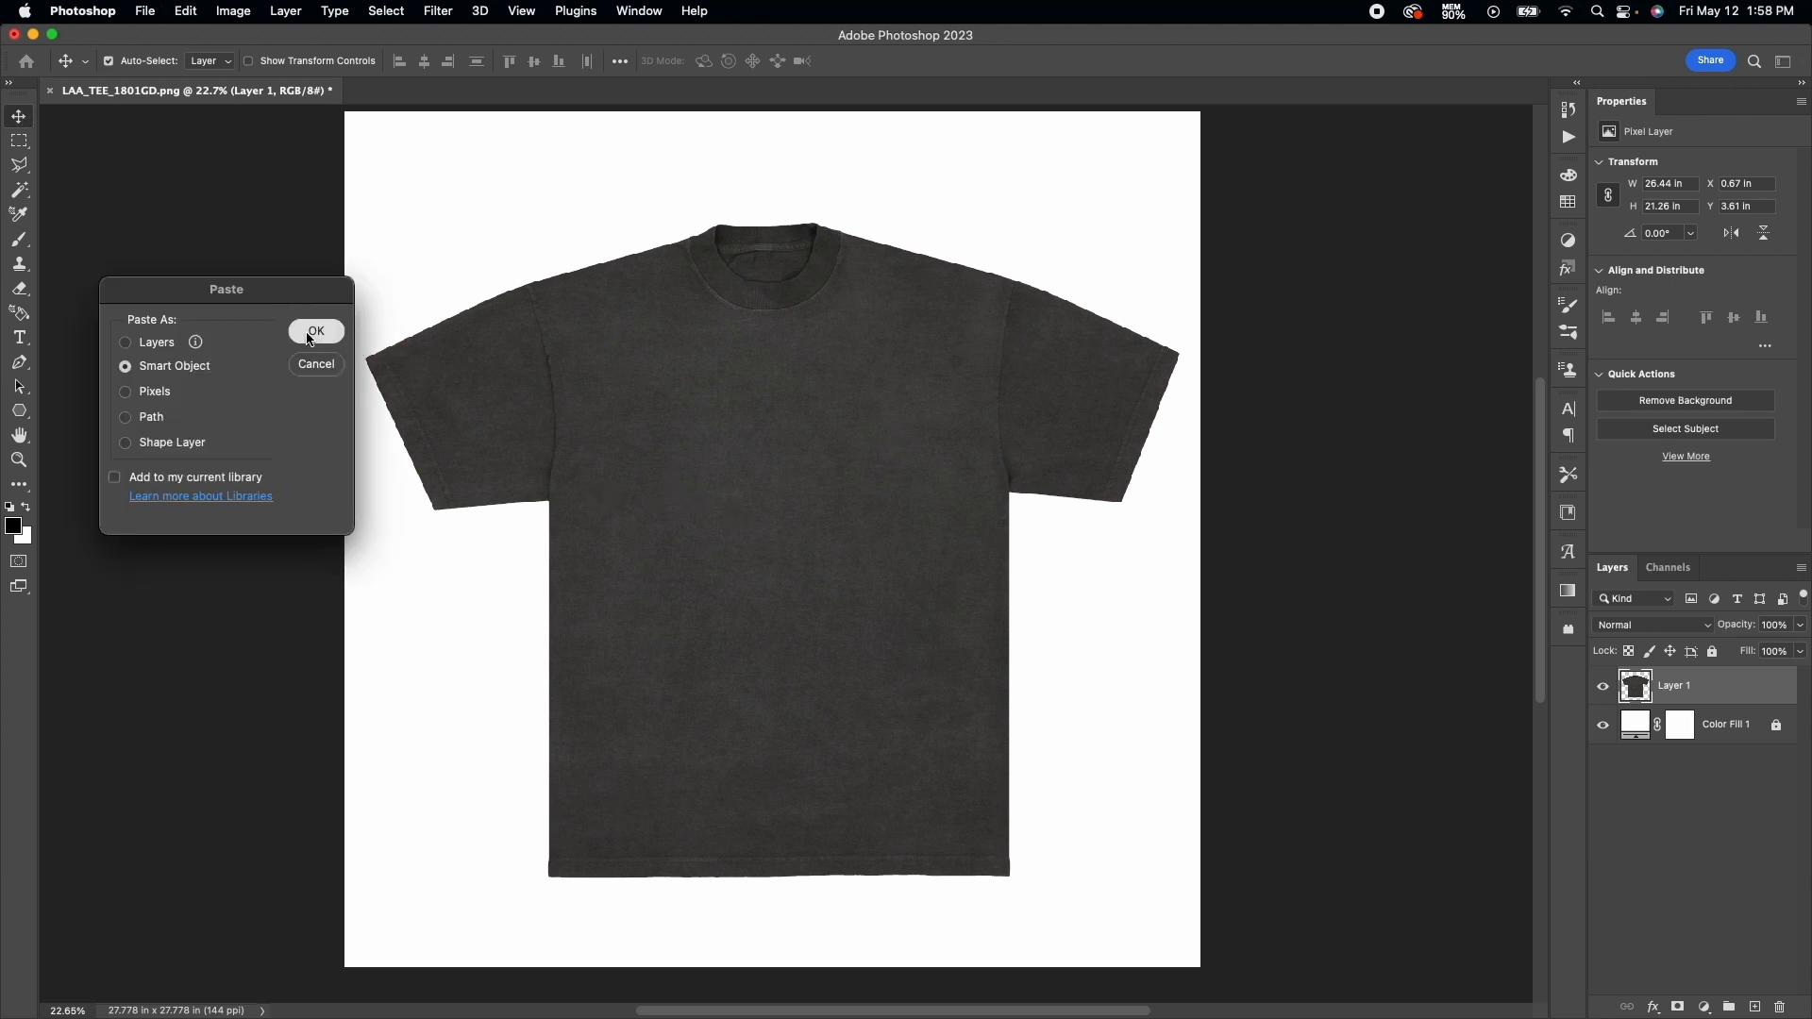
Paste the BORN FROM WAR artwork as a smart object and scale it across the shirt's chest.
{"action": "left_click", "coordinate": [316, 332]}
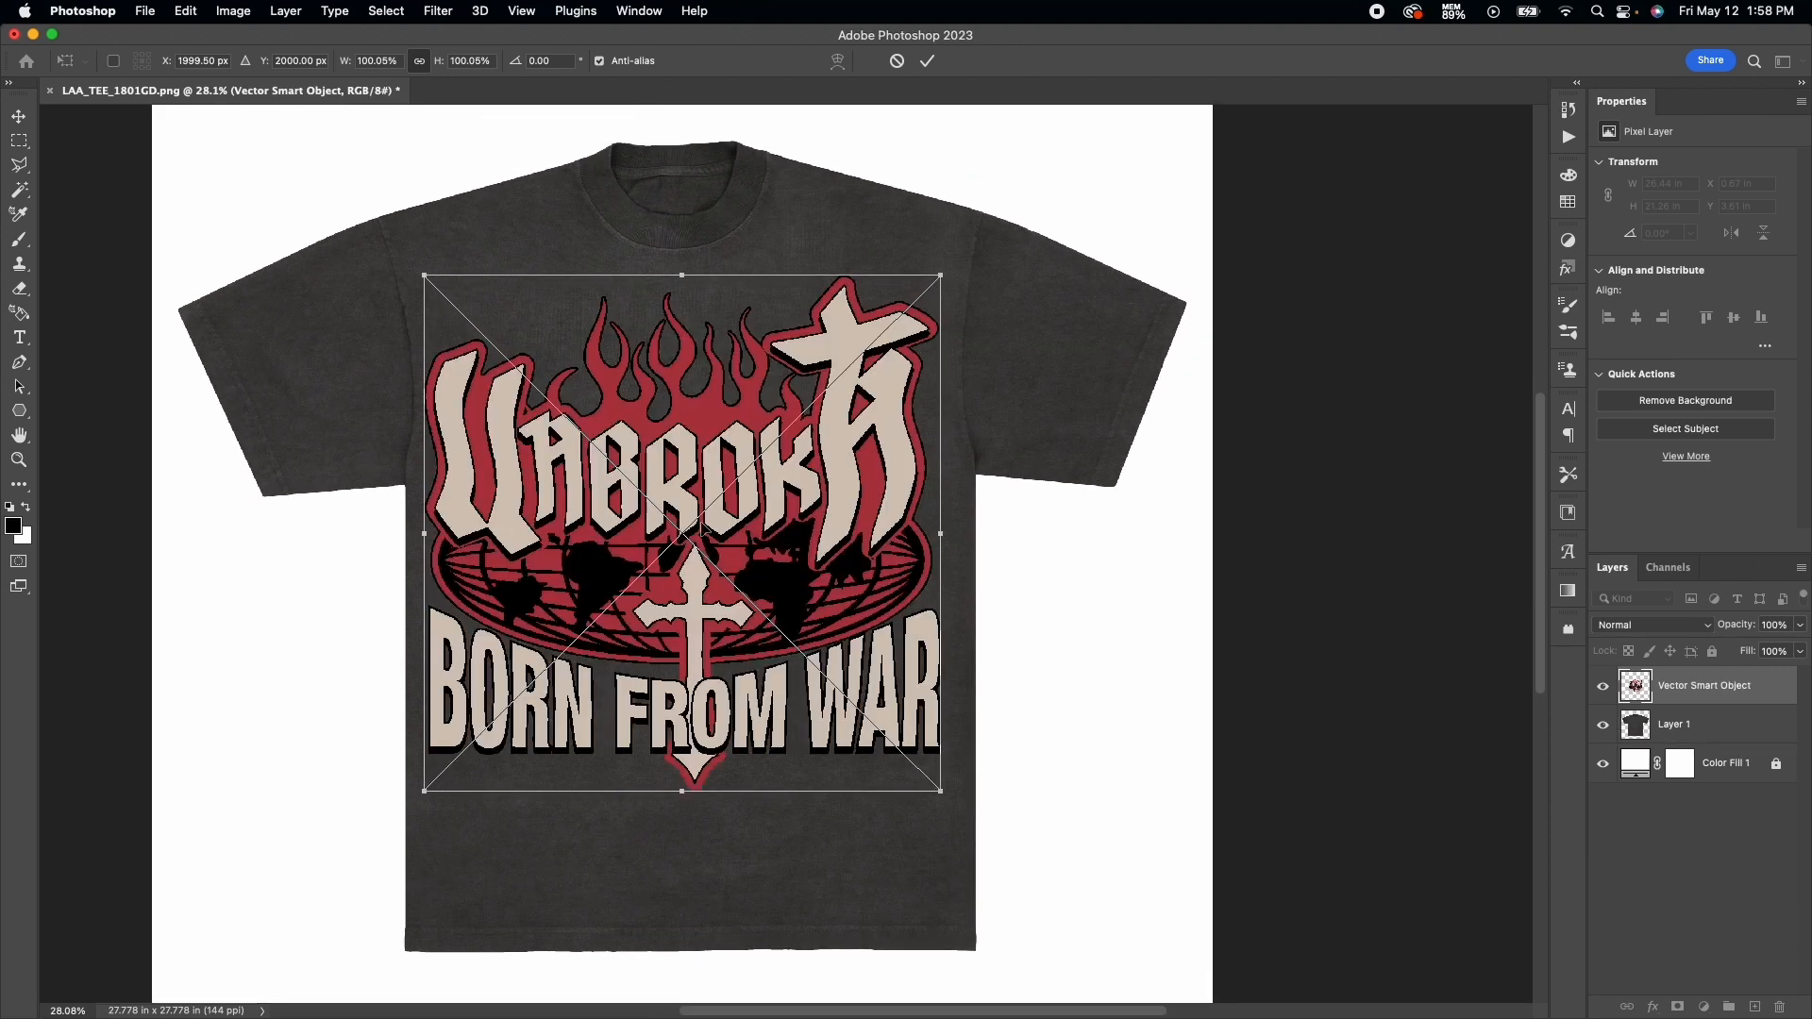
{"action": "left_click_drag", "start_coordinate": [681, 532], "coordinate": [698, 523]}
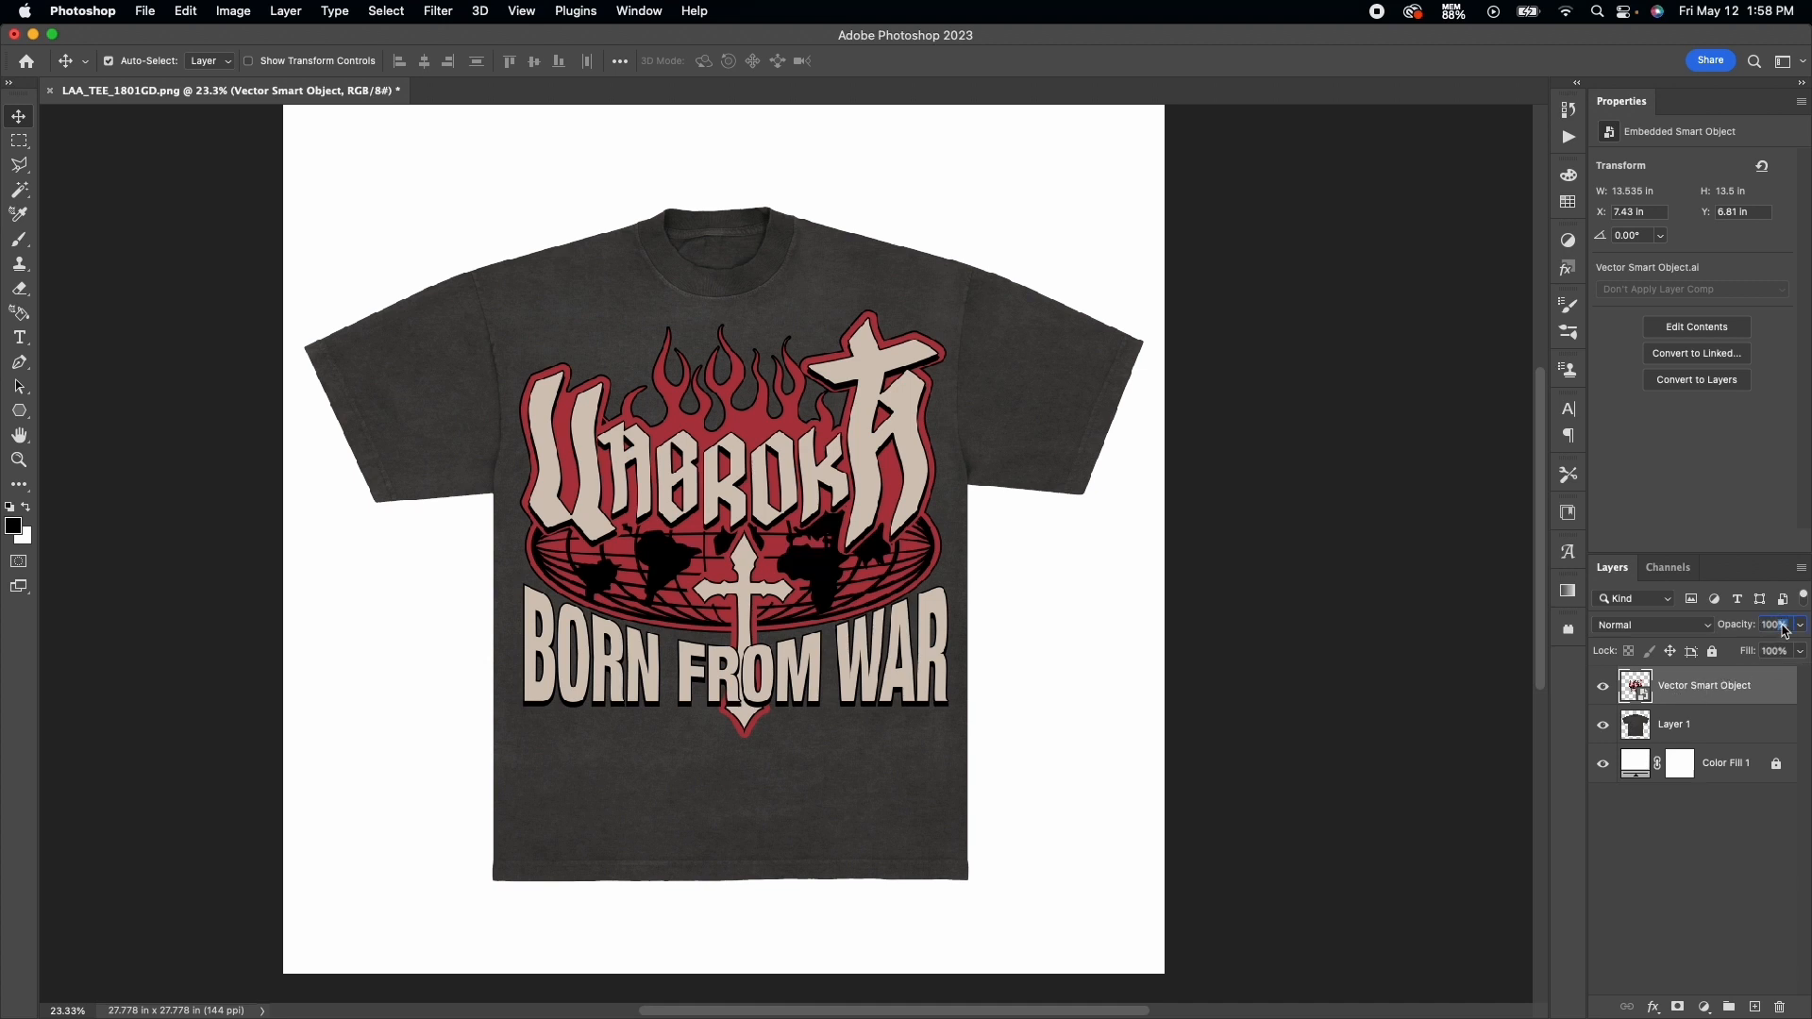
Set the artwork layer's opacity to 77%.
{"action": "left_click", "coordinate": [1774, 625]}
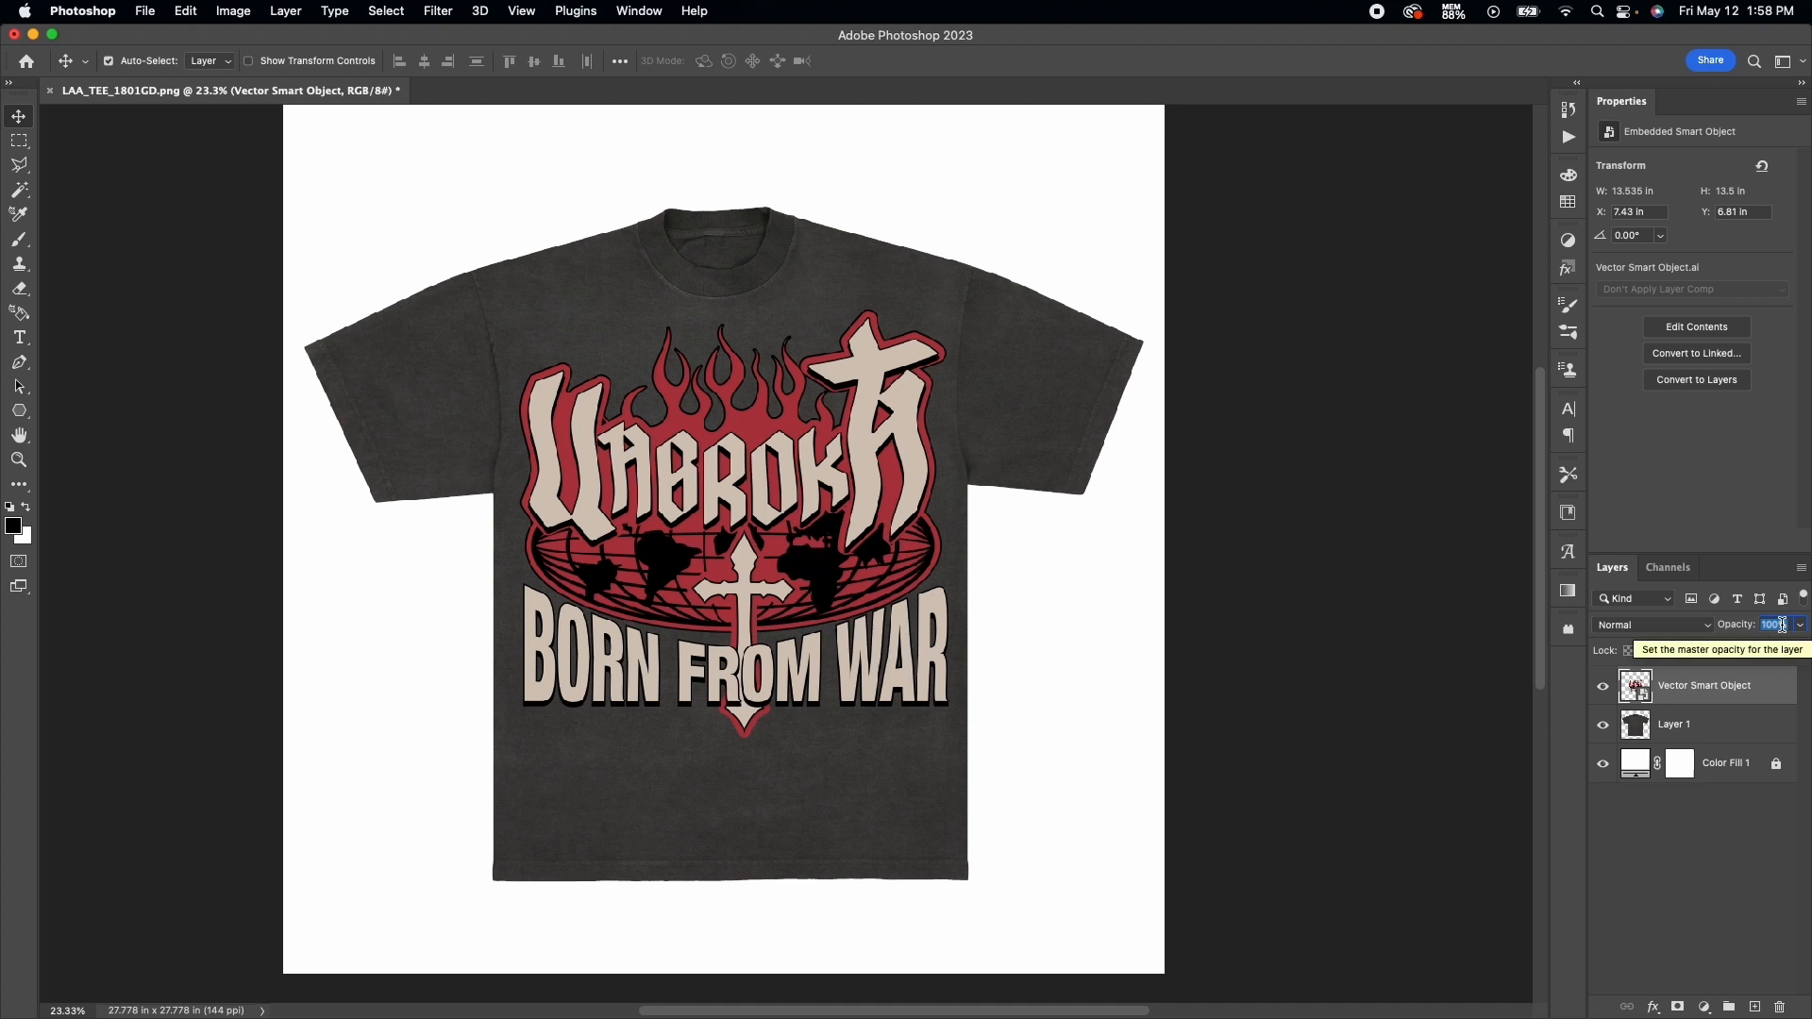
{"action": "type", "text": "77%"}
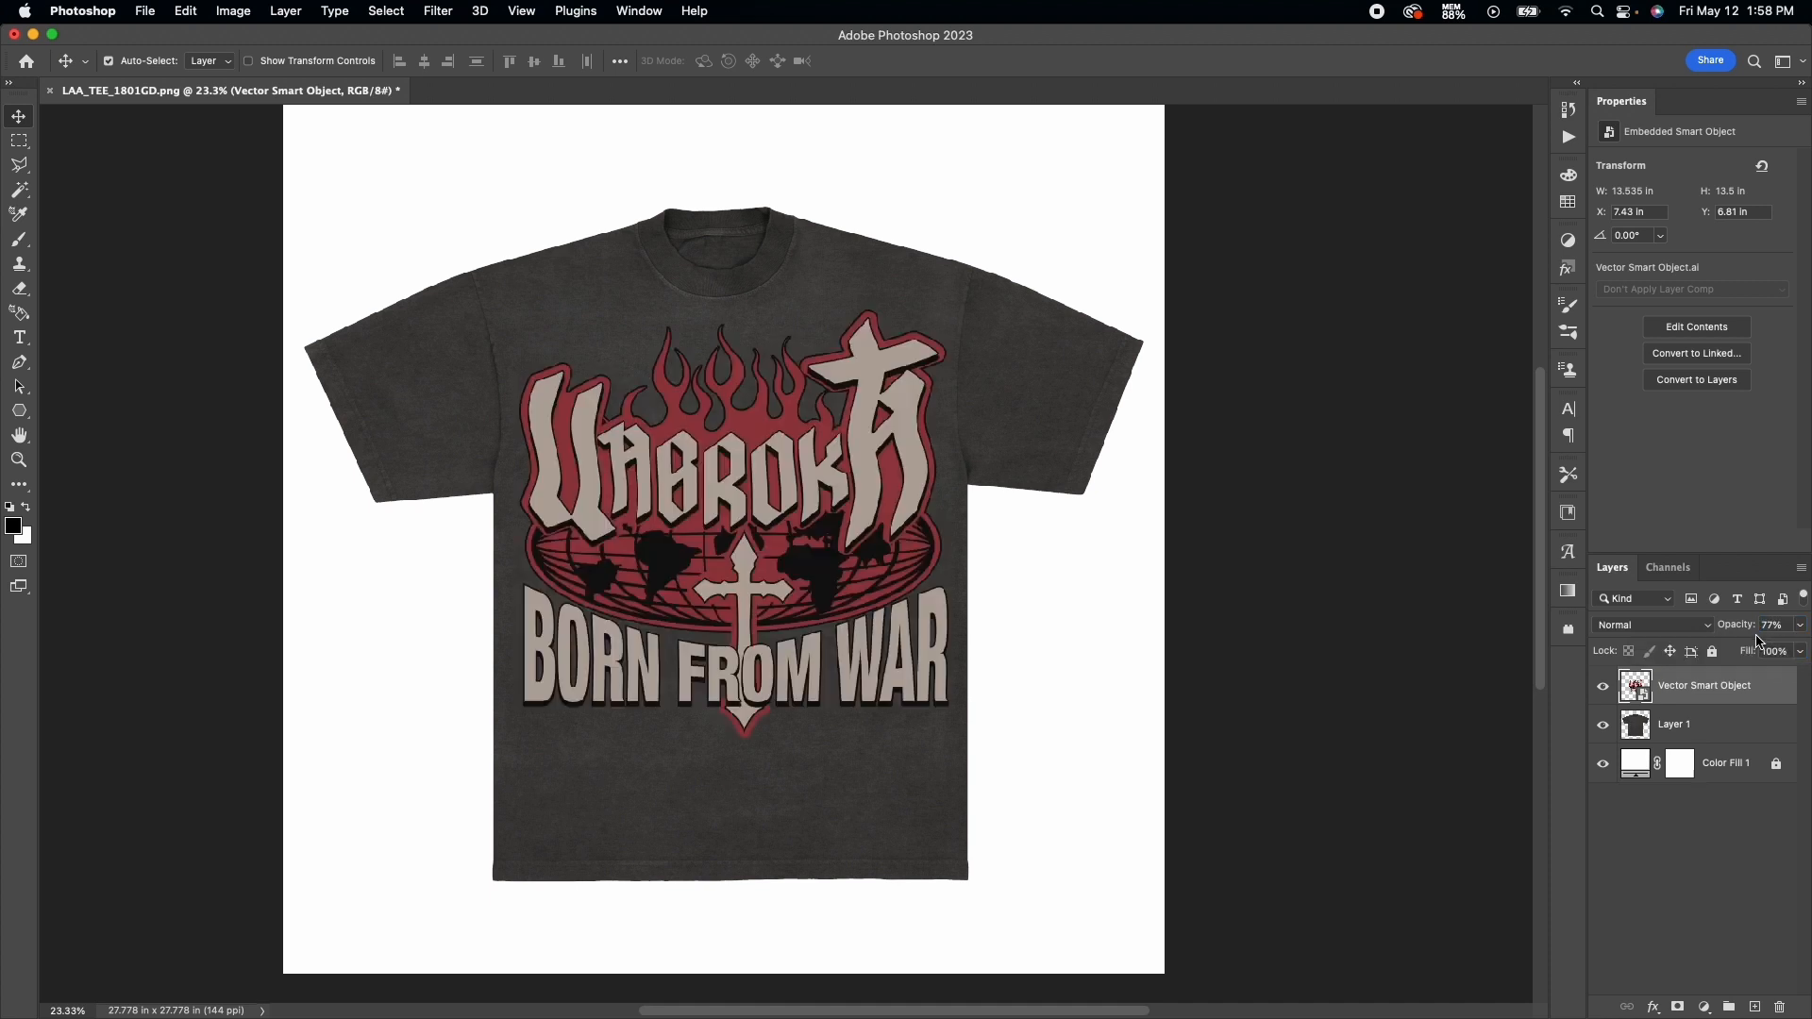
{"action": "left_click", "coordinate": [1673, 724]}
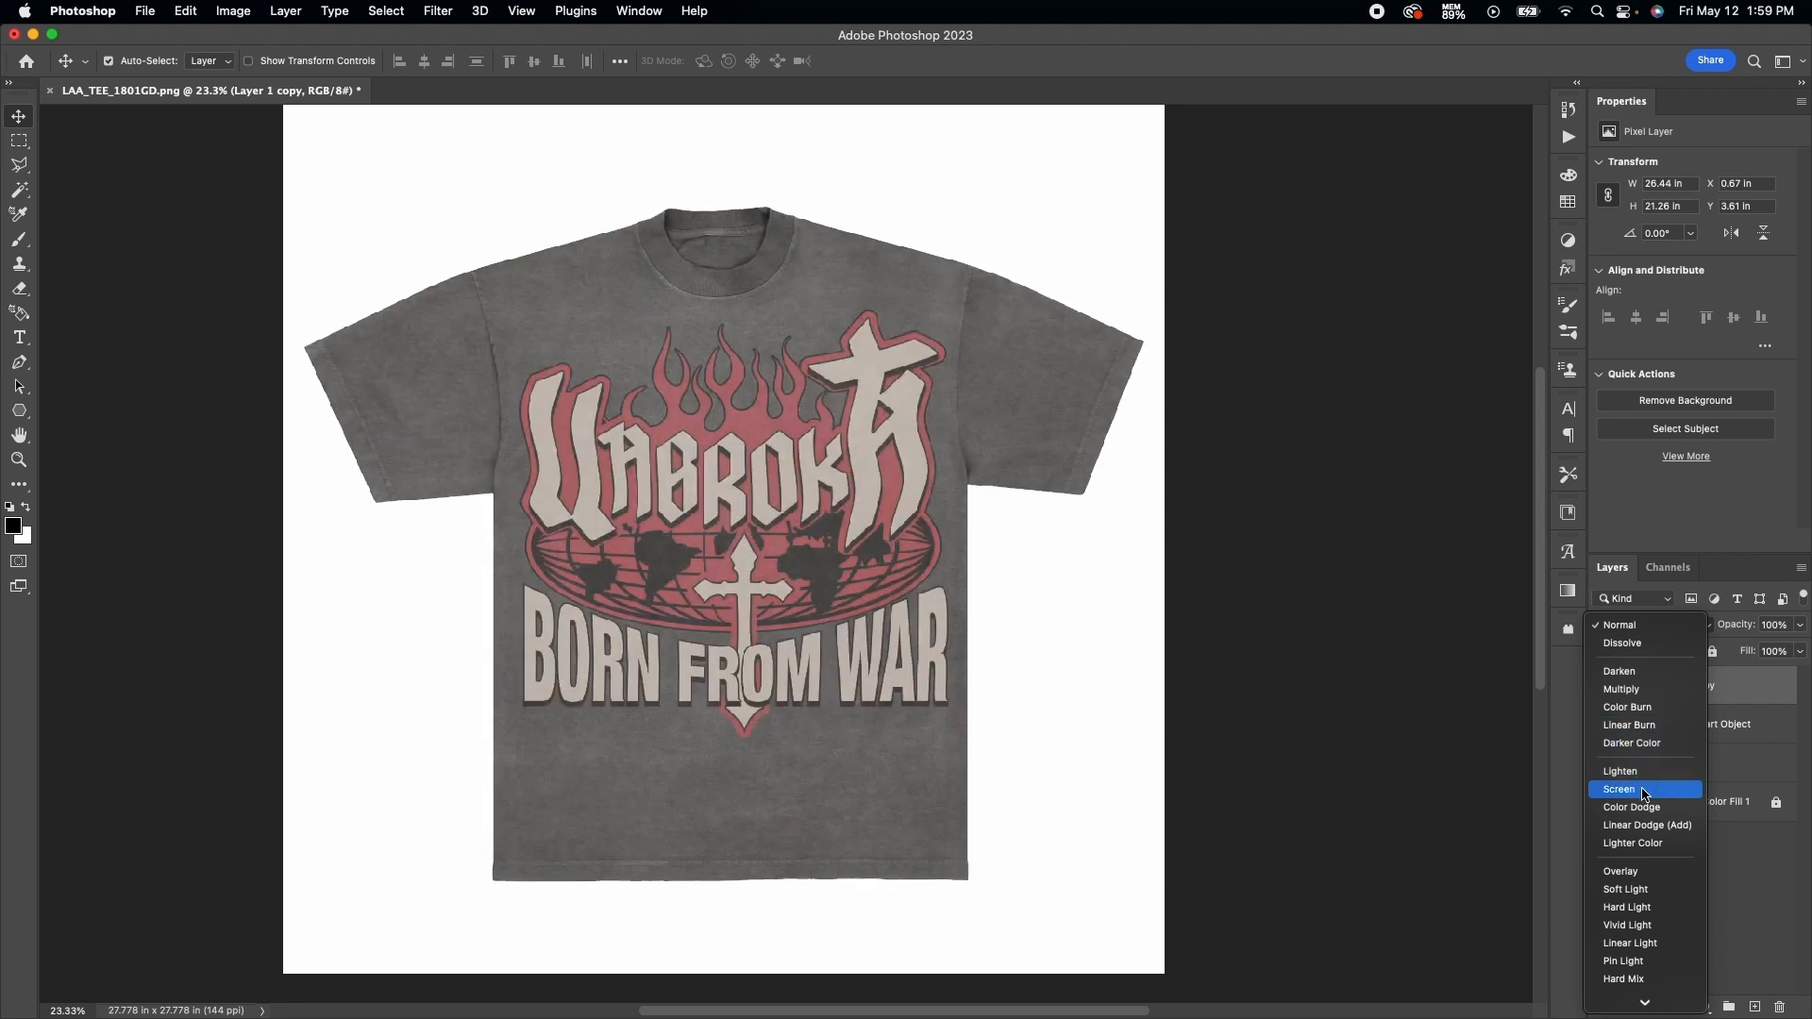
{"action": "mouse_move", "coordinate": [1640, 789]}
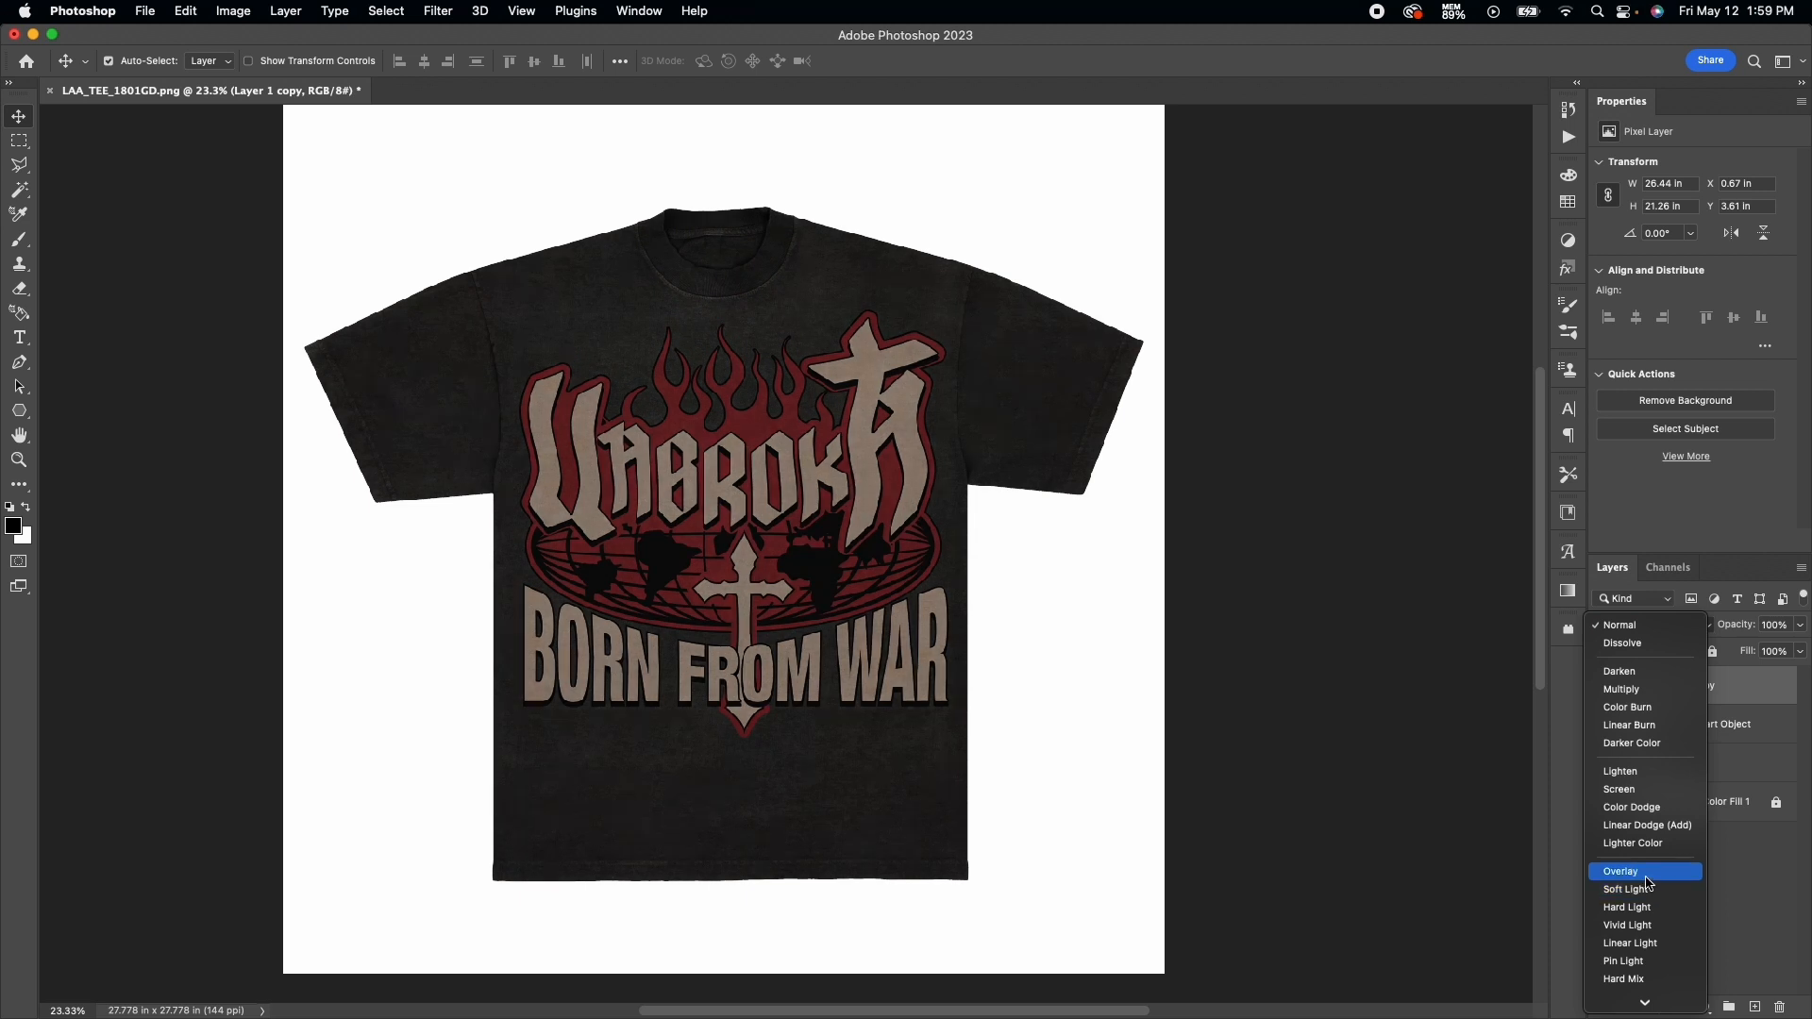
Set the duplicated shirt layer above the artwork to Soft Light blend mode.
{"action": "left_click", "coordinate": [1629, 889]}
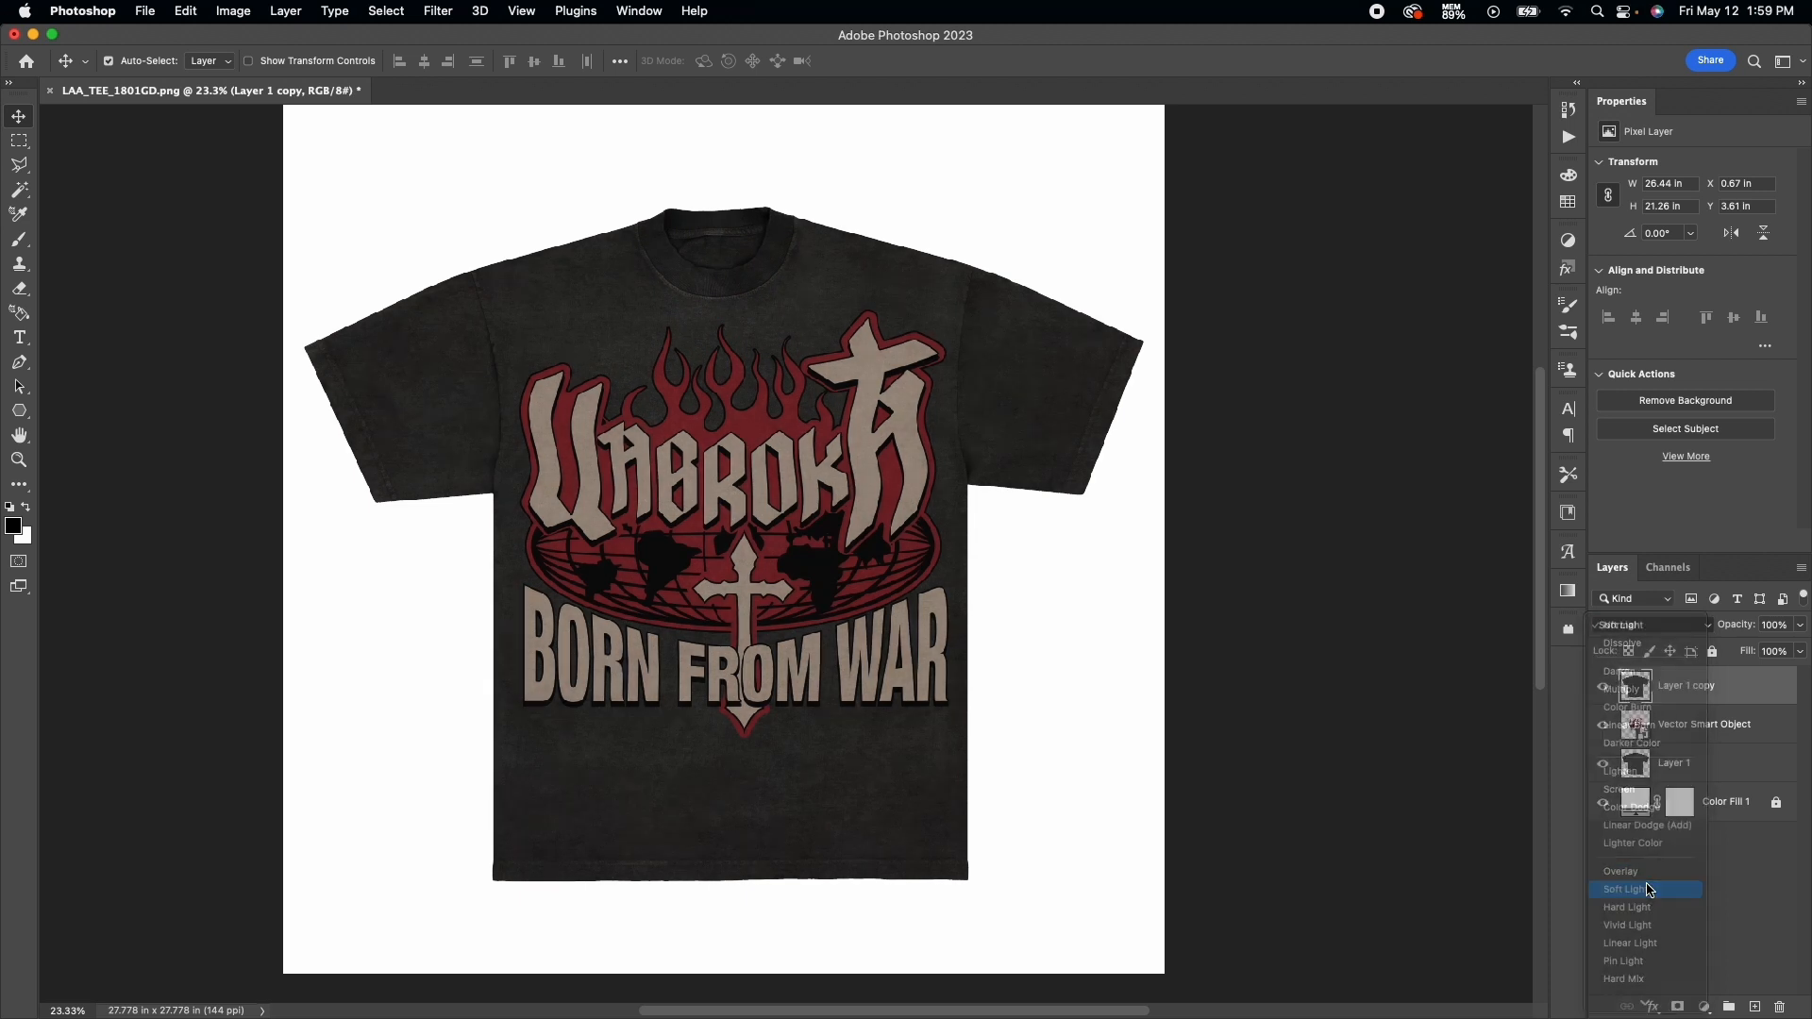
{"action": "left_click", "coordinate": [1625, 889]}
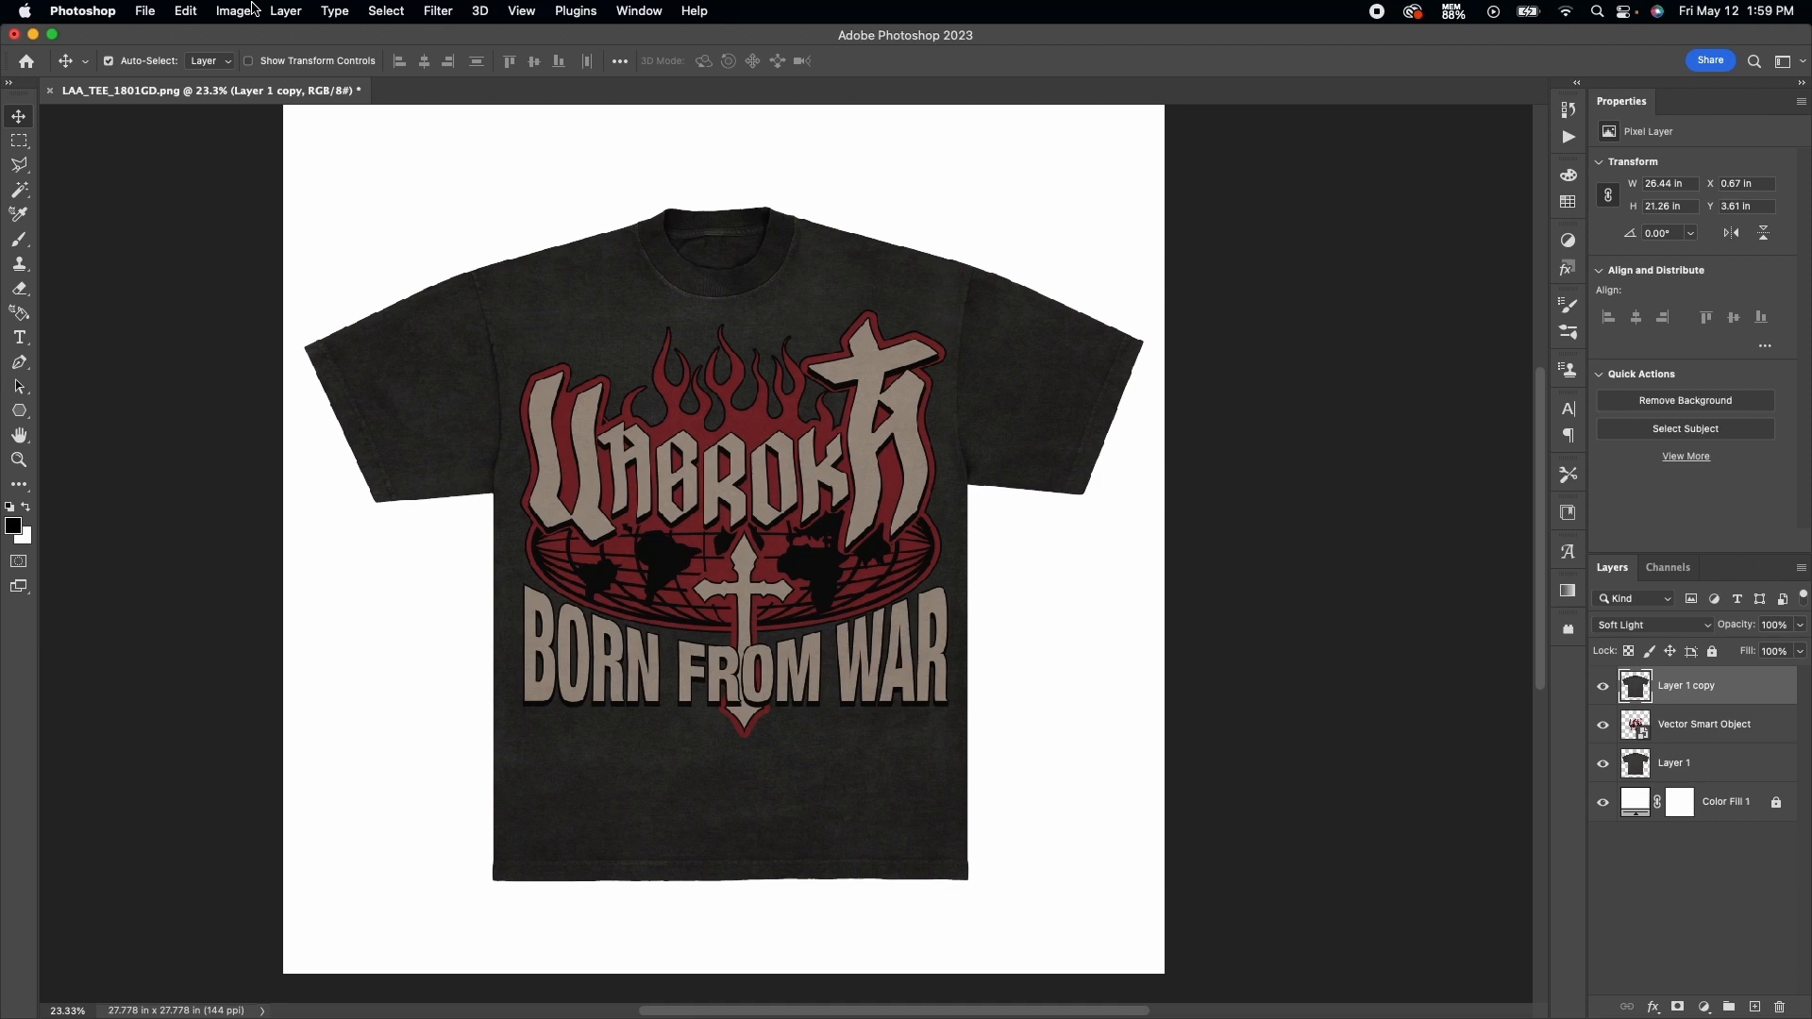
Apply a Levels adjustment to the shirt copy, shadows back at 0 and white input near 114.
{"action": "left_click", "coordinate": [232, 11]}
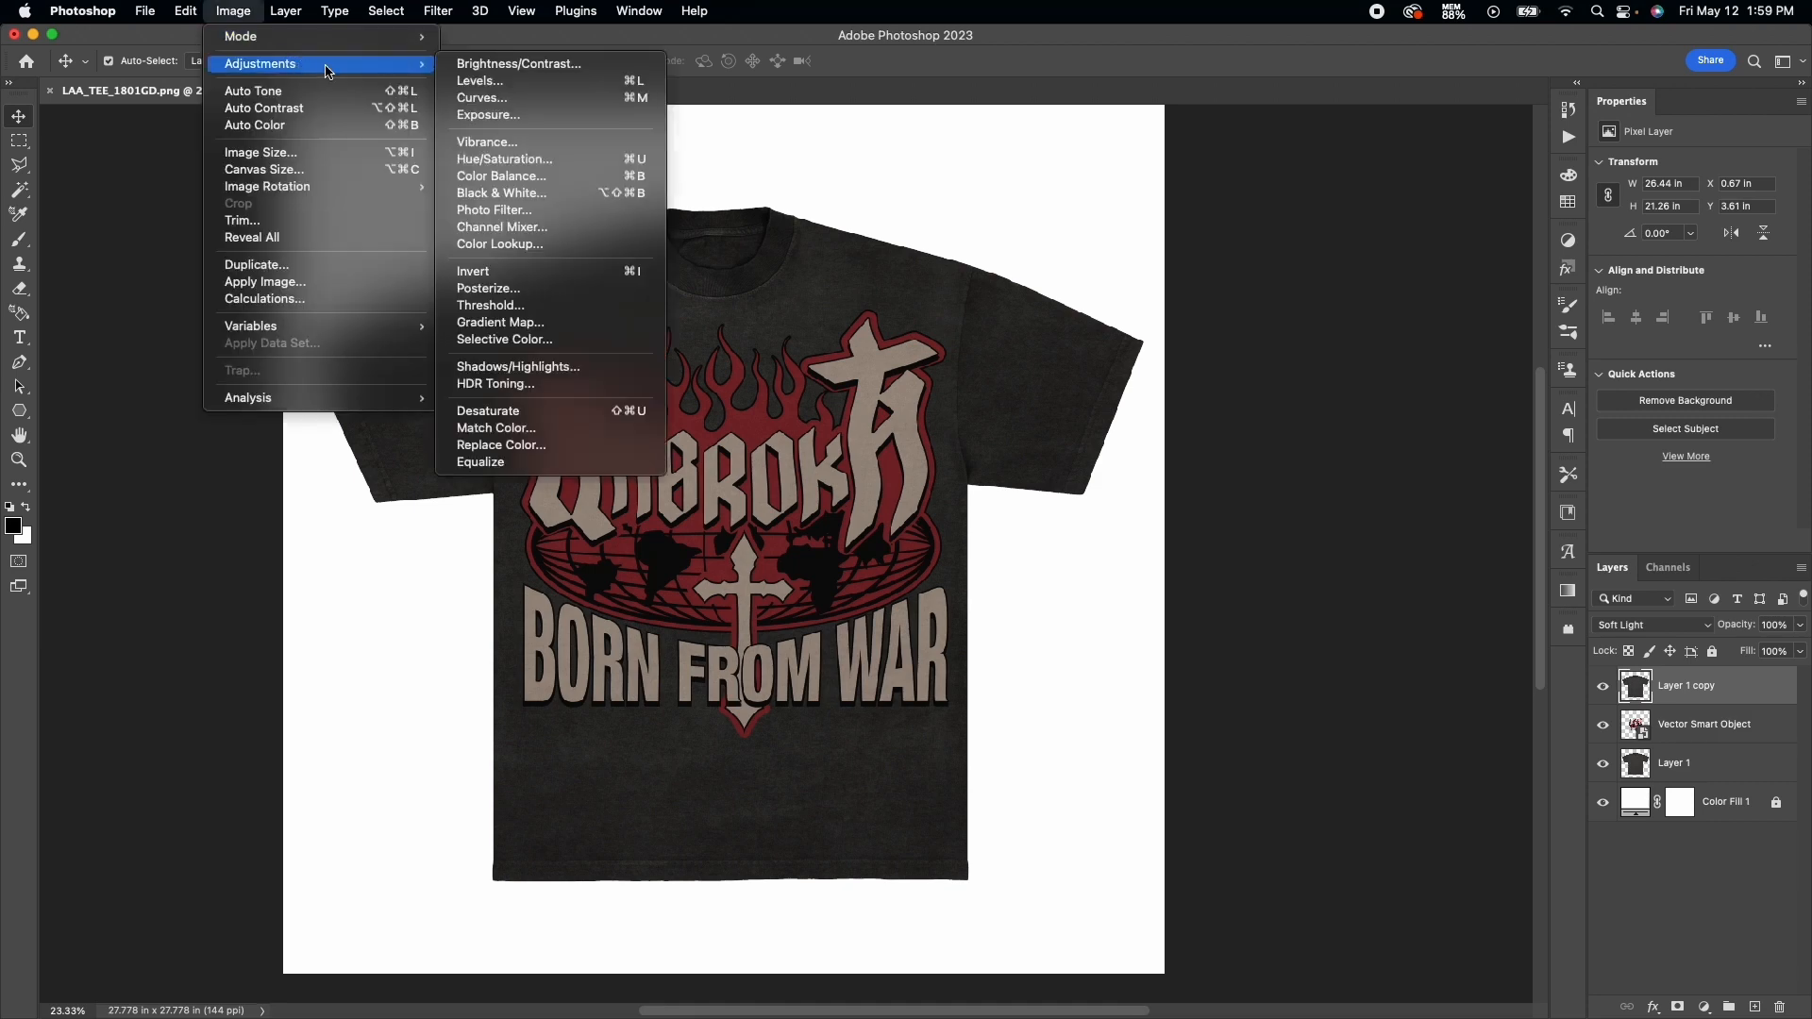
{"action": "mouse_move", "coordinate": [532, 81]}
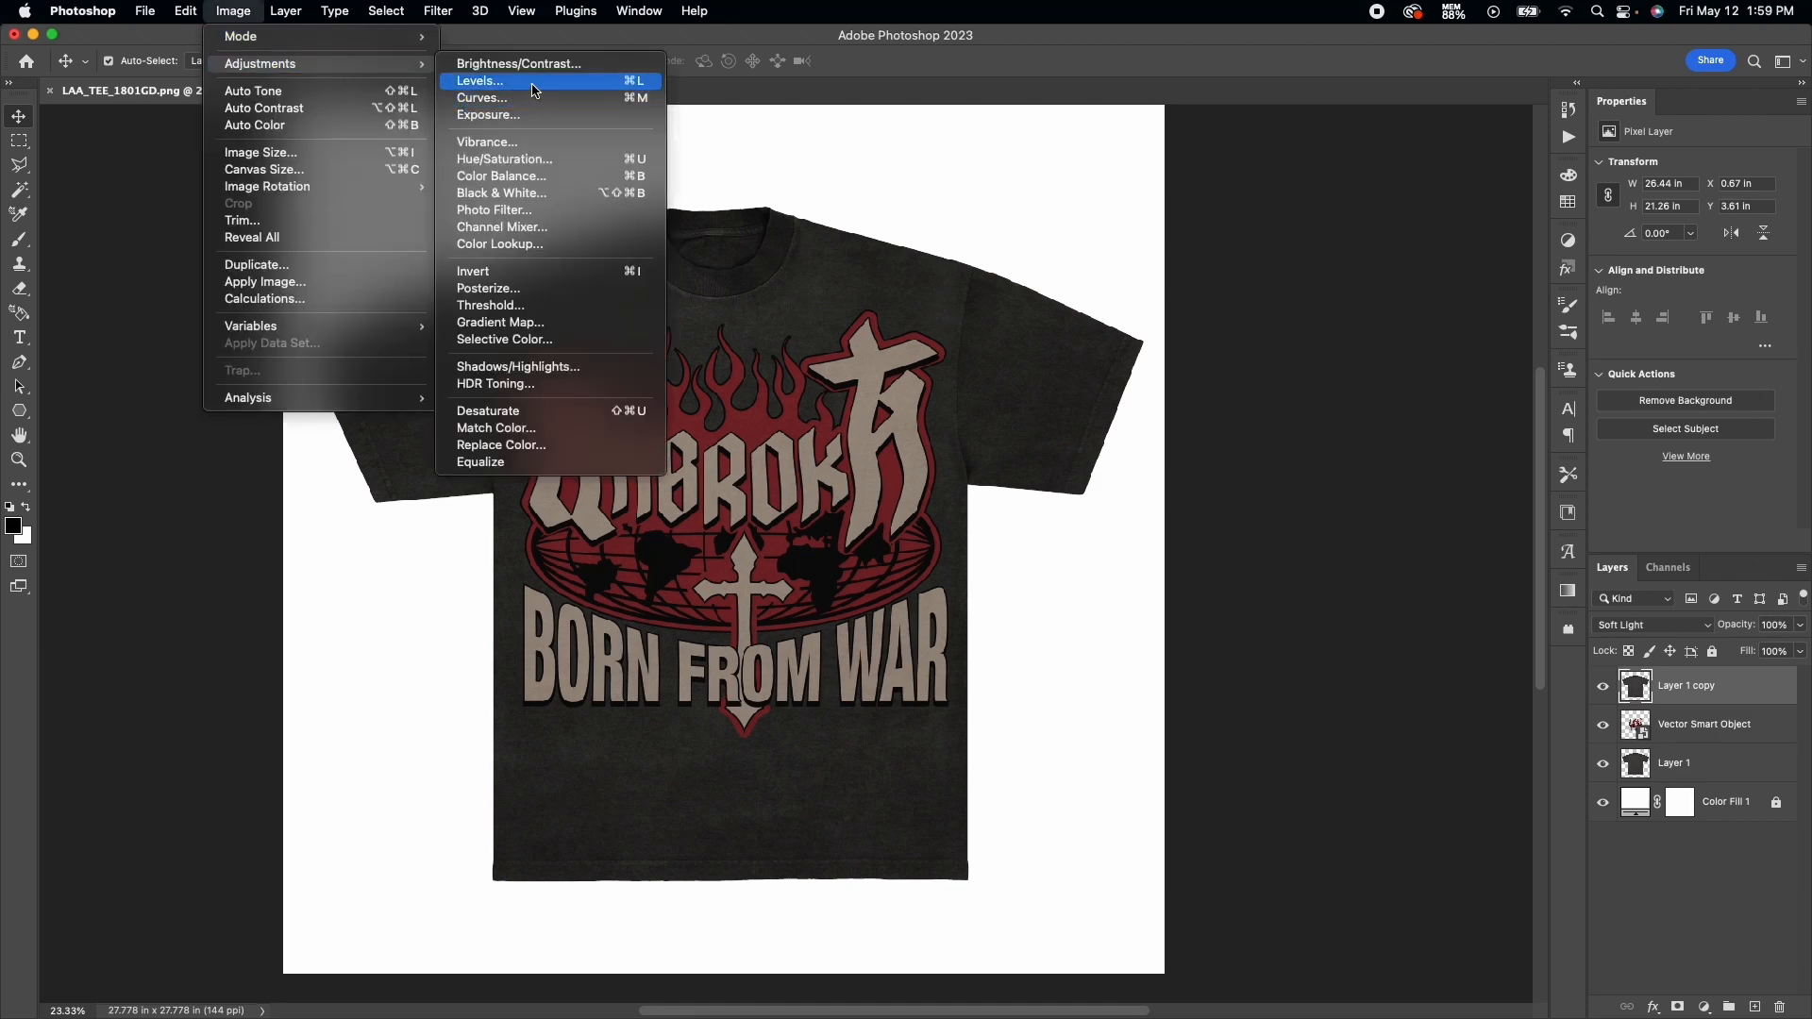
{"action": "left_click", "coordinate": [477, 79]}
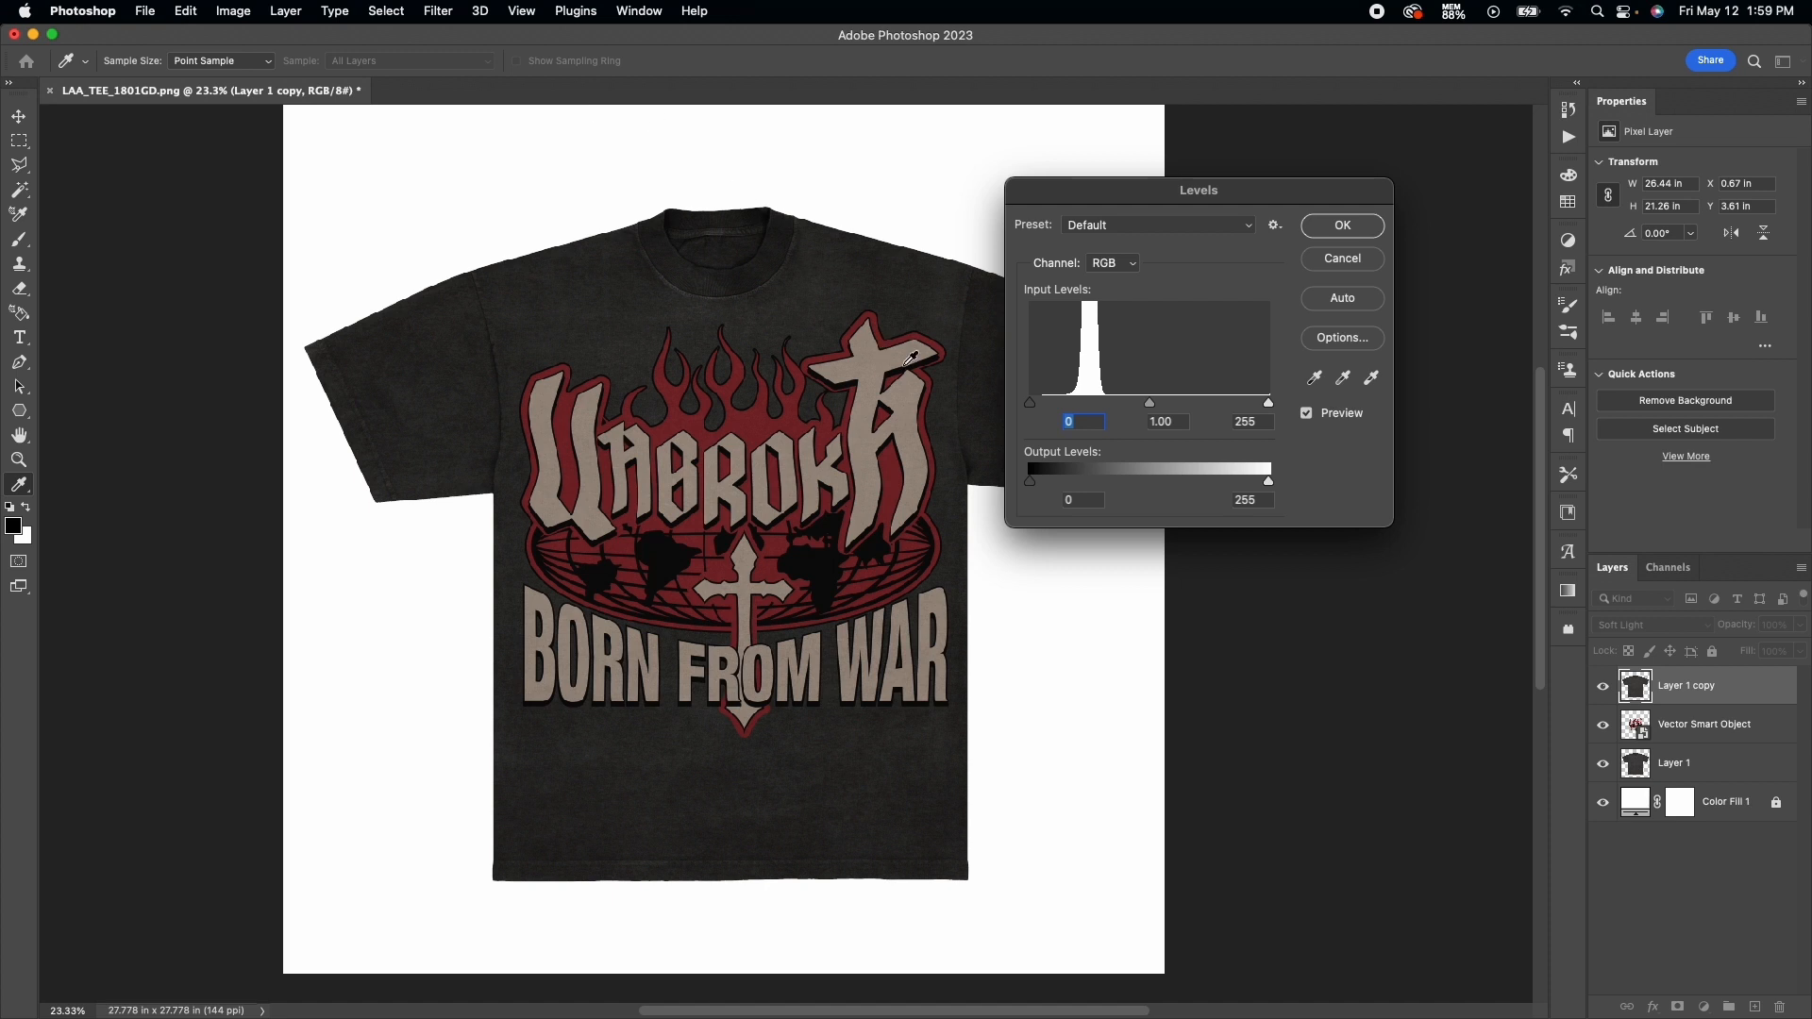
{"action": "left_click_drag", "start_coordinate": [1029, 402], "coordinate": [1032, 402]}
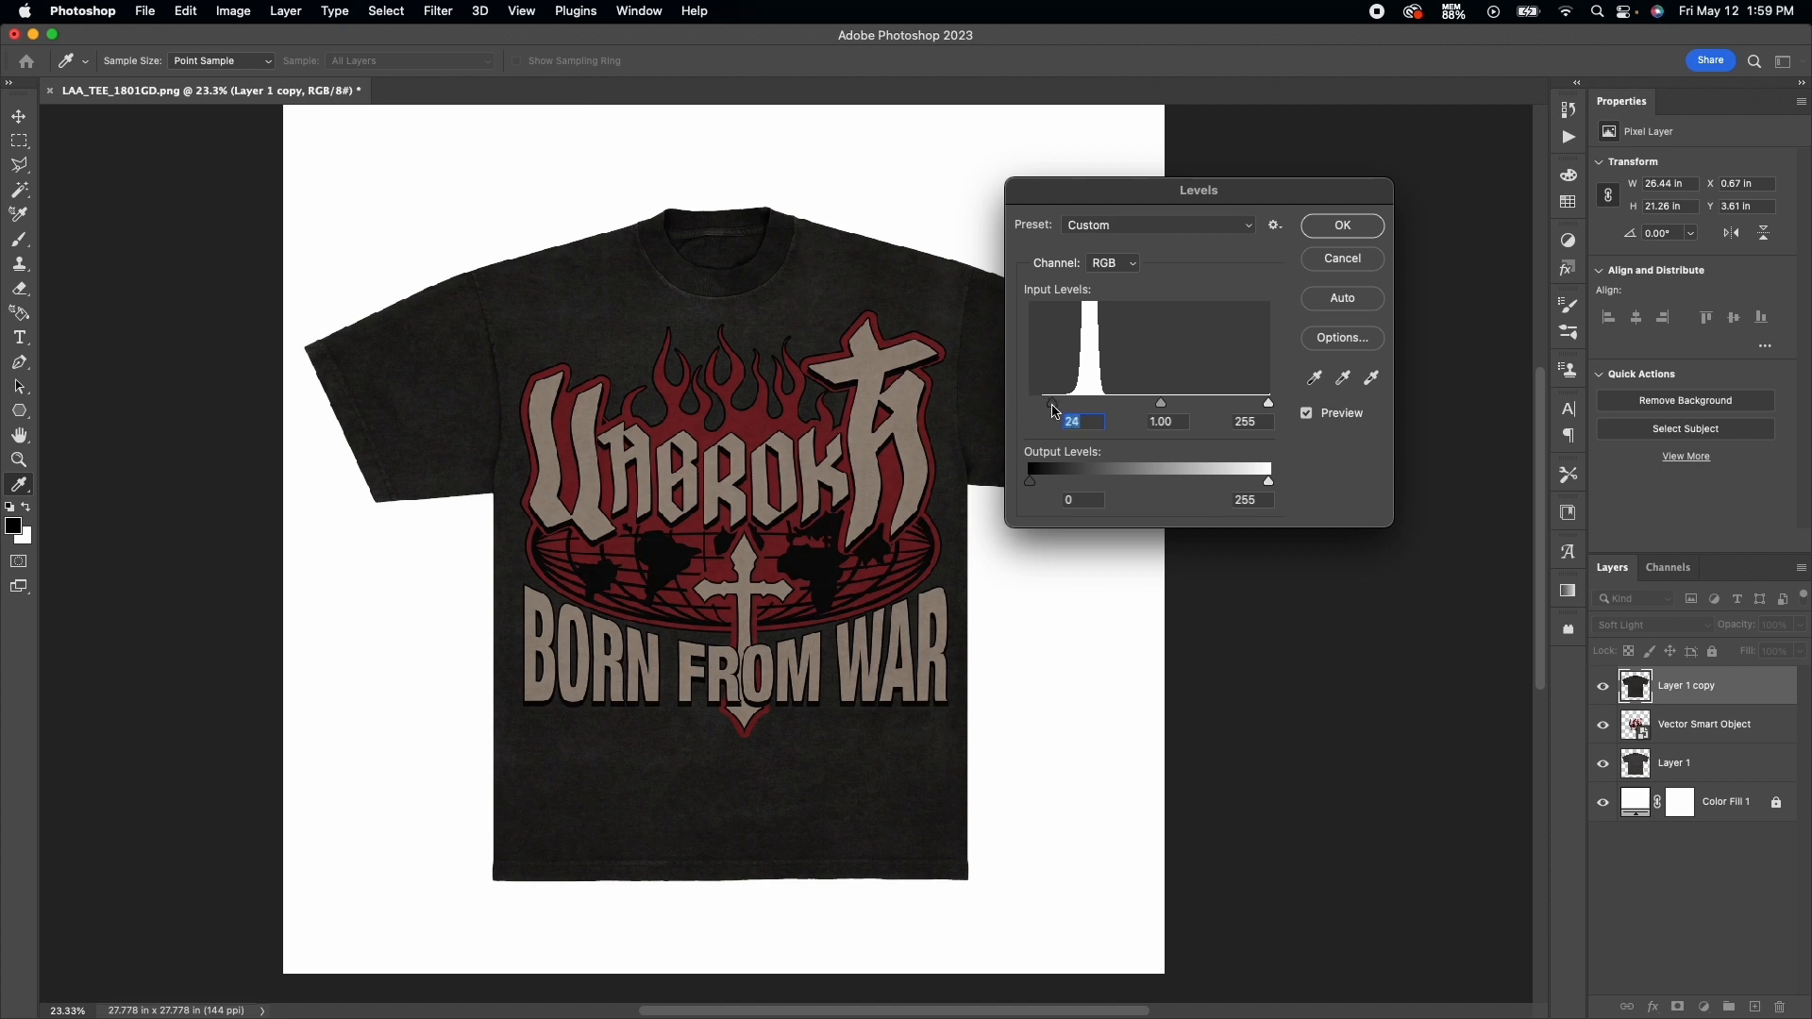
{"action": "left_click_drag", "start_coordinate": [1027, 402], "coordinate": [1026, 402]}
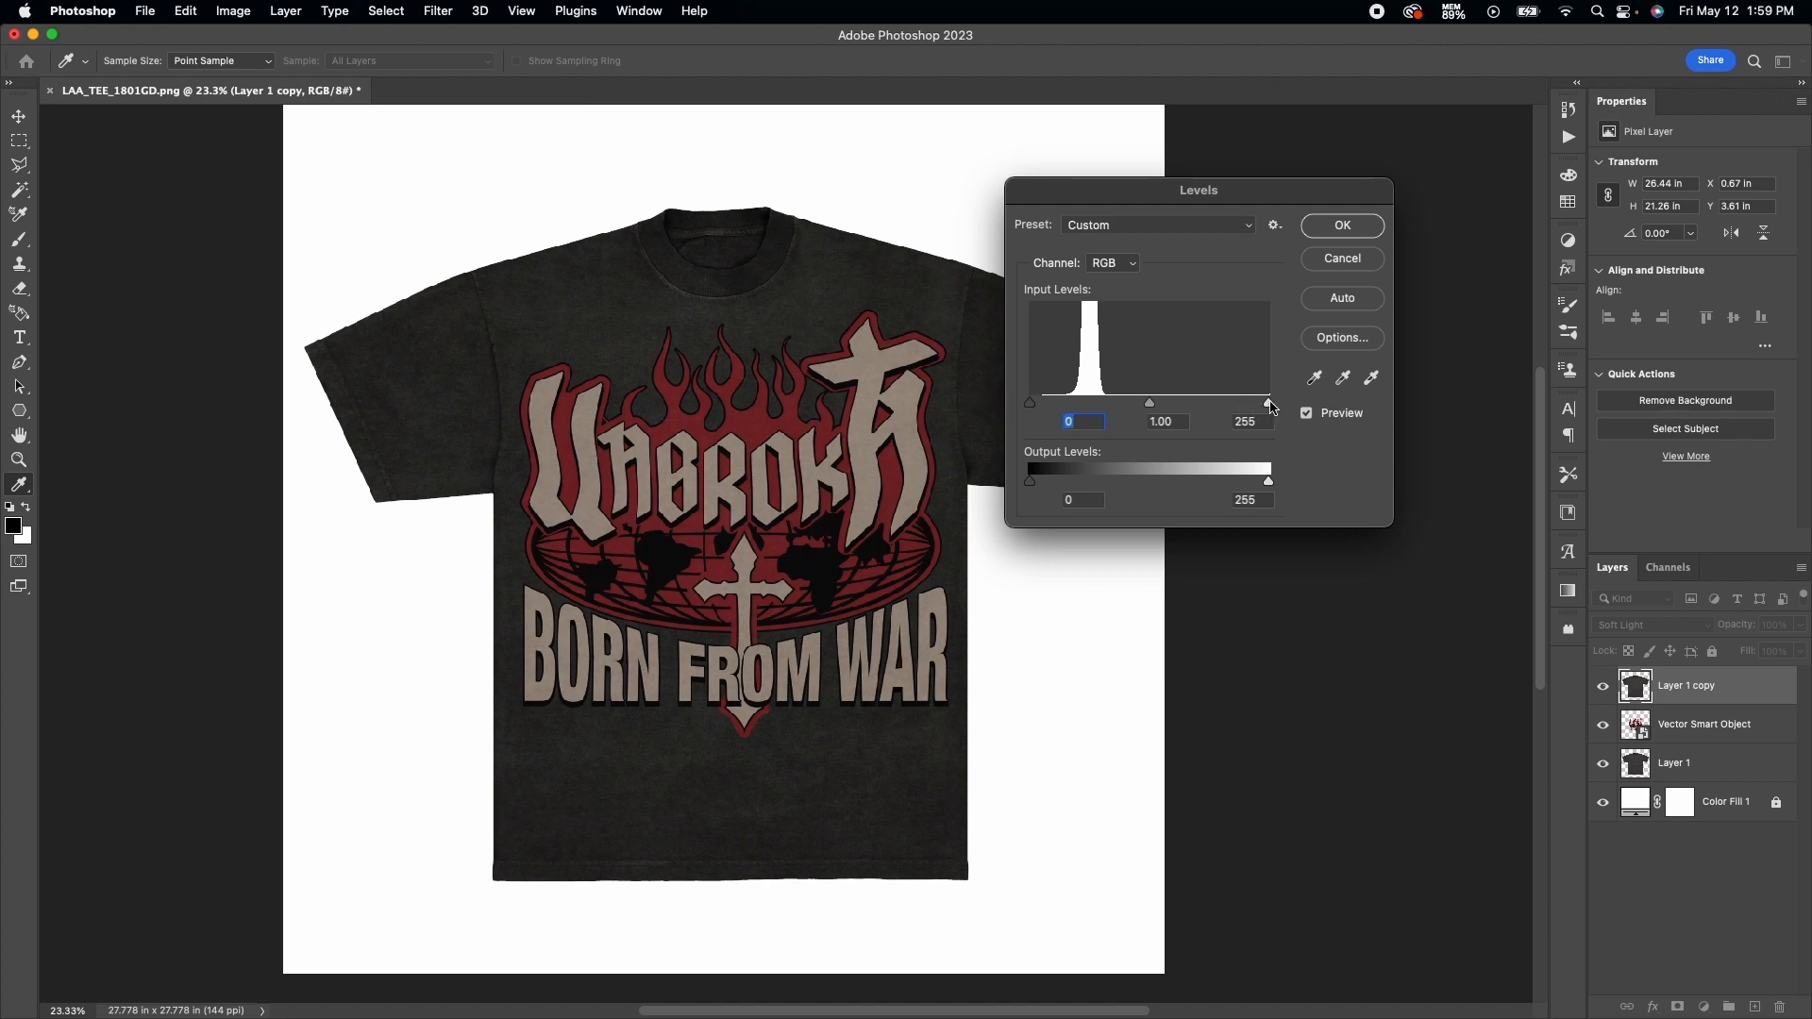
{"action": "left_click_drag", "start_coordinate": [1268, 402], "coordinate": [1138, 402]}
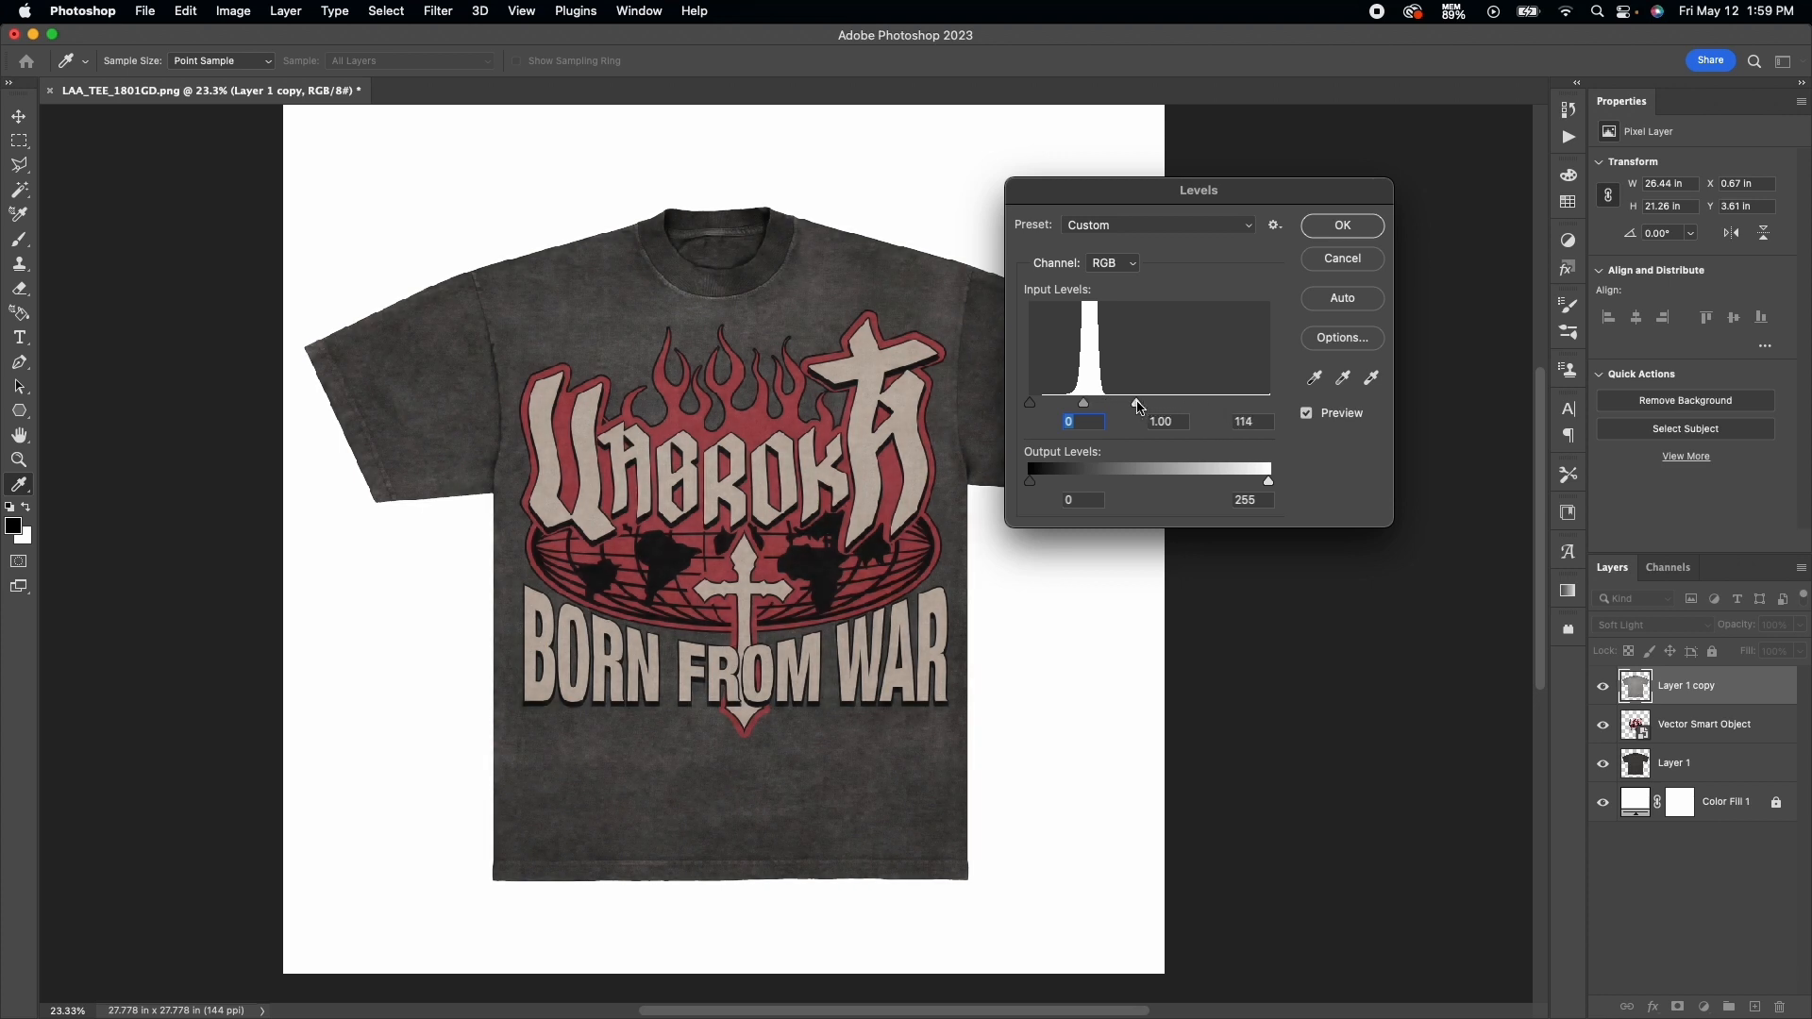
{"action": "left_click_drag", "start_coordinate": [1134, 404], "coordinate": [1155, 404]}
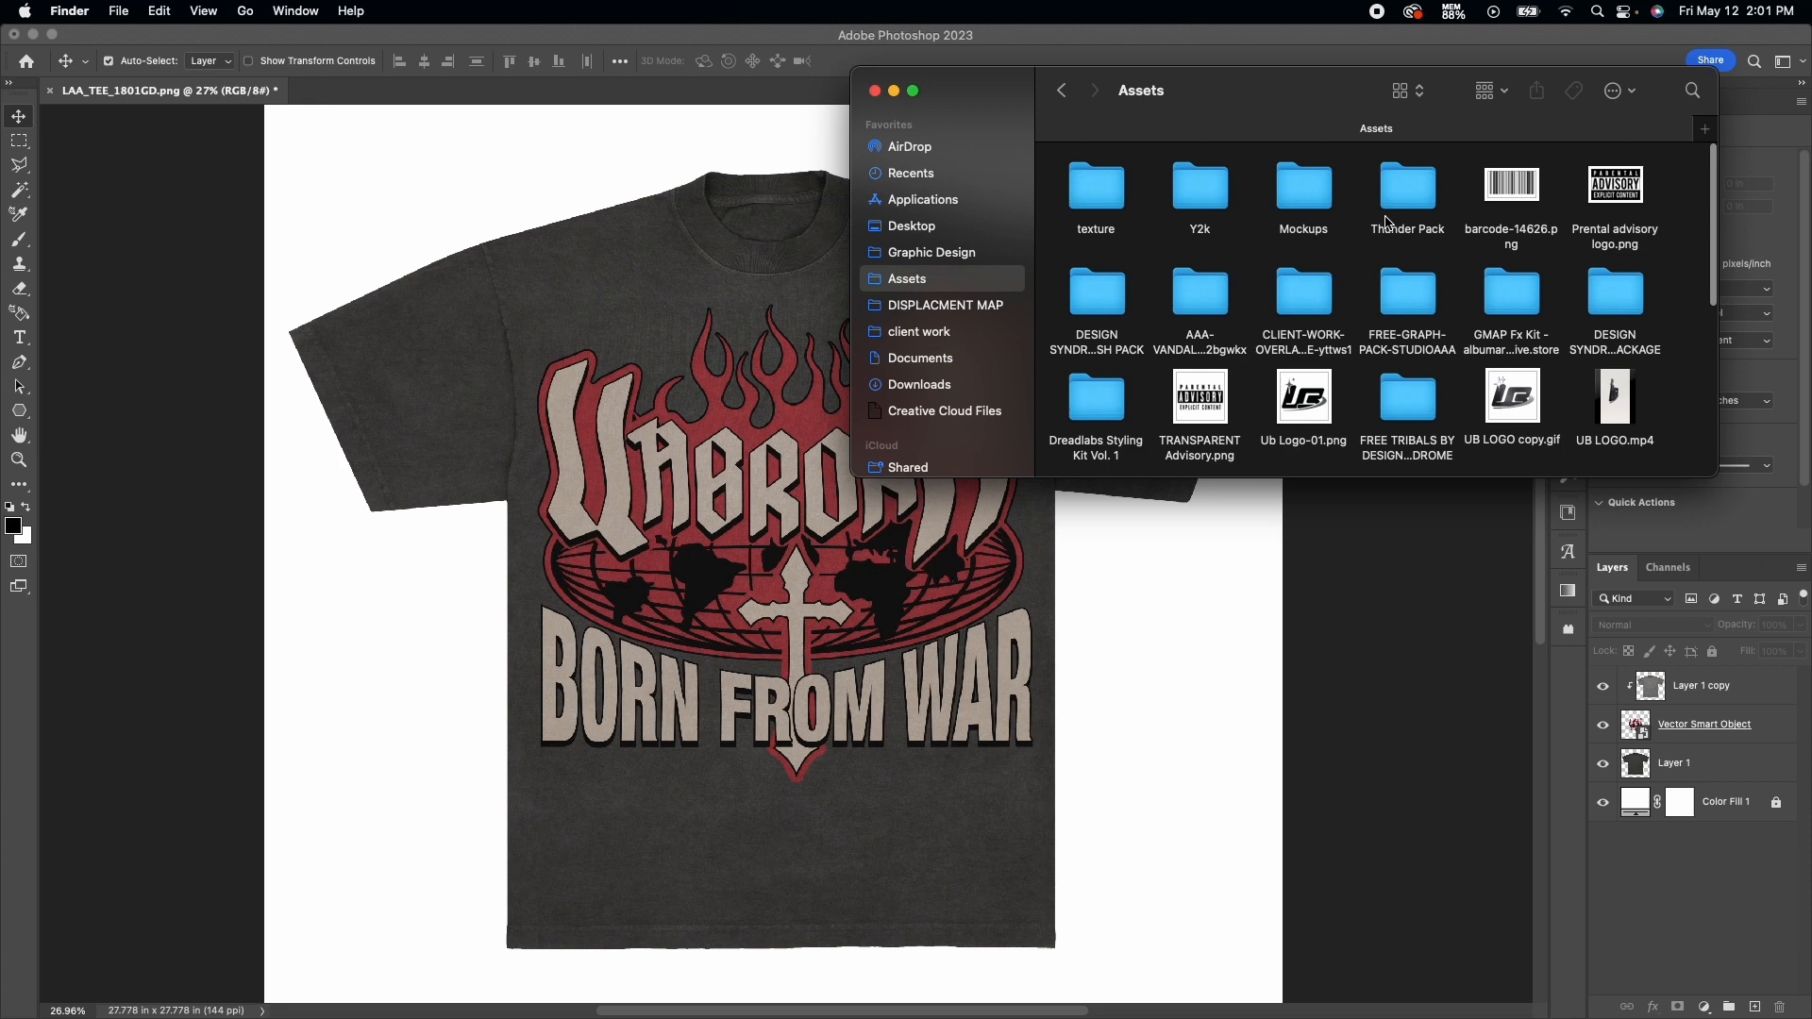
Open the Assets texture folder in Finder to bring the grunge photo into the mockup.
{"action": "double_click", "coordinate": [1095, 190]}
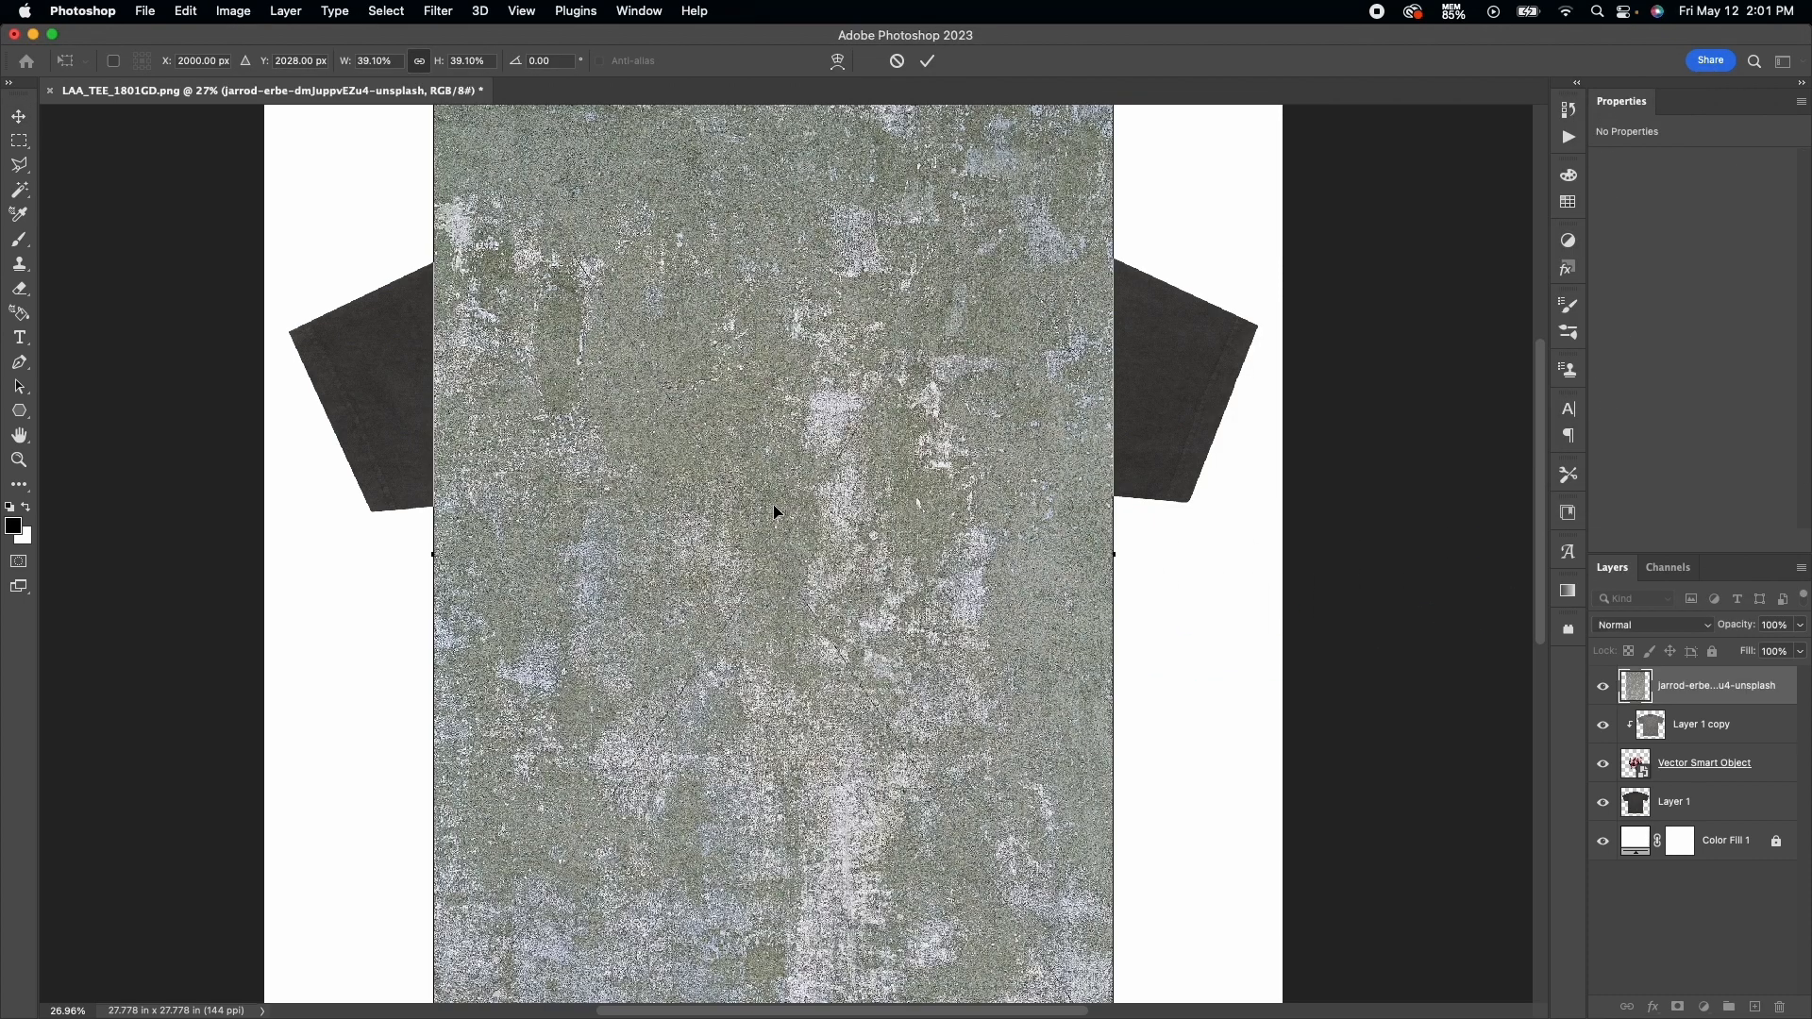
{"action": "mouse_move", "coordinate": [979, 384]}
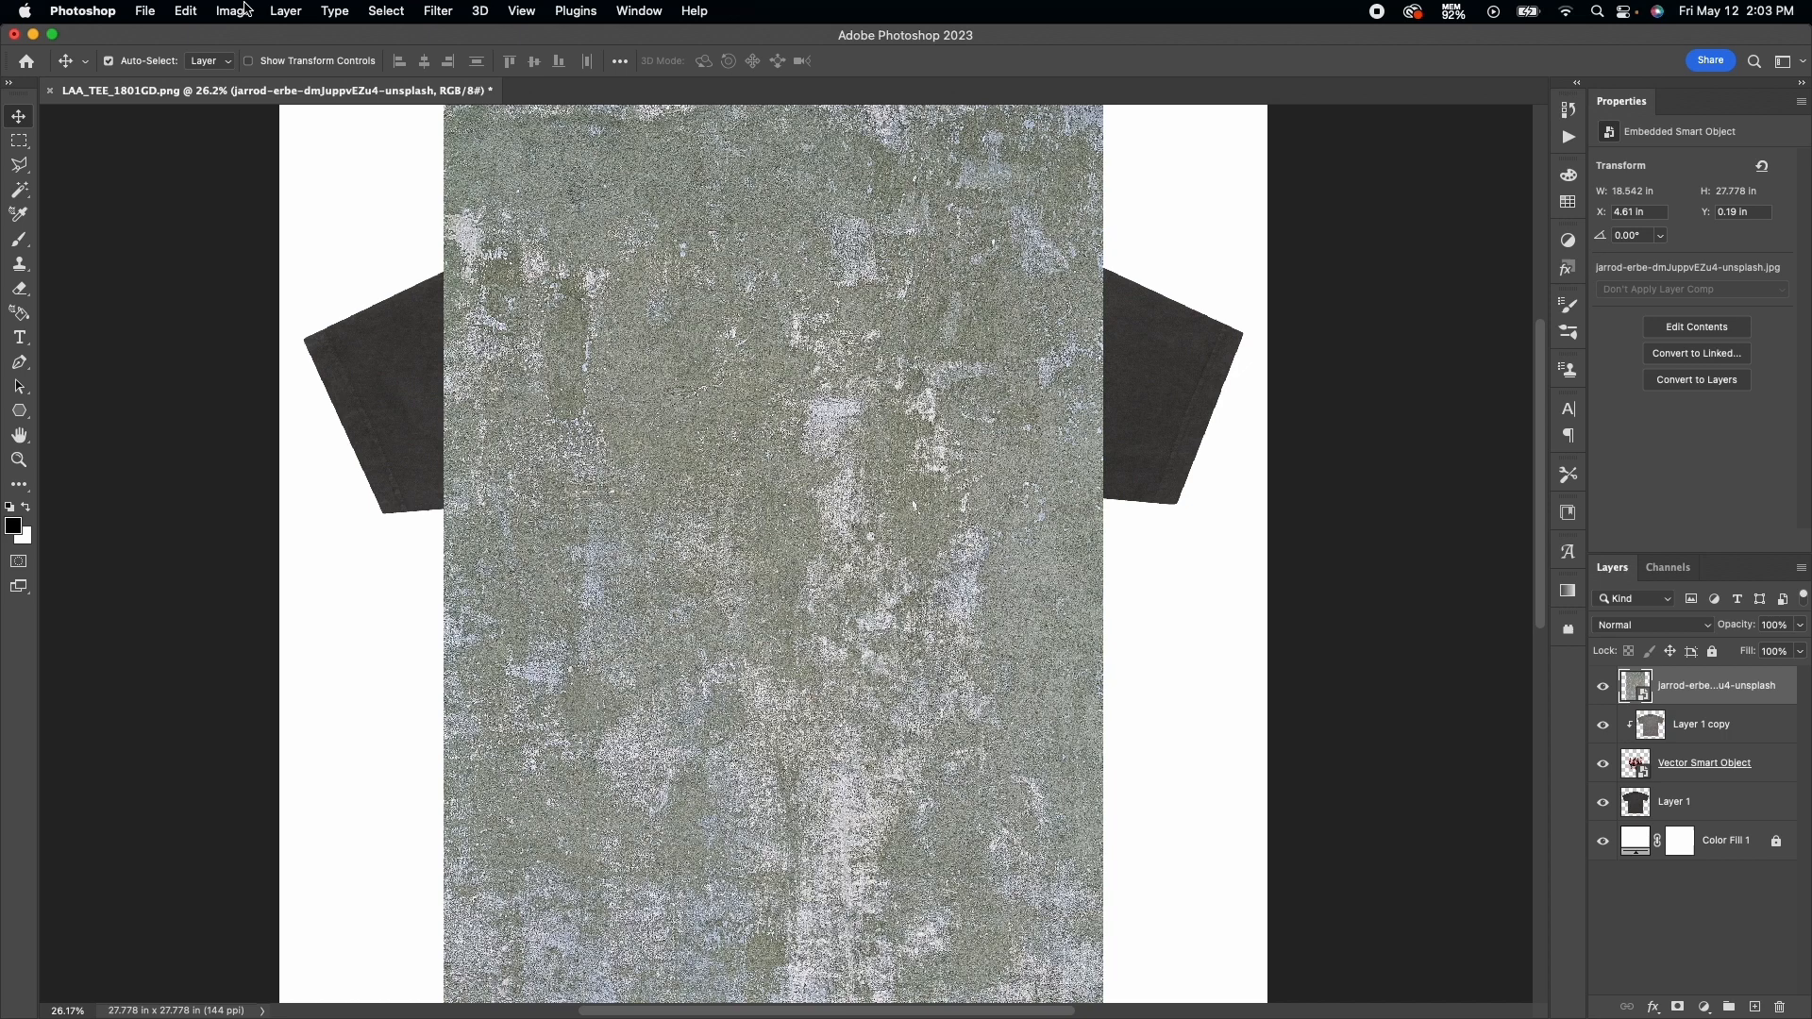
Convert the grunge texture layer to grayscale with a Black & White adjustment.
{"action": "left_click", "coordinate": [232, 12]}
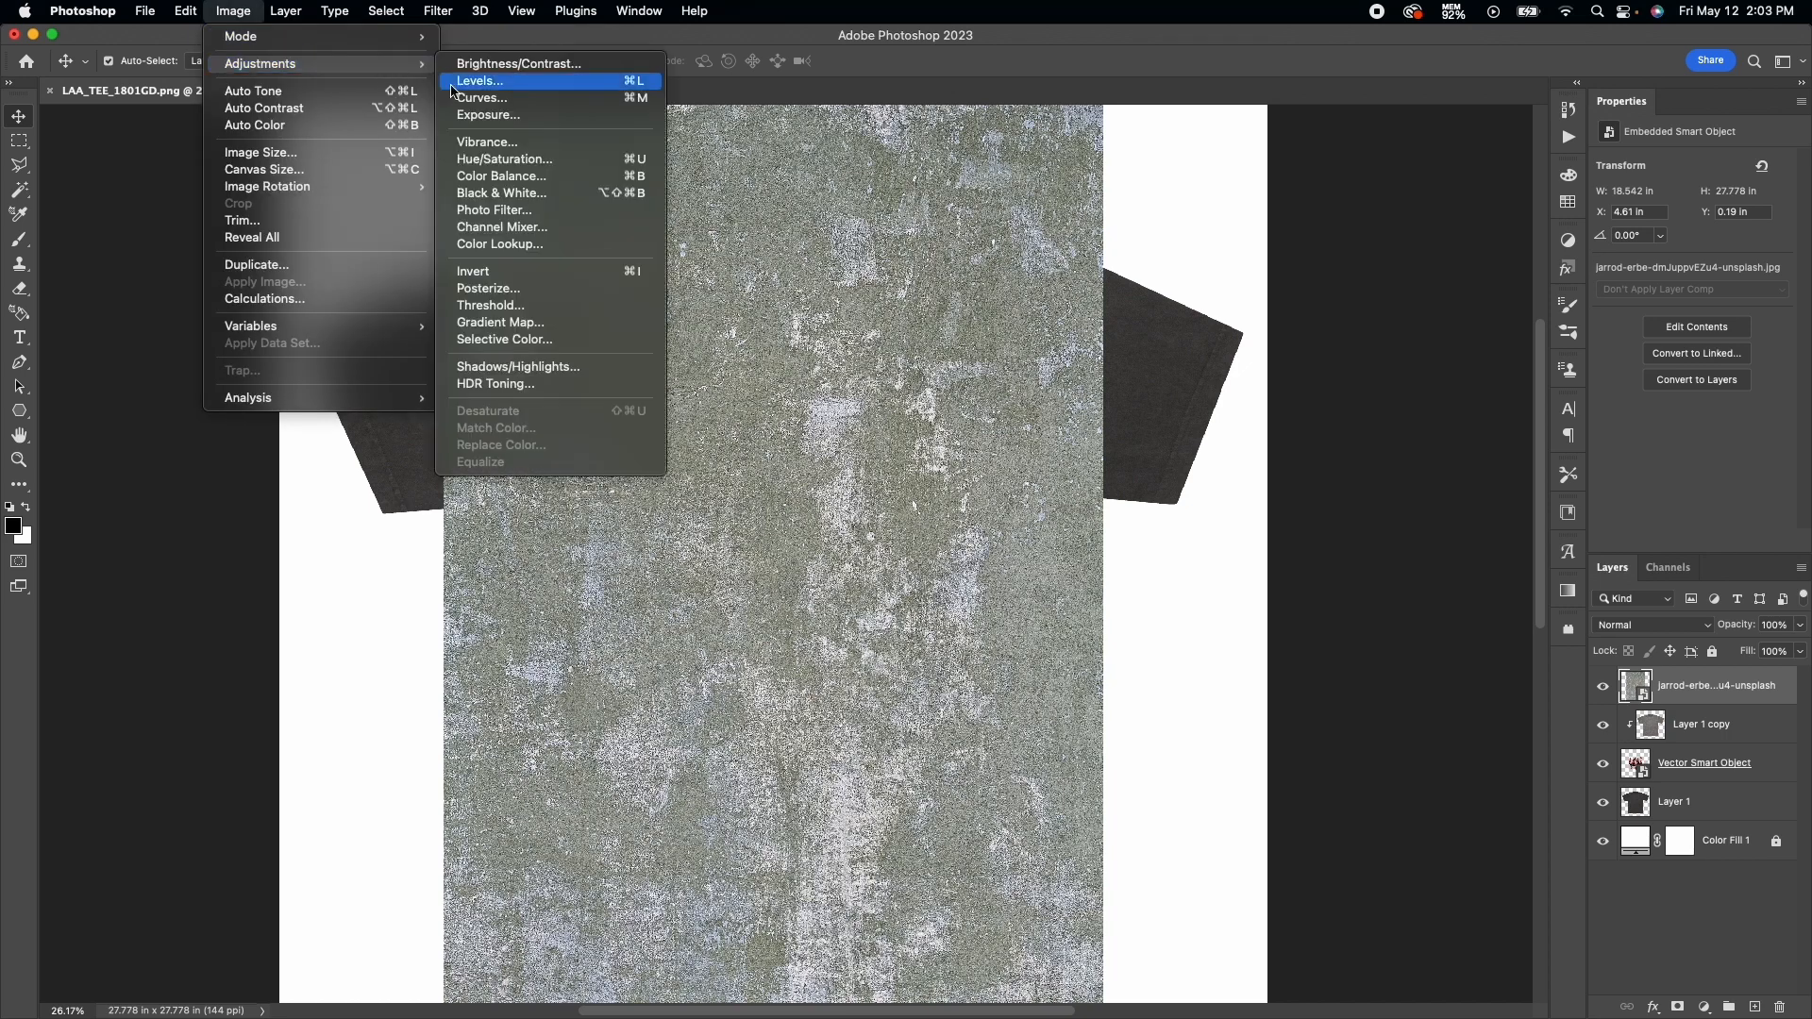
{"action": "mouse_move", "coordinate": [538, 183]}
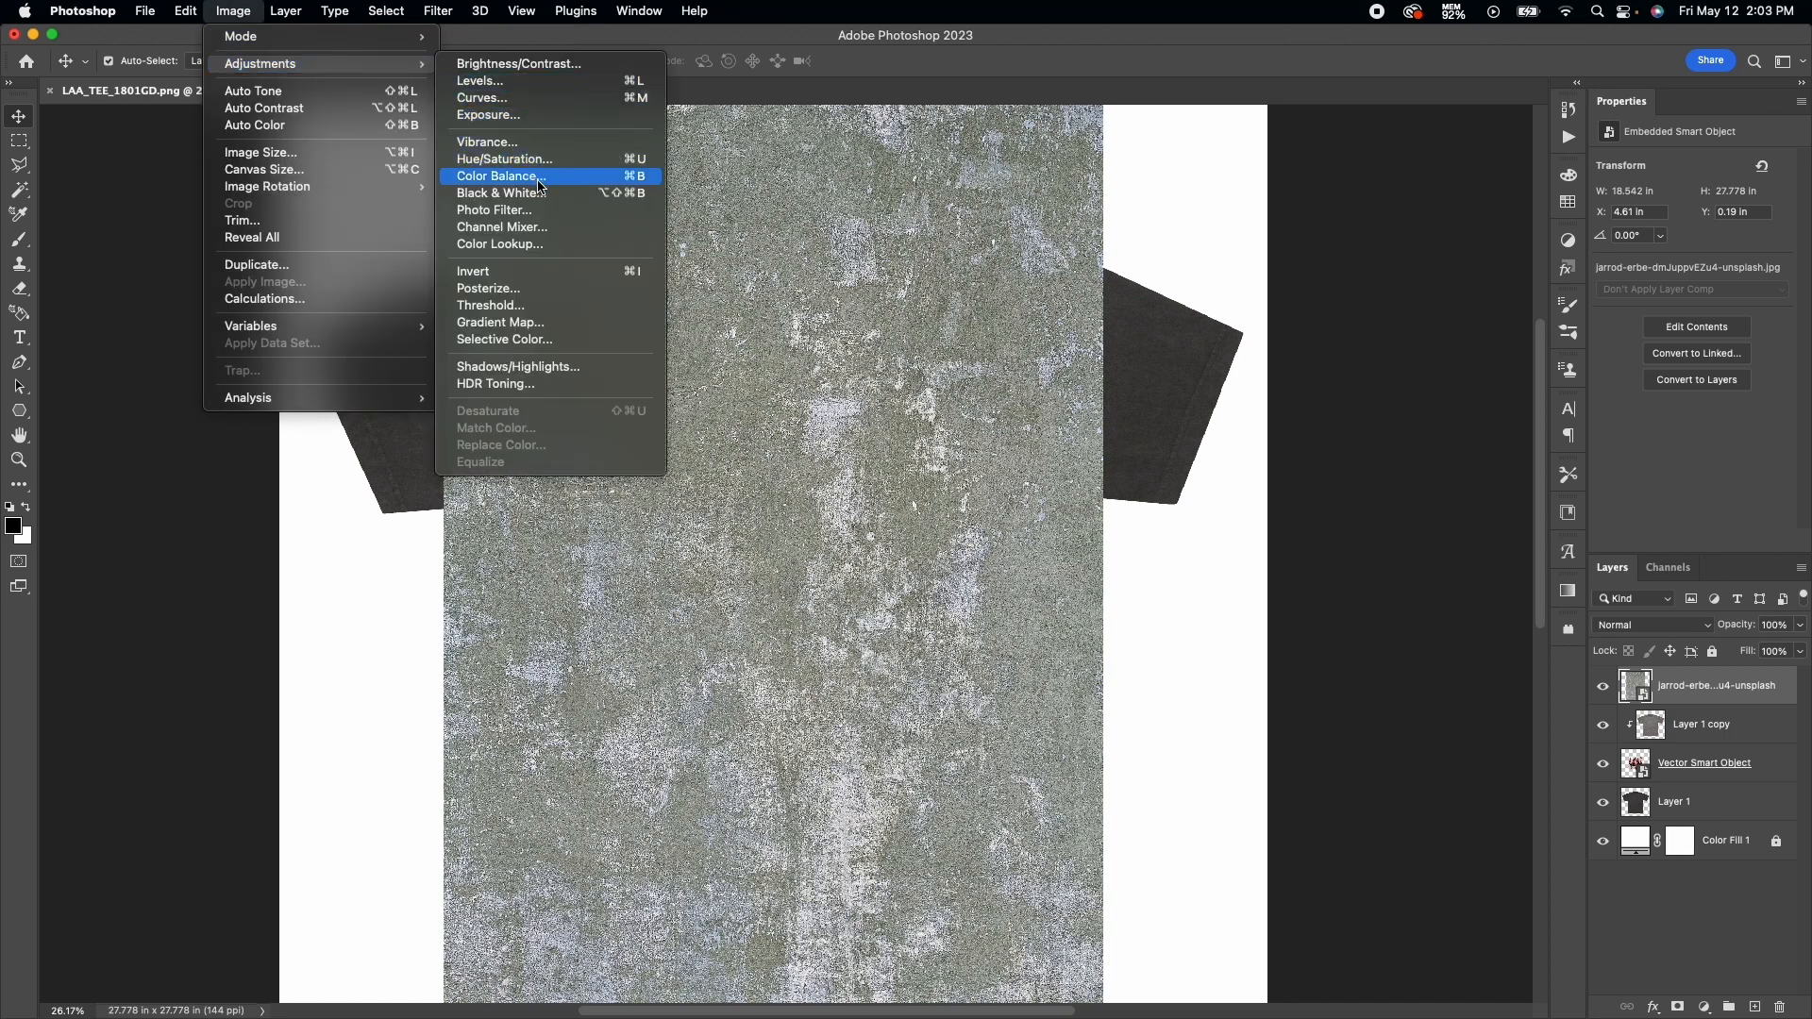
{"action": "mouse_move", "coordinate": [537, 198]}
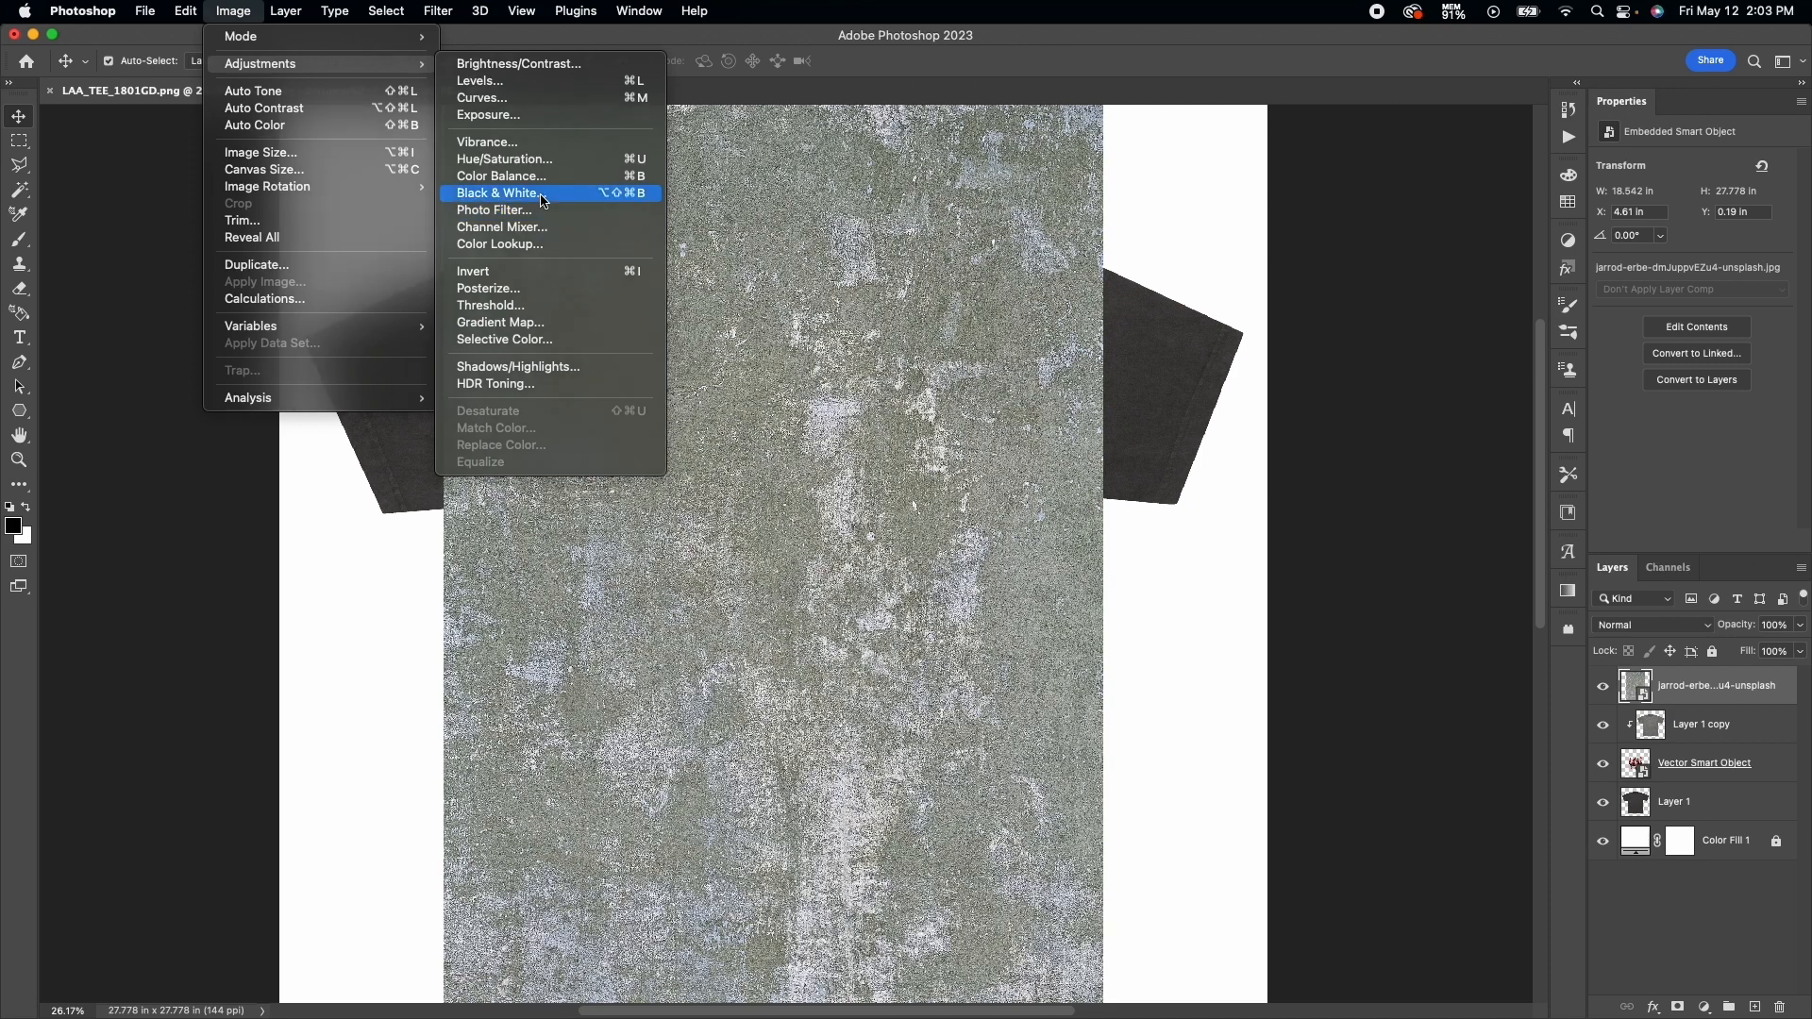
{"action": "left_click", "coordinate": [498, 192]}
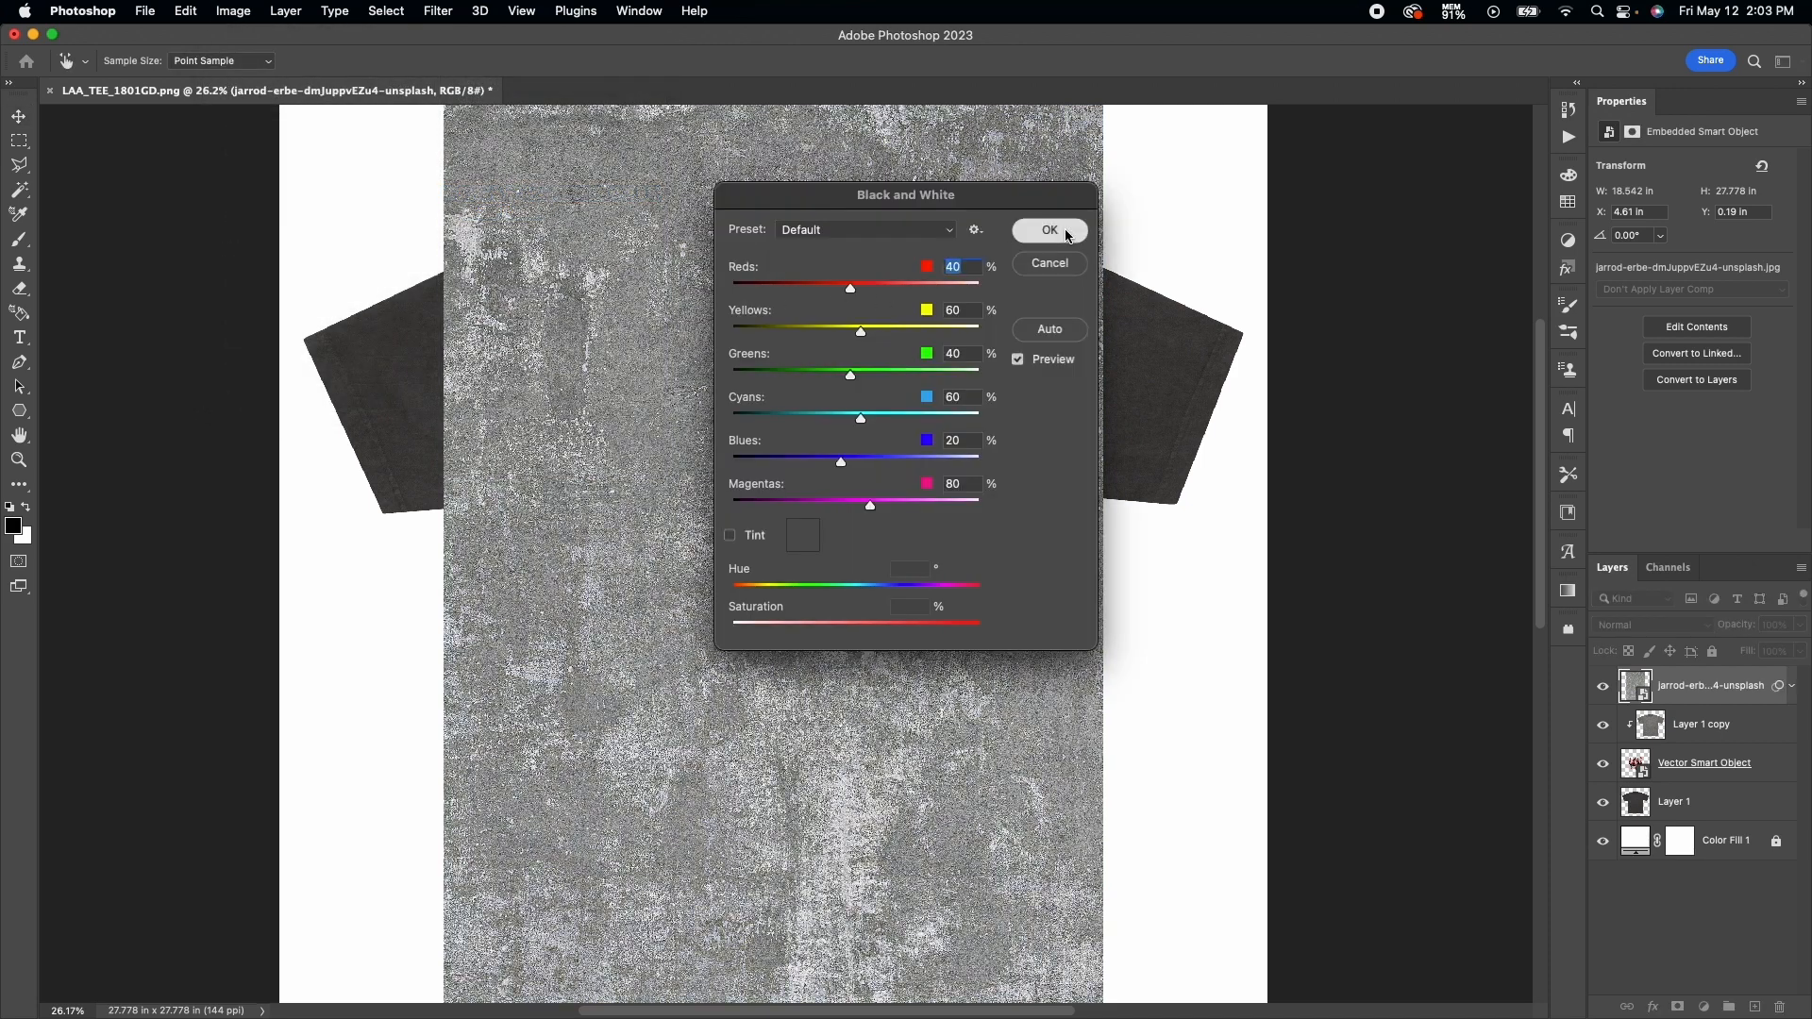
{"action": "left_click", "coordinate": [1047, 230]}
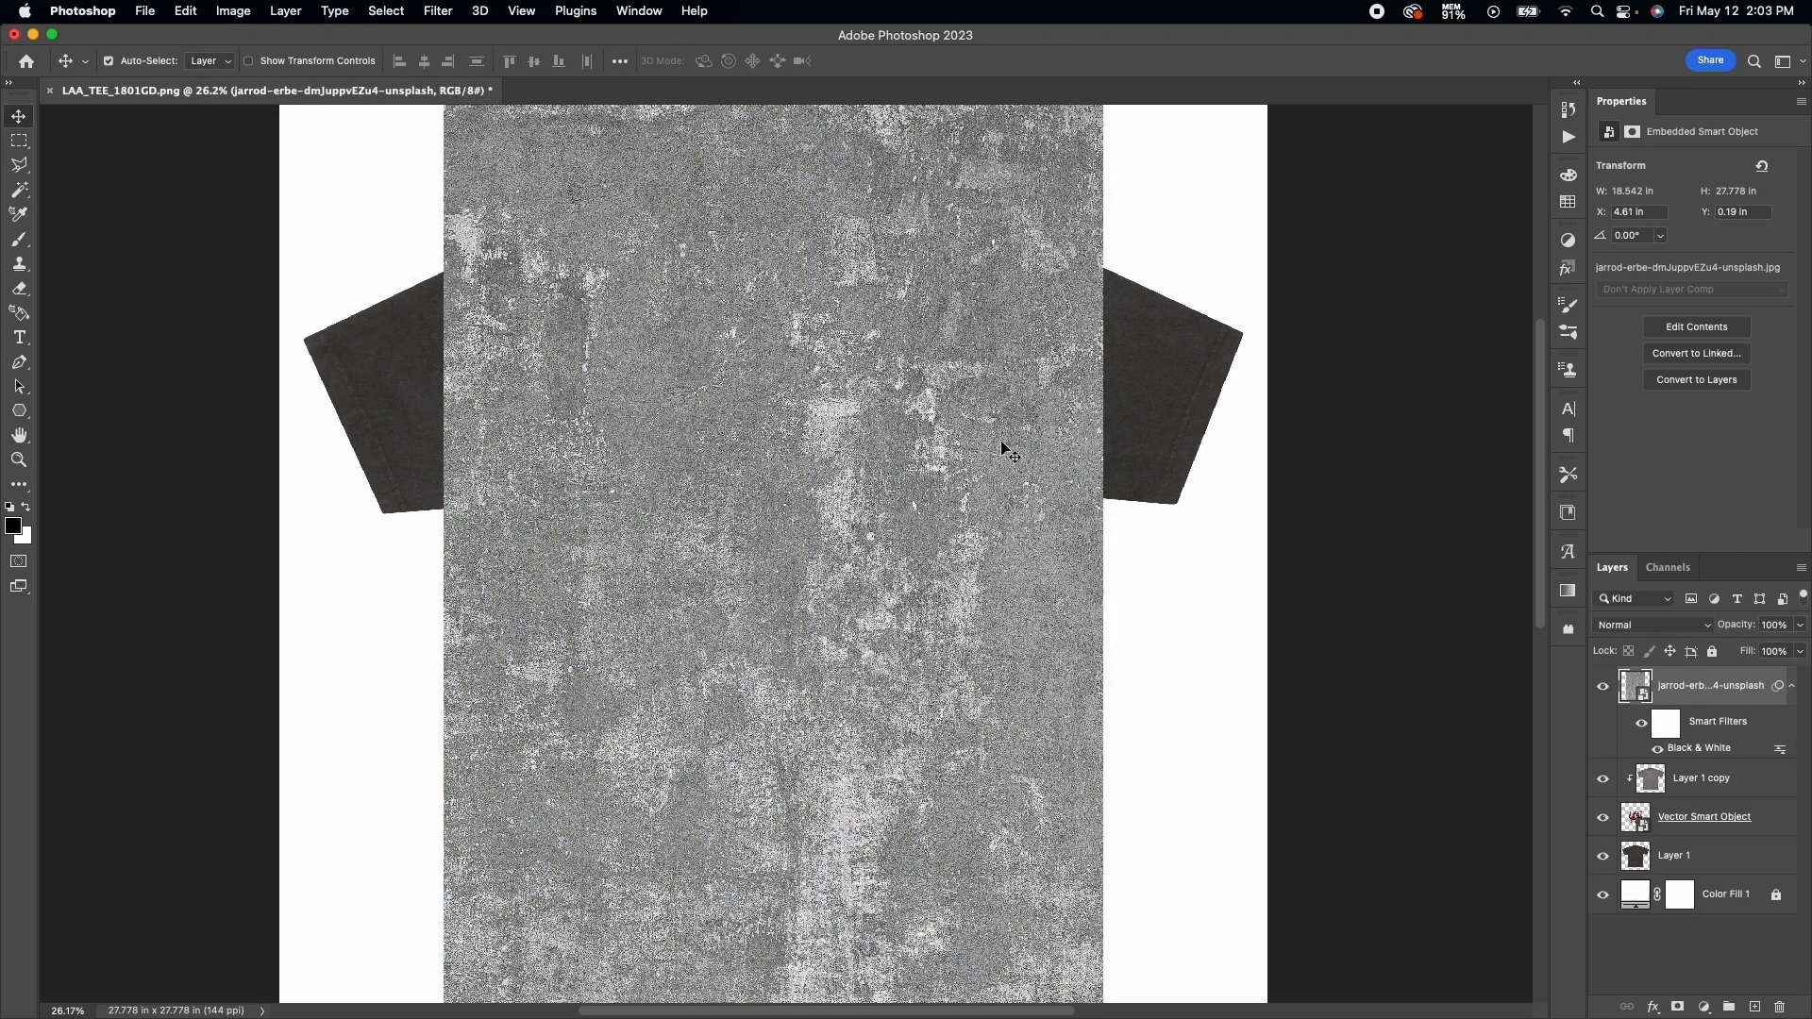
{"action": "mouse_move", "coordinate": [749, 389]}
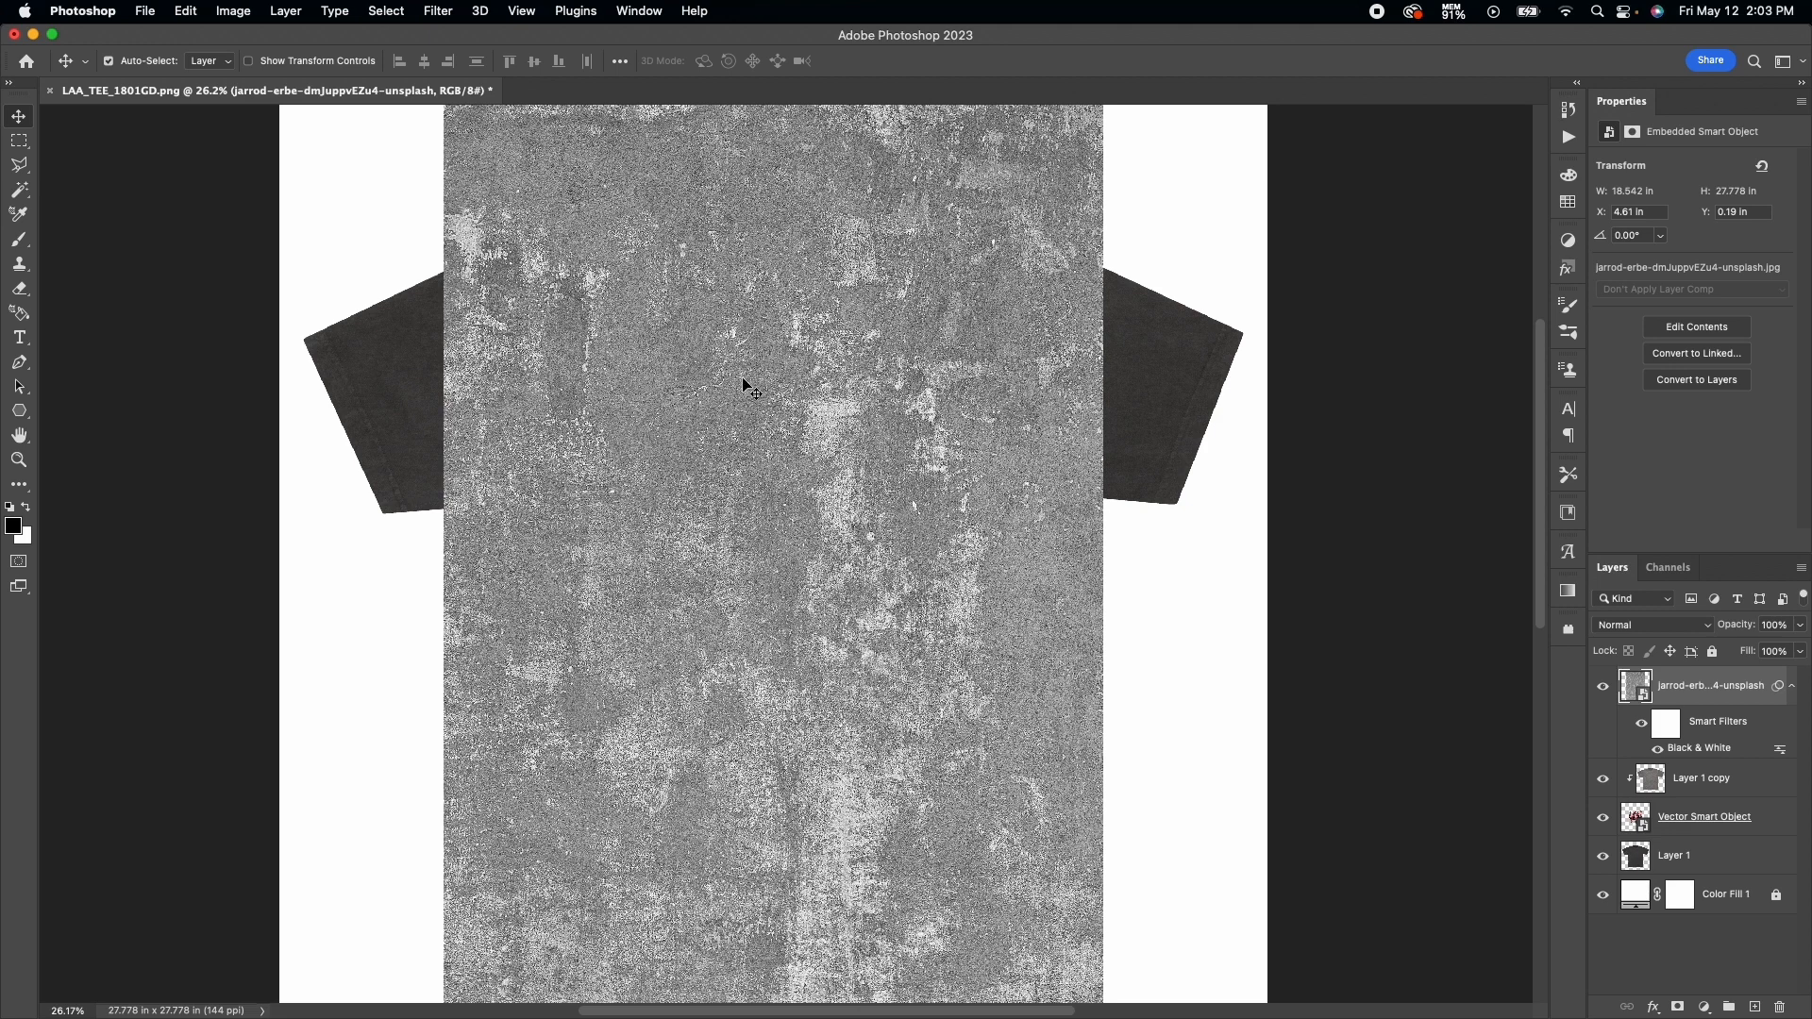
{"action": "left_click", "coordinate": [19, 194]}
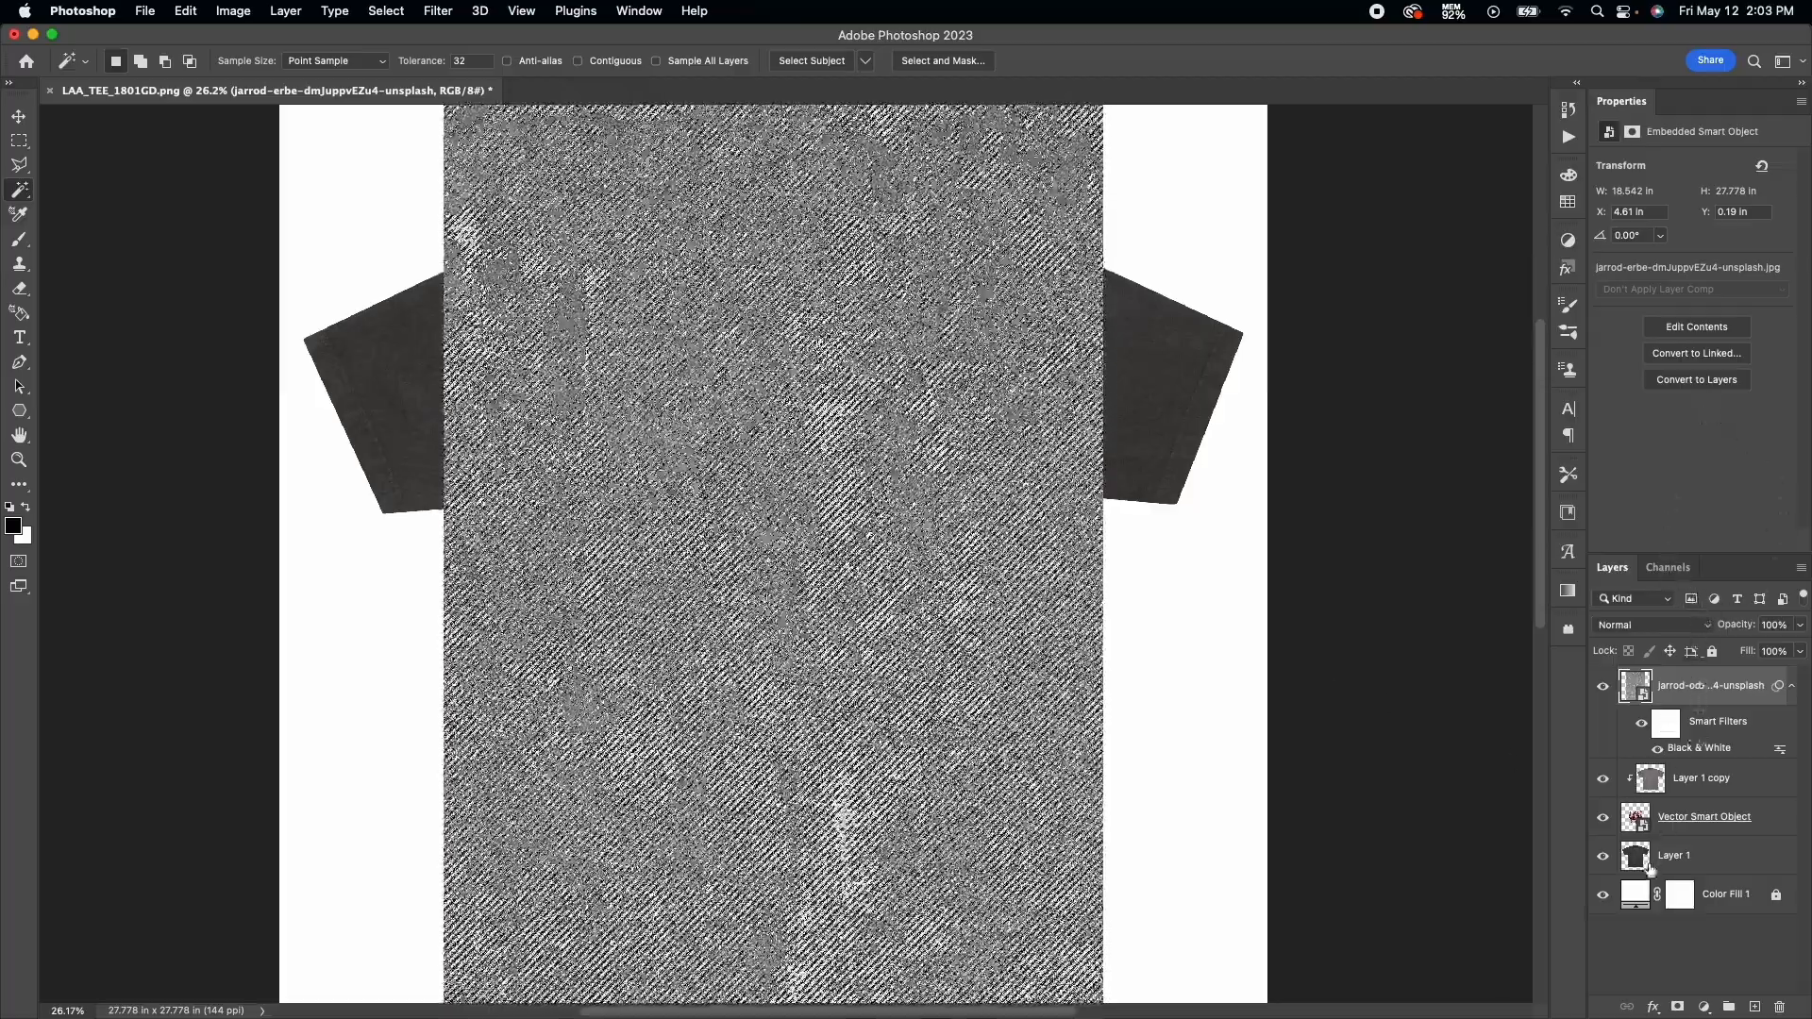
Load the shirt layer's shape as a selection for masking the texture.
{"action": "left_click", "coordinate": [1678, 1006]}
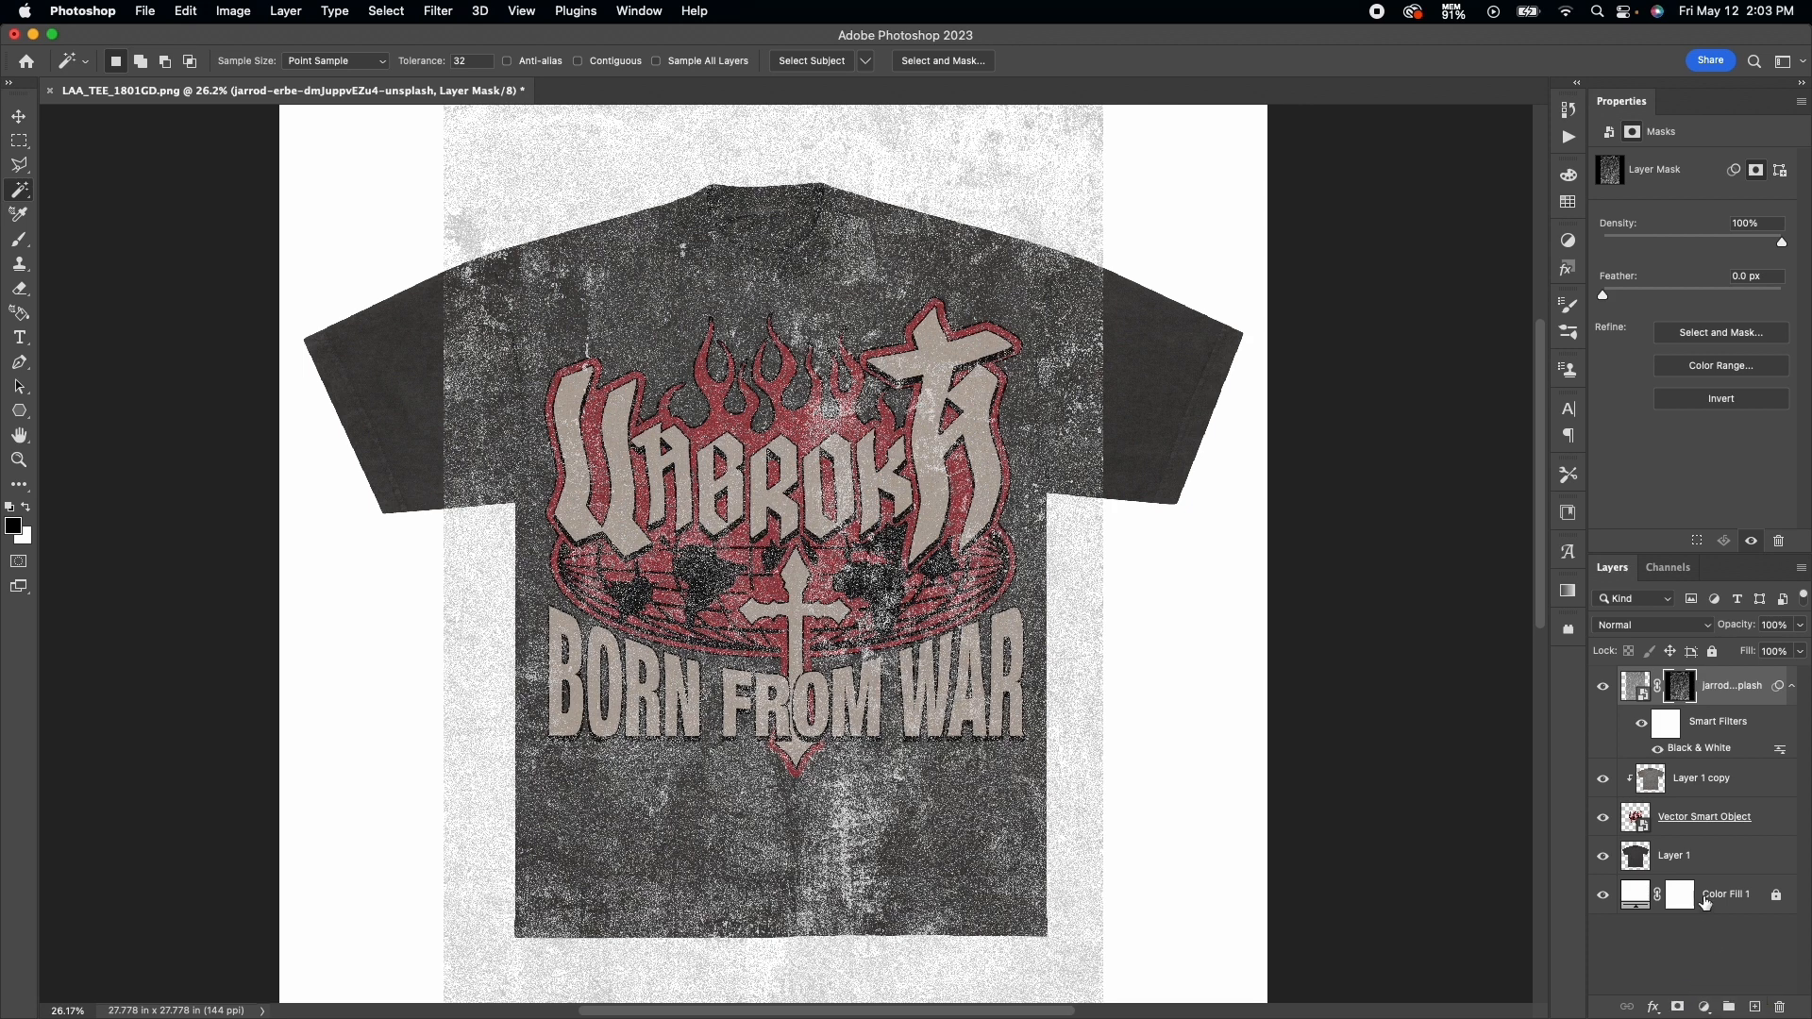
{"action": "left_click", "coordinate": [1719, 398]}
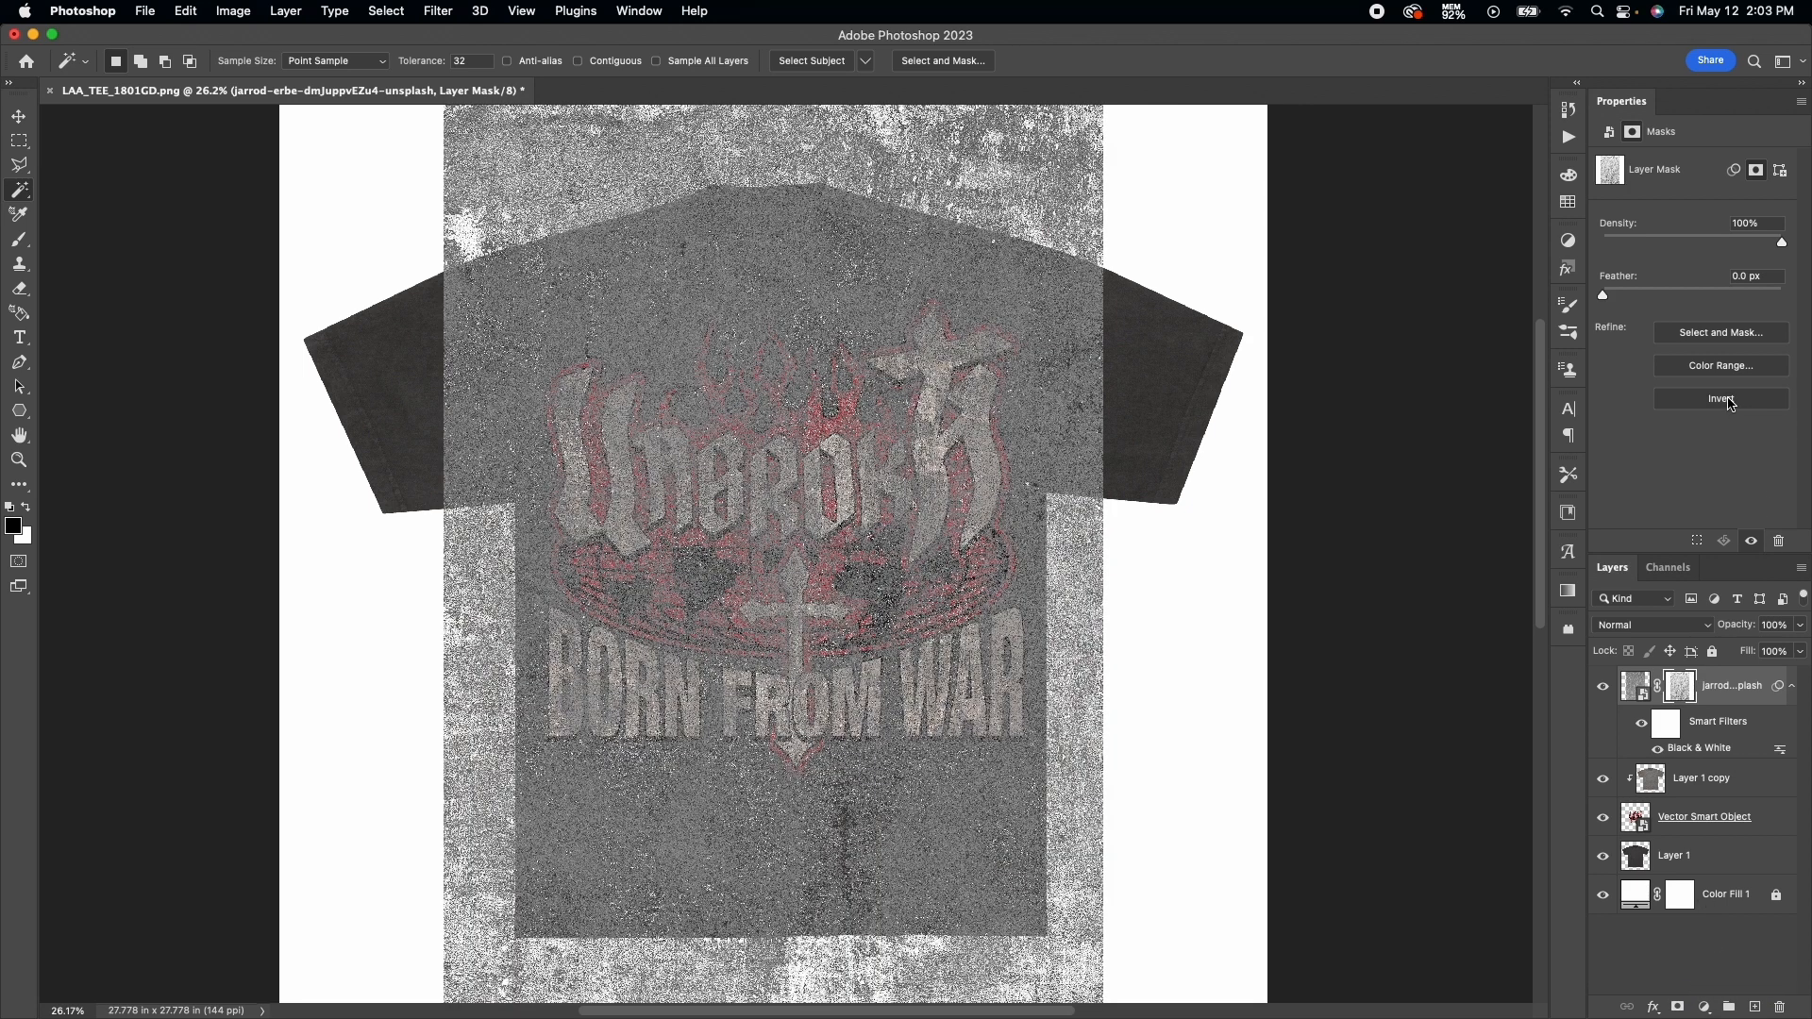
{"action": "left_click", "coordinate": [1719, 398]}
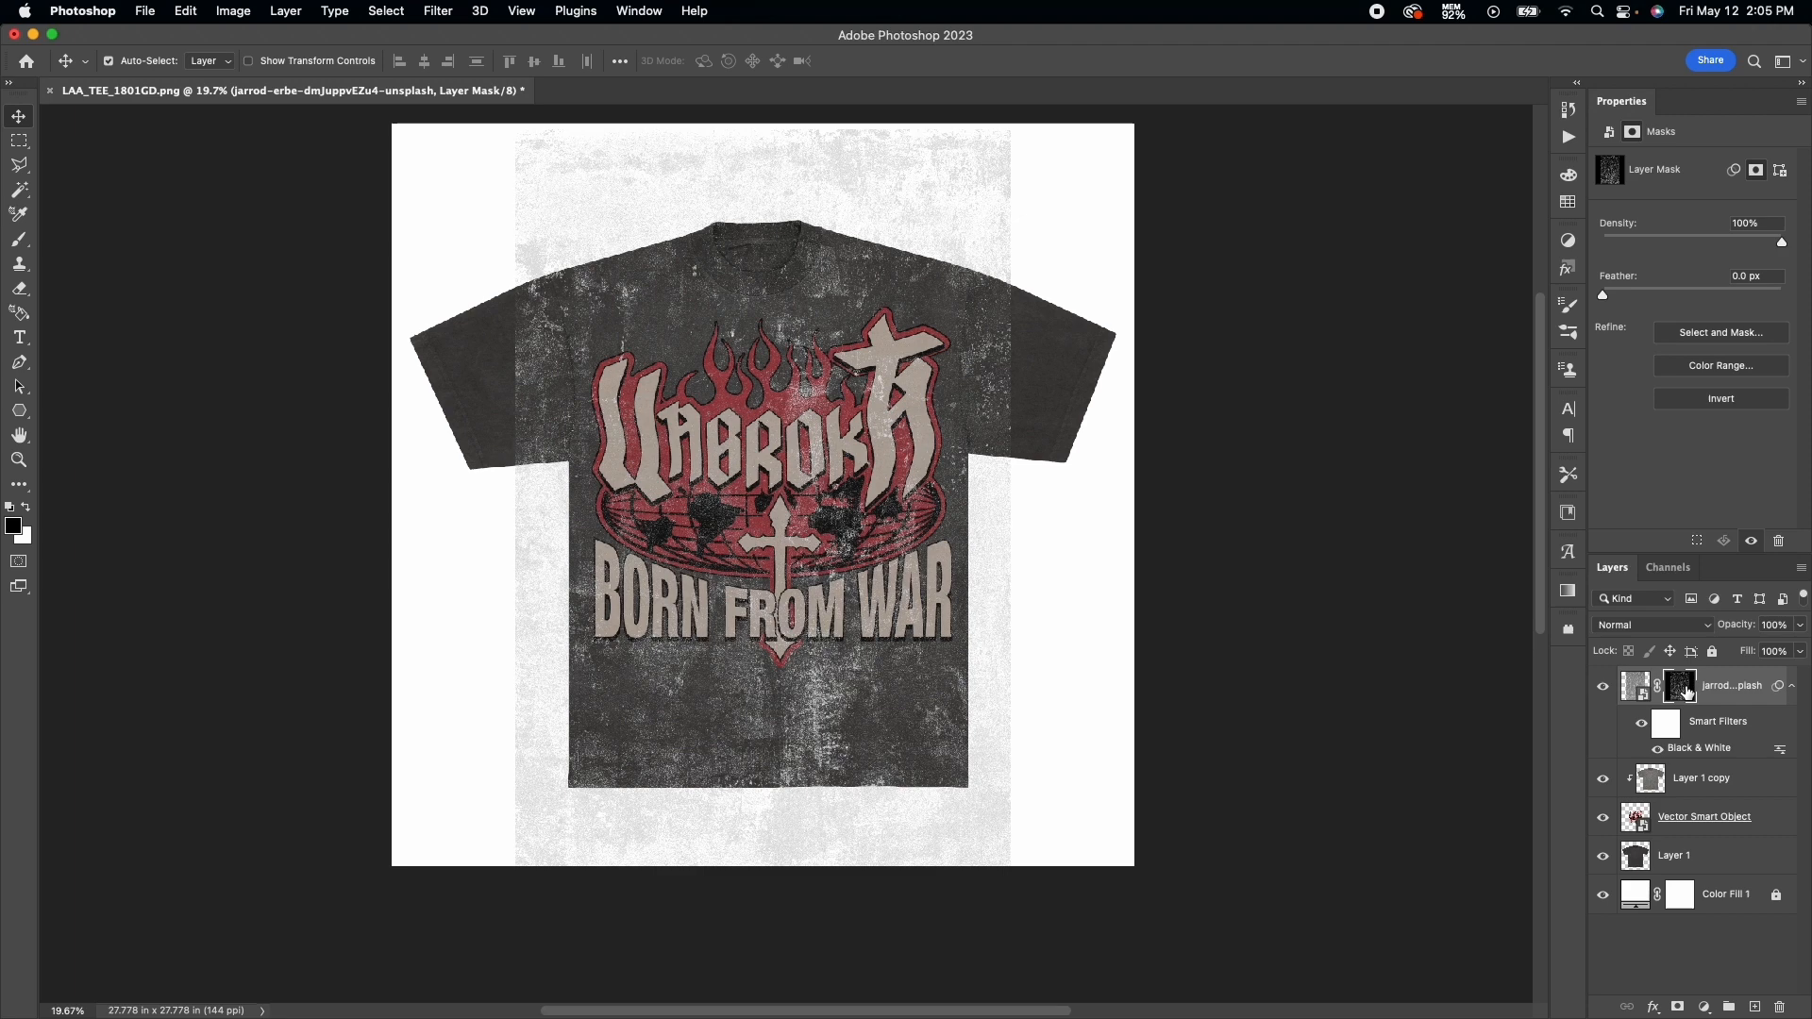
Copy the grunge mask onto the BORN FROM WAR artwork and invert it, hiding the texture layer.
{"action": "left_click", "coordinate": [1702, 815]}
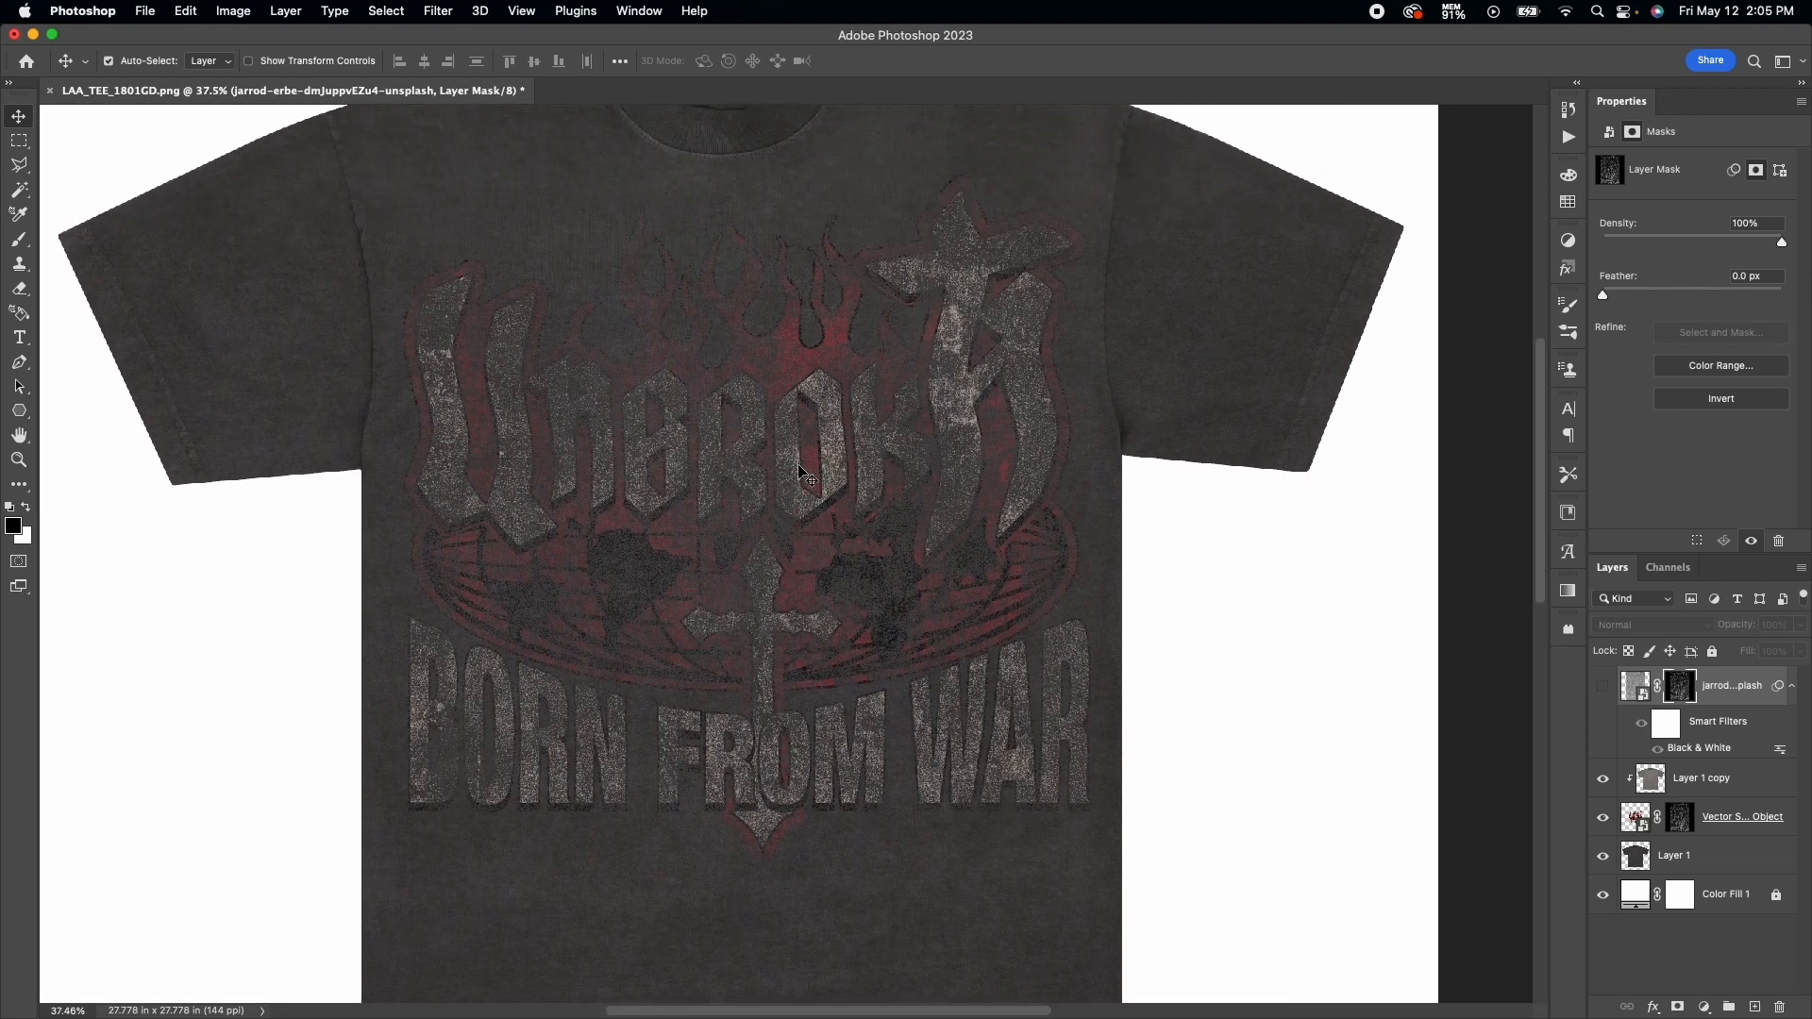
{"action": "left_click", "coordinate": [1719, 398]}
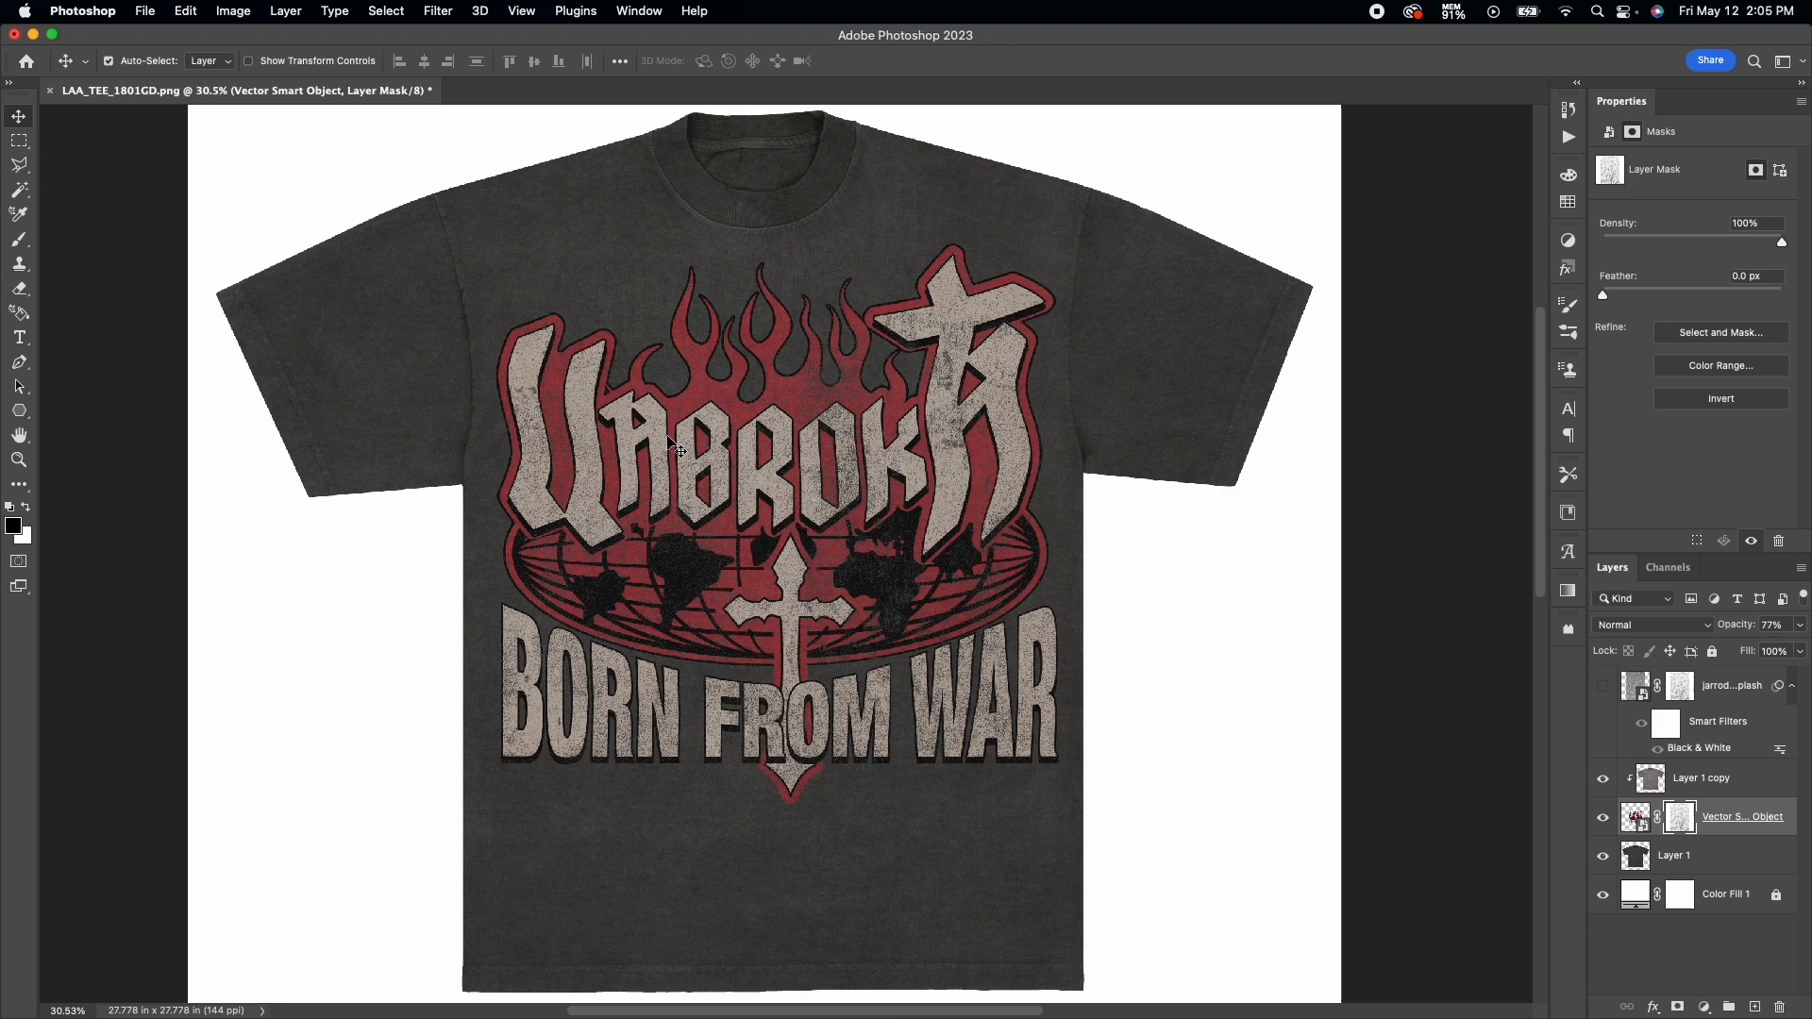
{"action": "mouse_move", "coordinate": [1000, 481]}
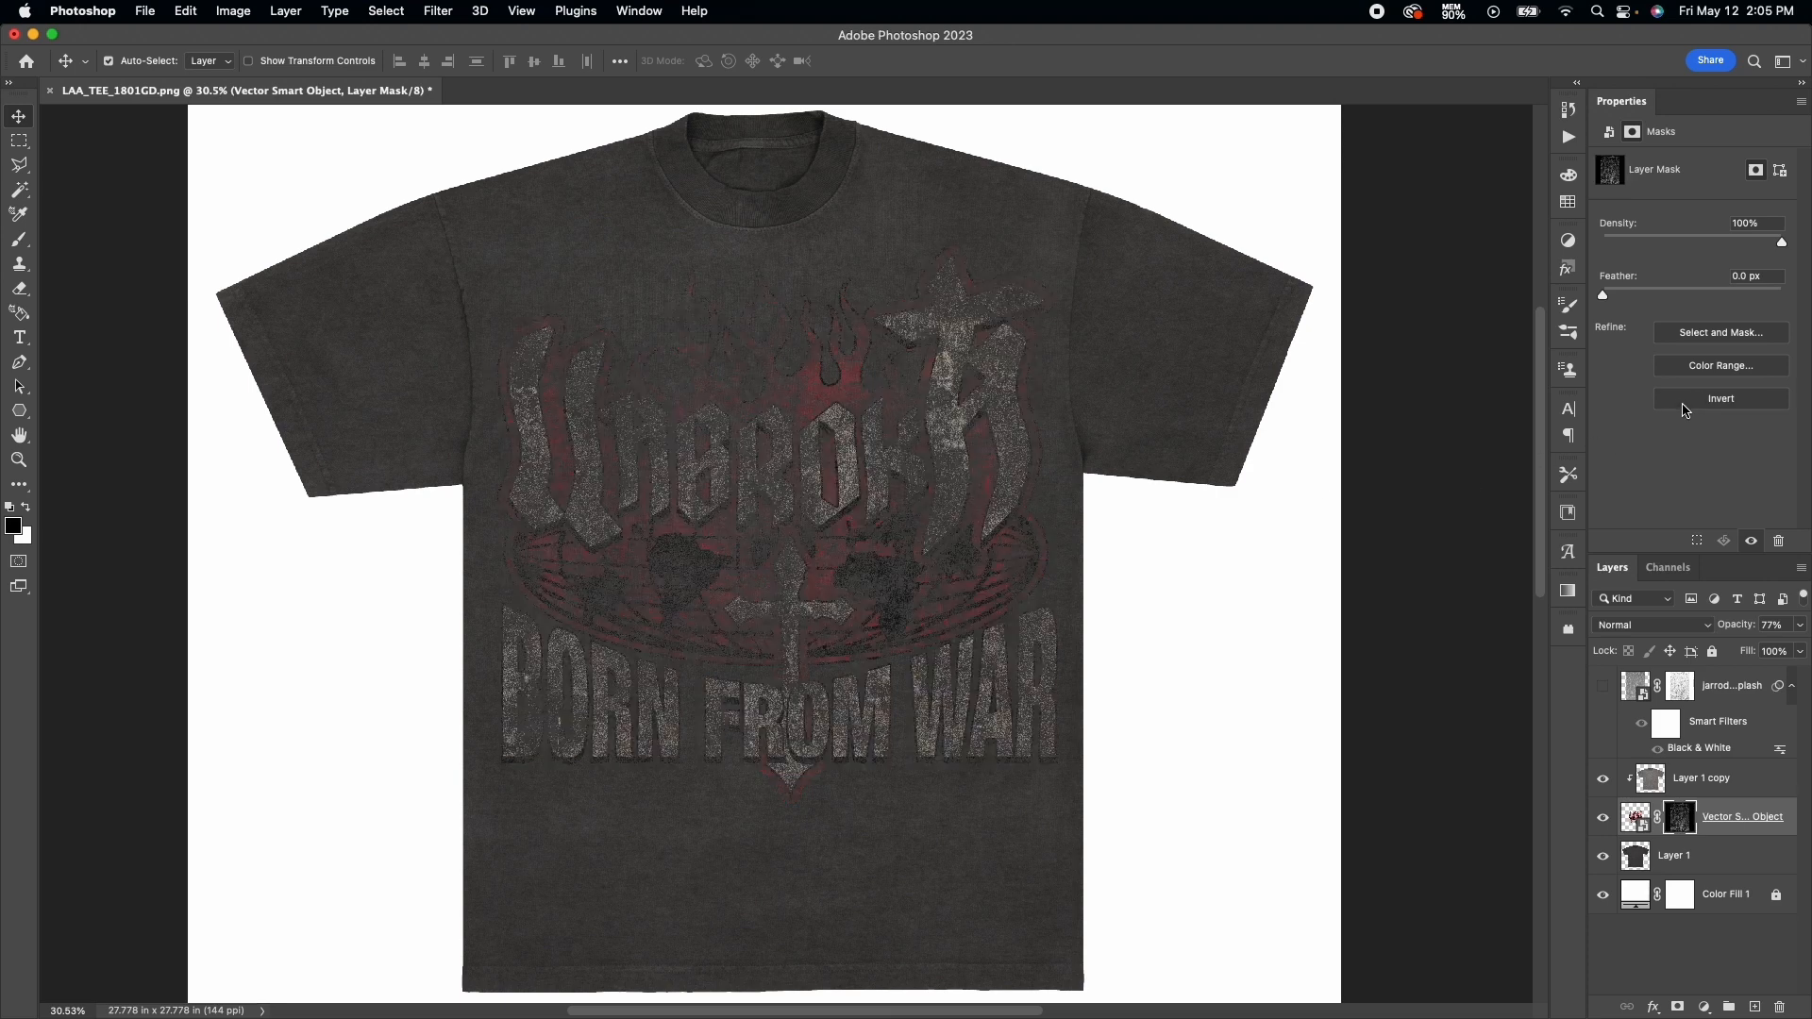
{"action": "mouse_move", "coordinate": [1721, 398]}
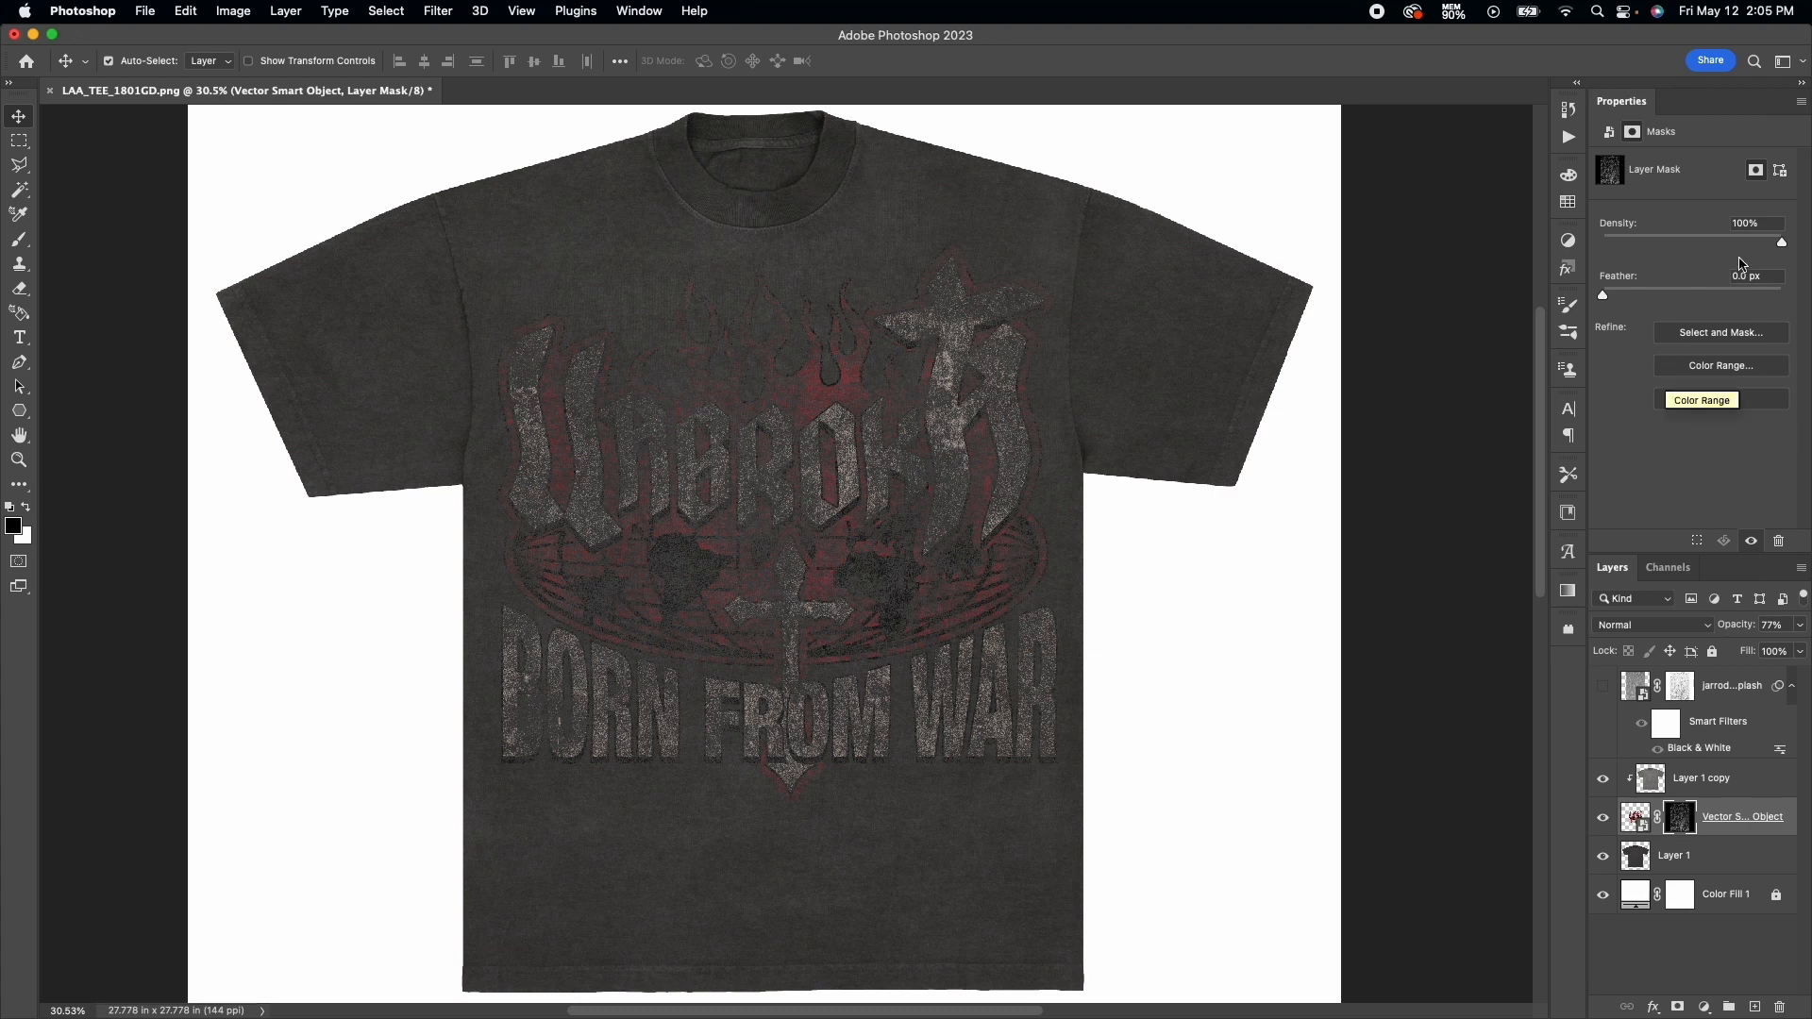
Test mask densities around 54-84%, return it to 100% and invert the graphic's mask back.
{"action": "left_click_drag", "start_coordinate": [1780, 243], "coordinate": [1704, 243]}
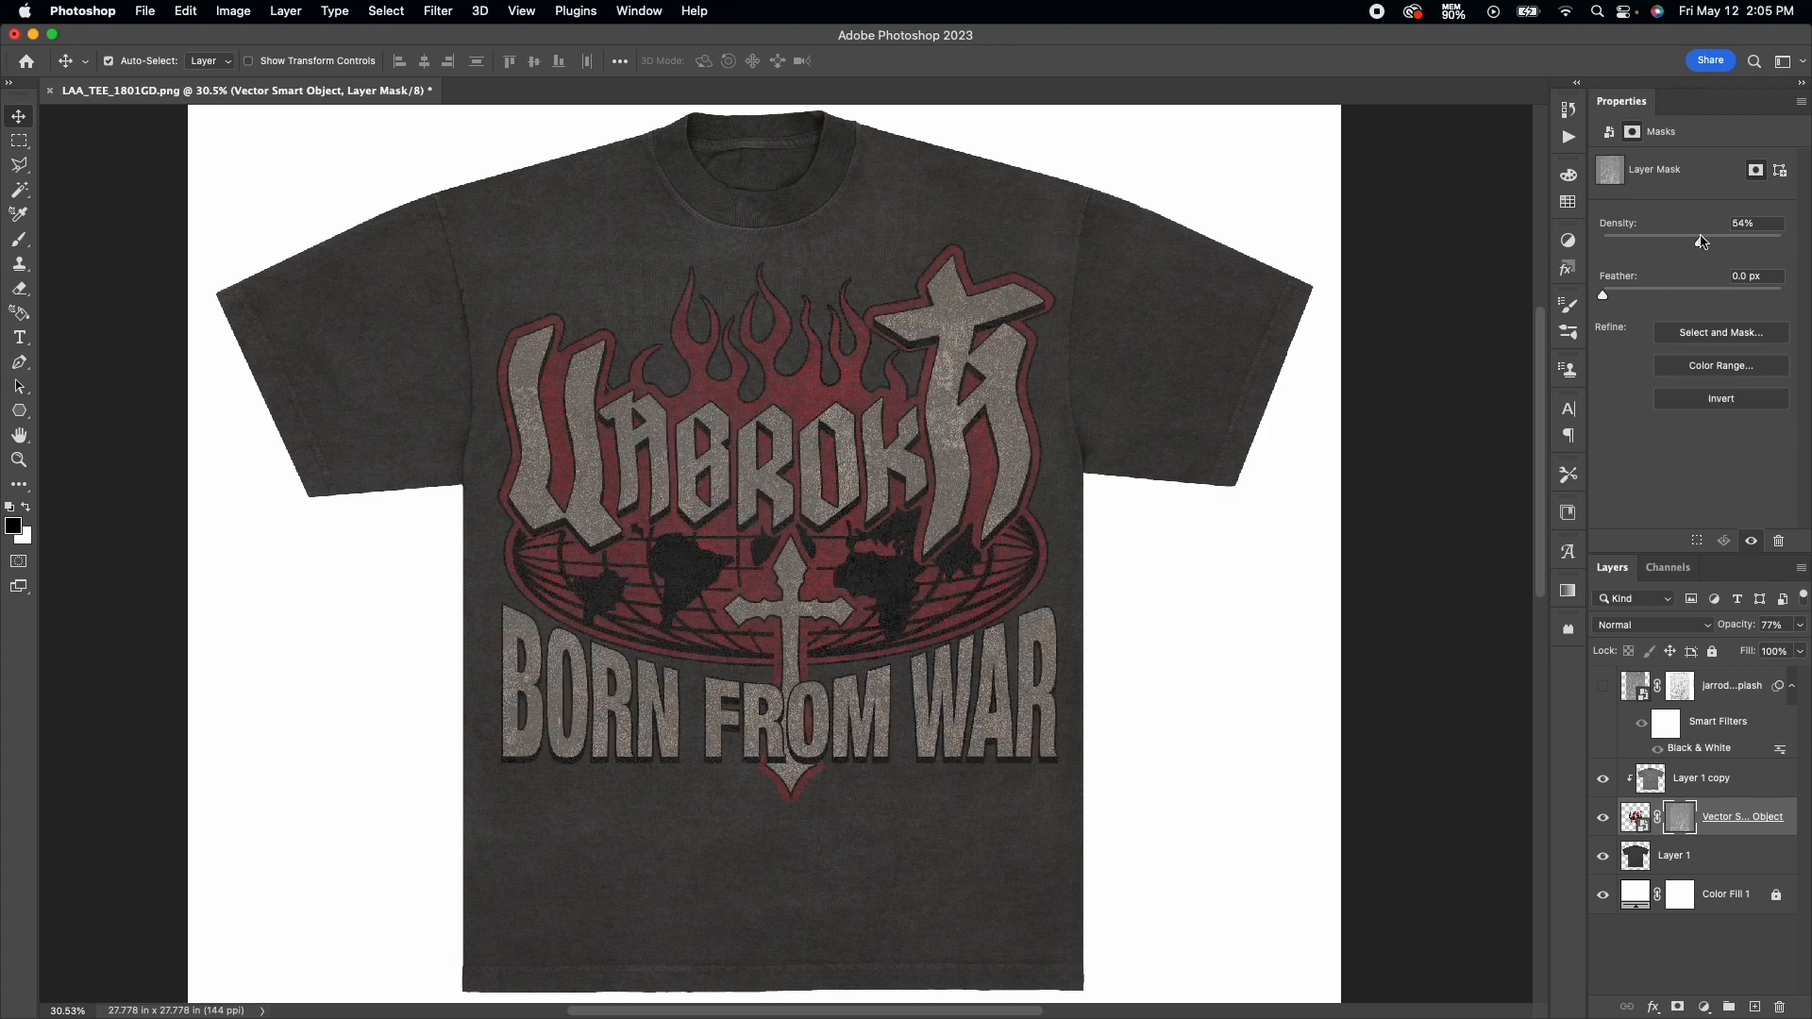
{"action": "left_click_drag", "start_coordinate": [1664, 243], "coordinate": [1733, 243]}
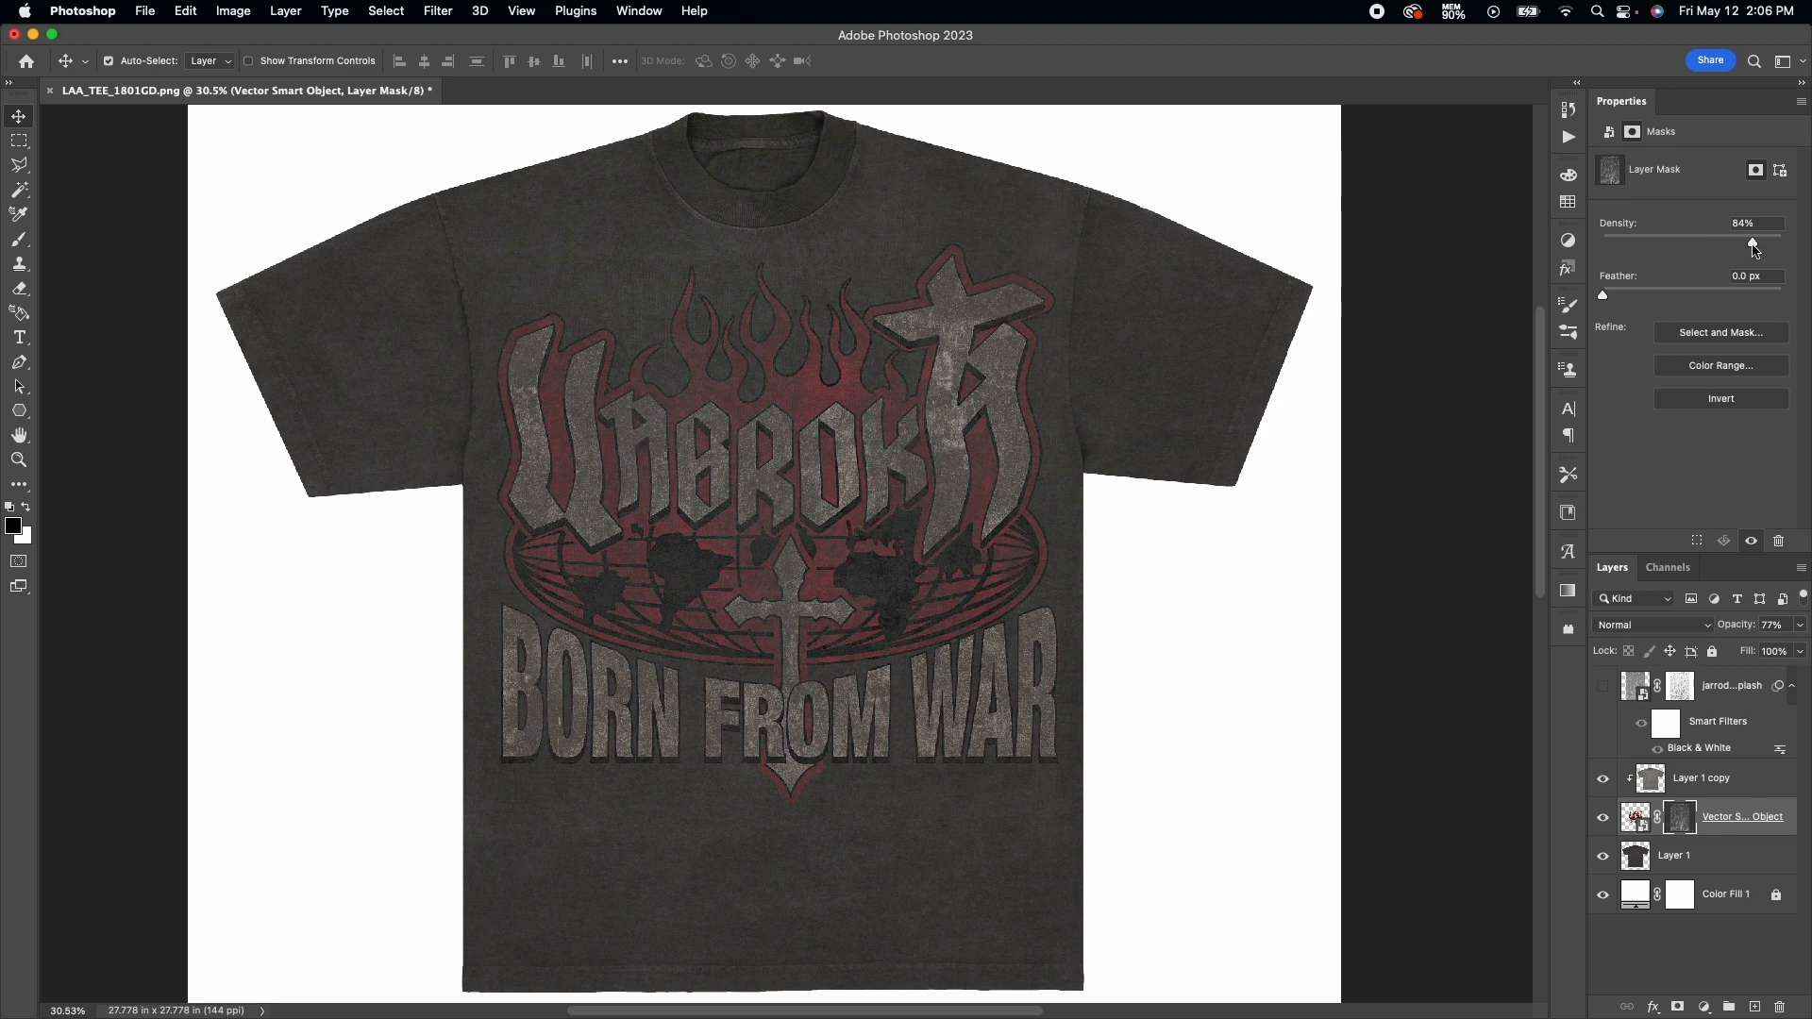
{"action": "left_click_drag", "start_coordinate": [1753, 243], "coordinate": [1733, 244]}
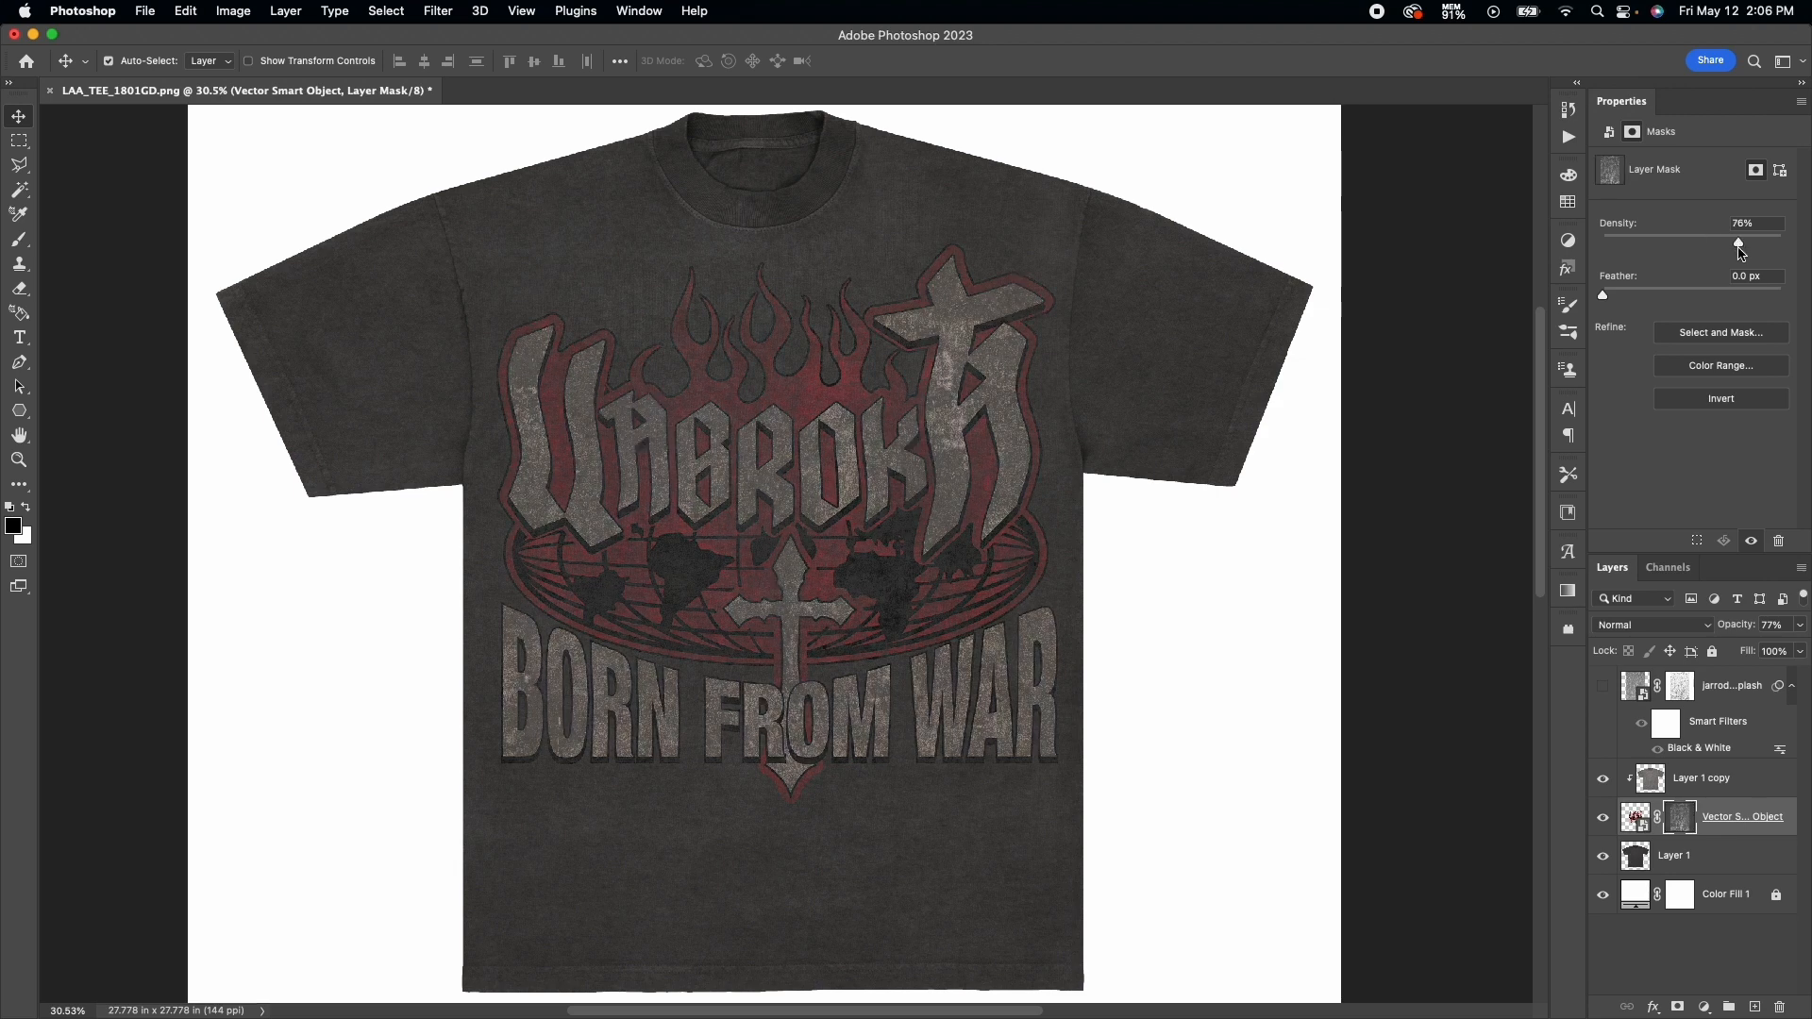
{"action": "mouse_move", "coordinate": [1738, 244]}
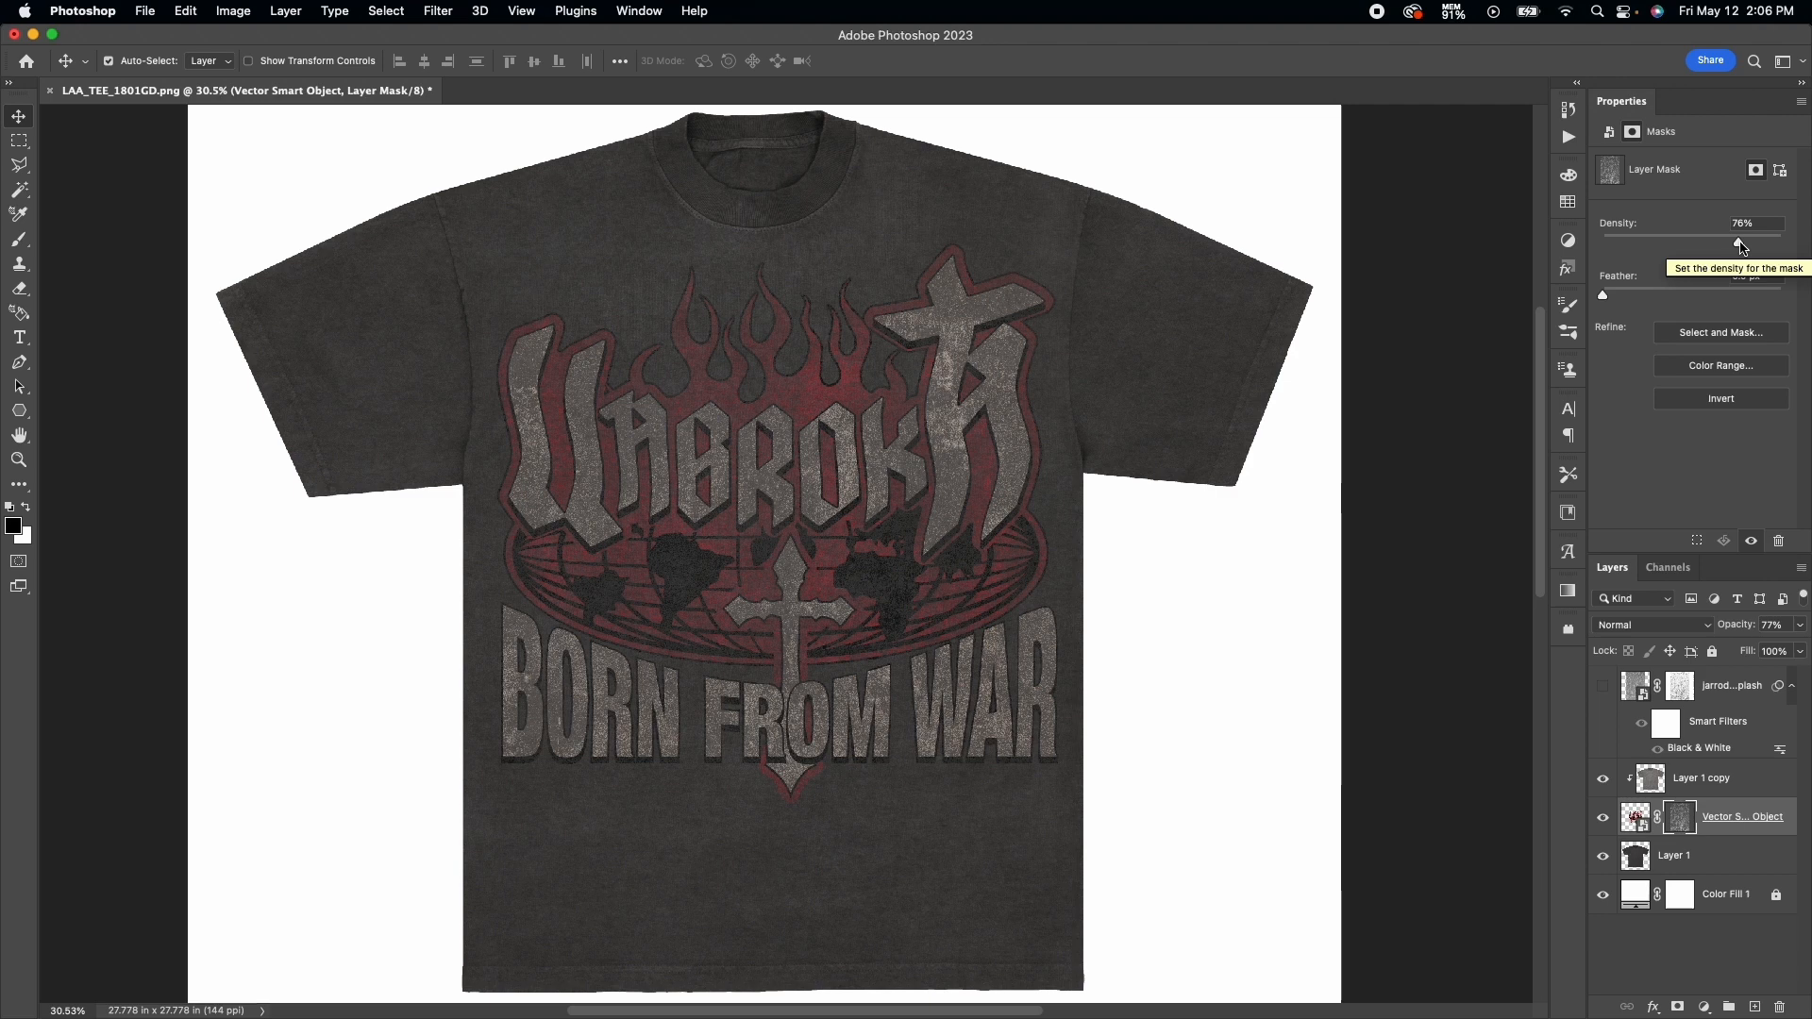
{"action": "left_click_drag", "start_coordinate": [1738, 244], "coordinate": [1604, 244]}
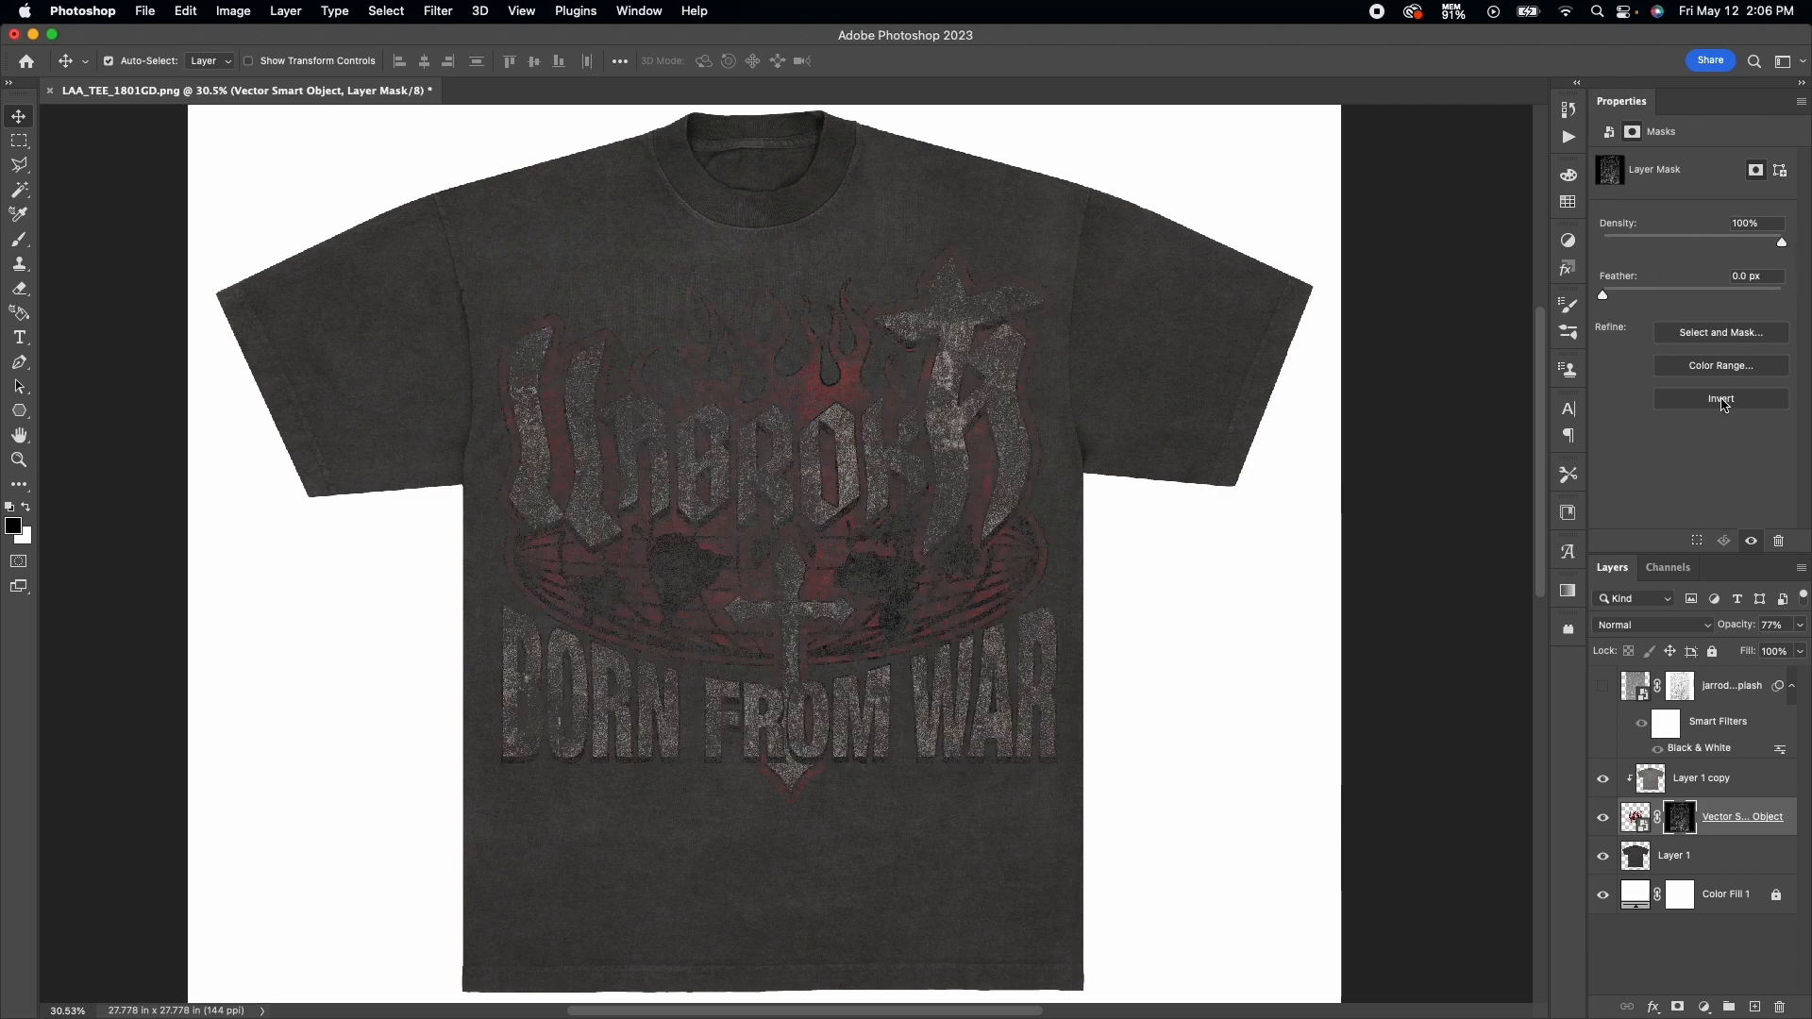
{"action": "left_click", "coordinate": [1719, 398]}
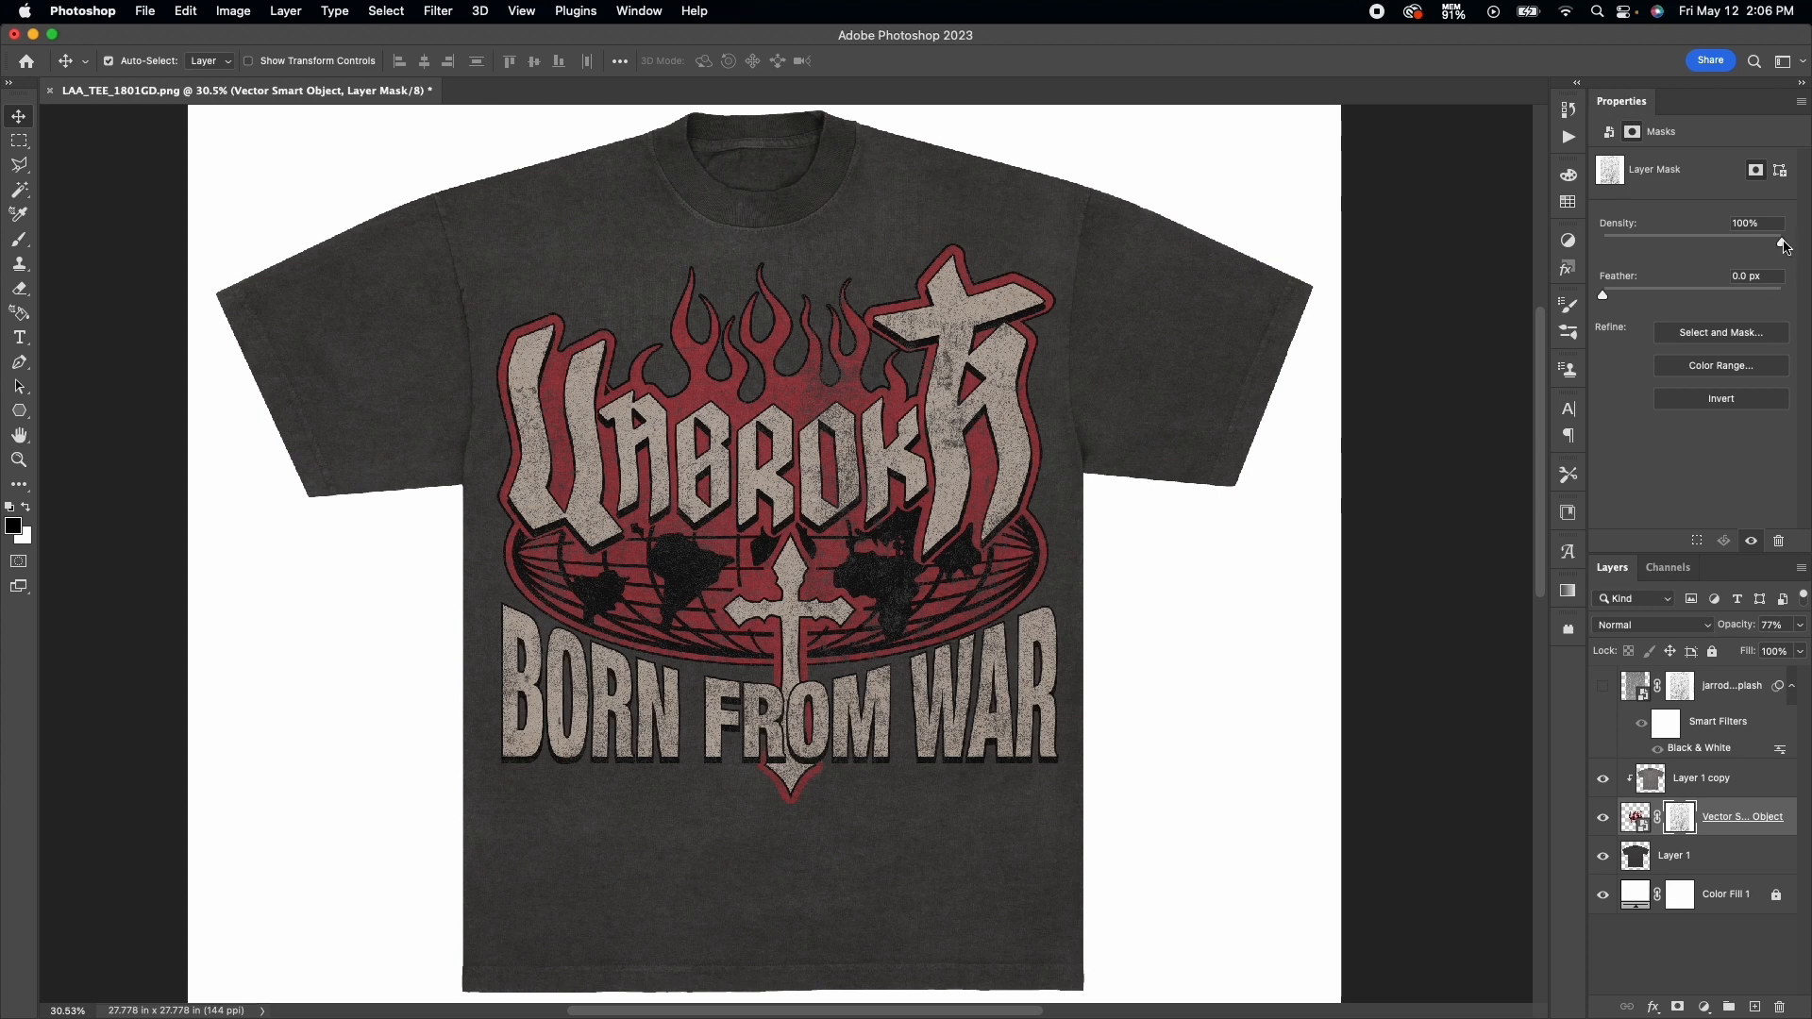
{"action": "mouse_move", "coordinate": [1794, 246]}
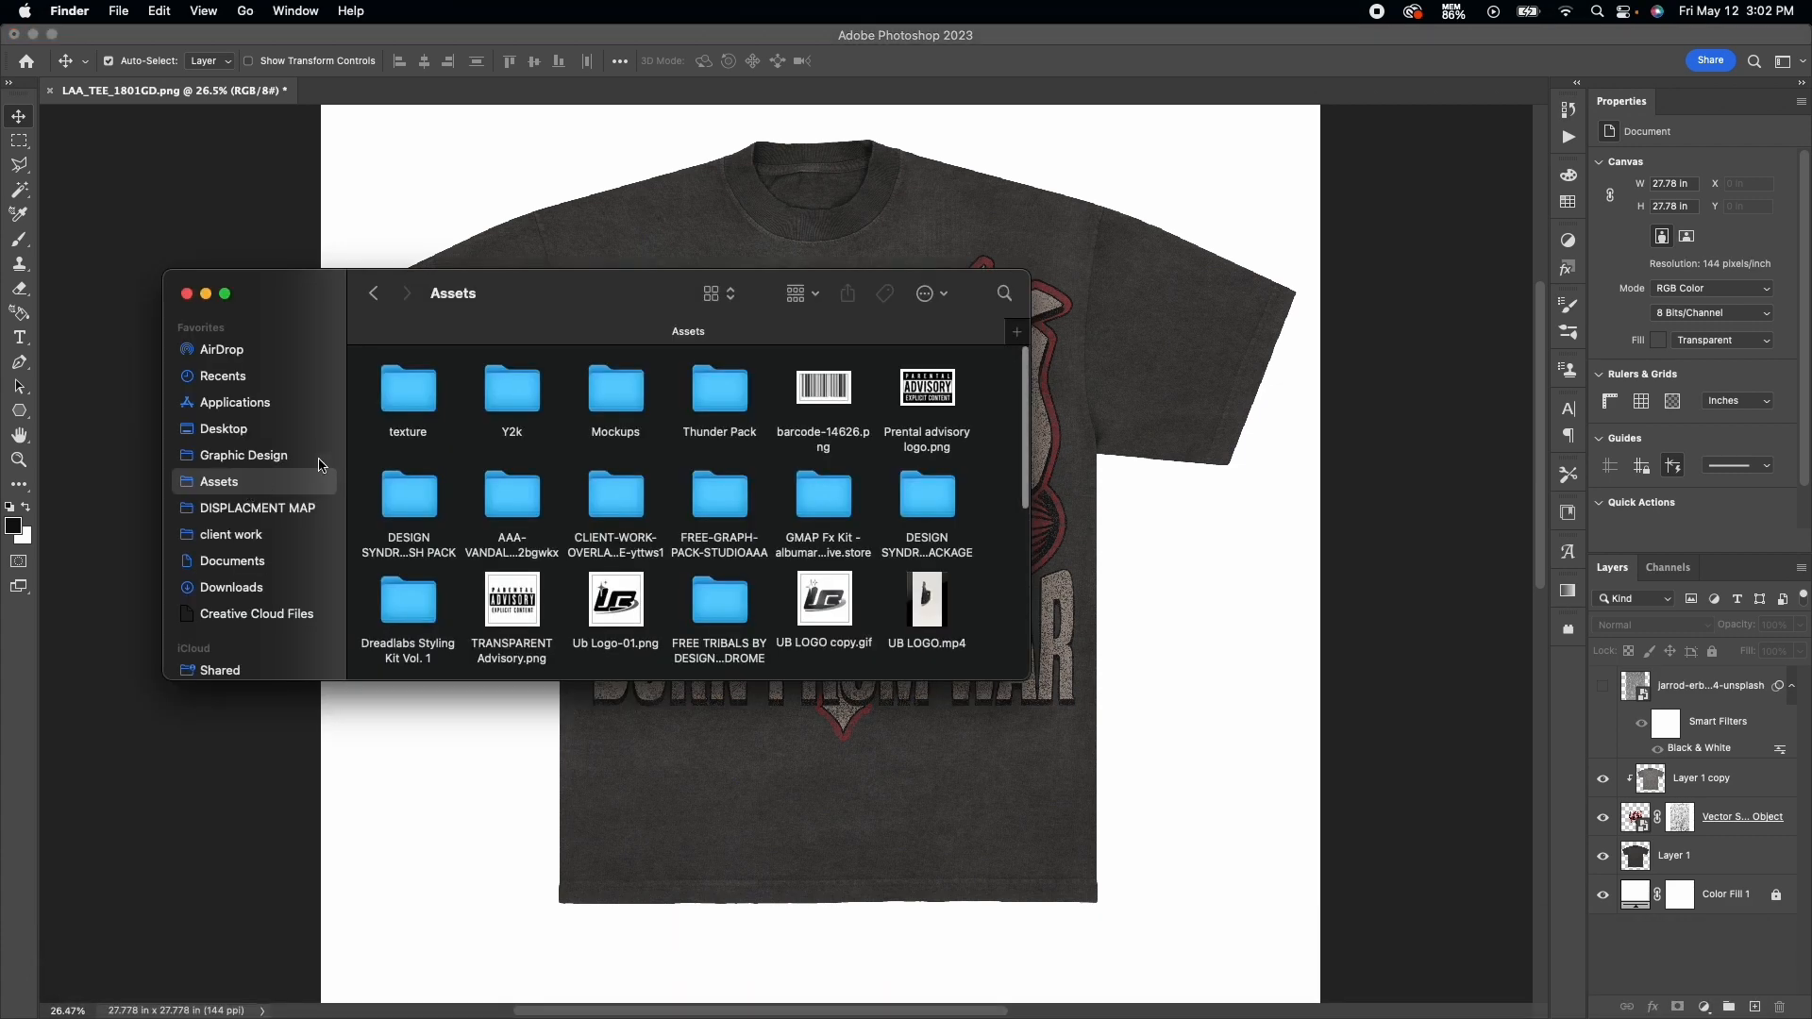
Place Texturelabs_Grunge_296XL from its Finder folder over the shirt and scale it up to cover it.
{"action": "double_click", "coordinate": [407, 386]}
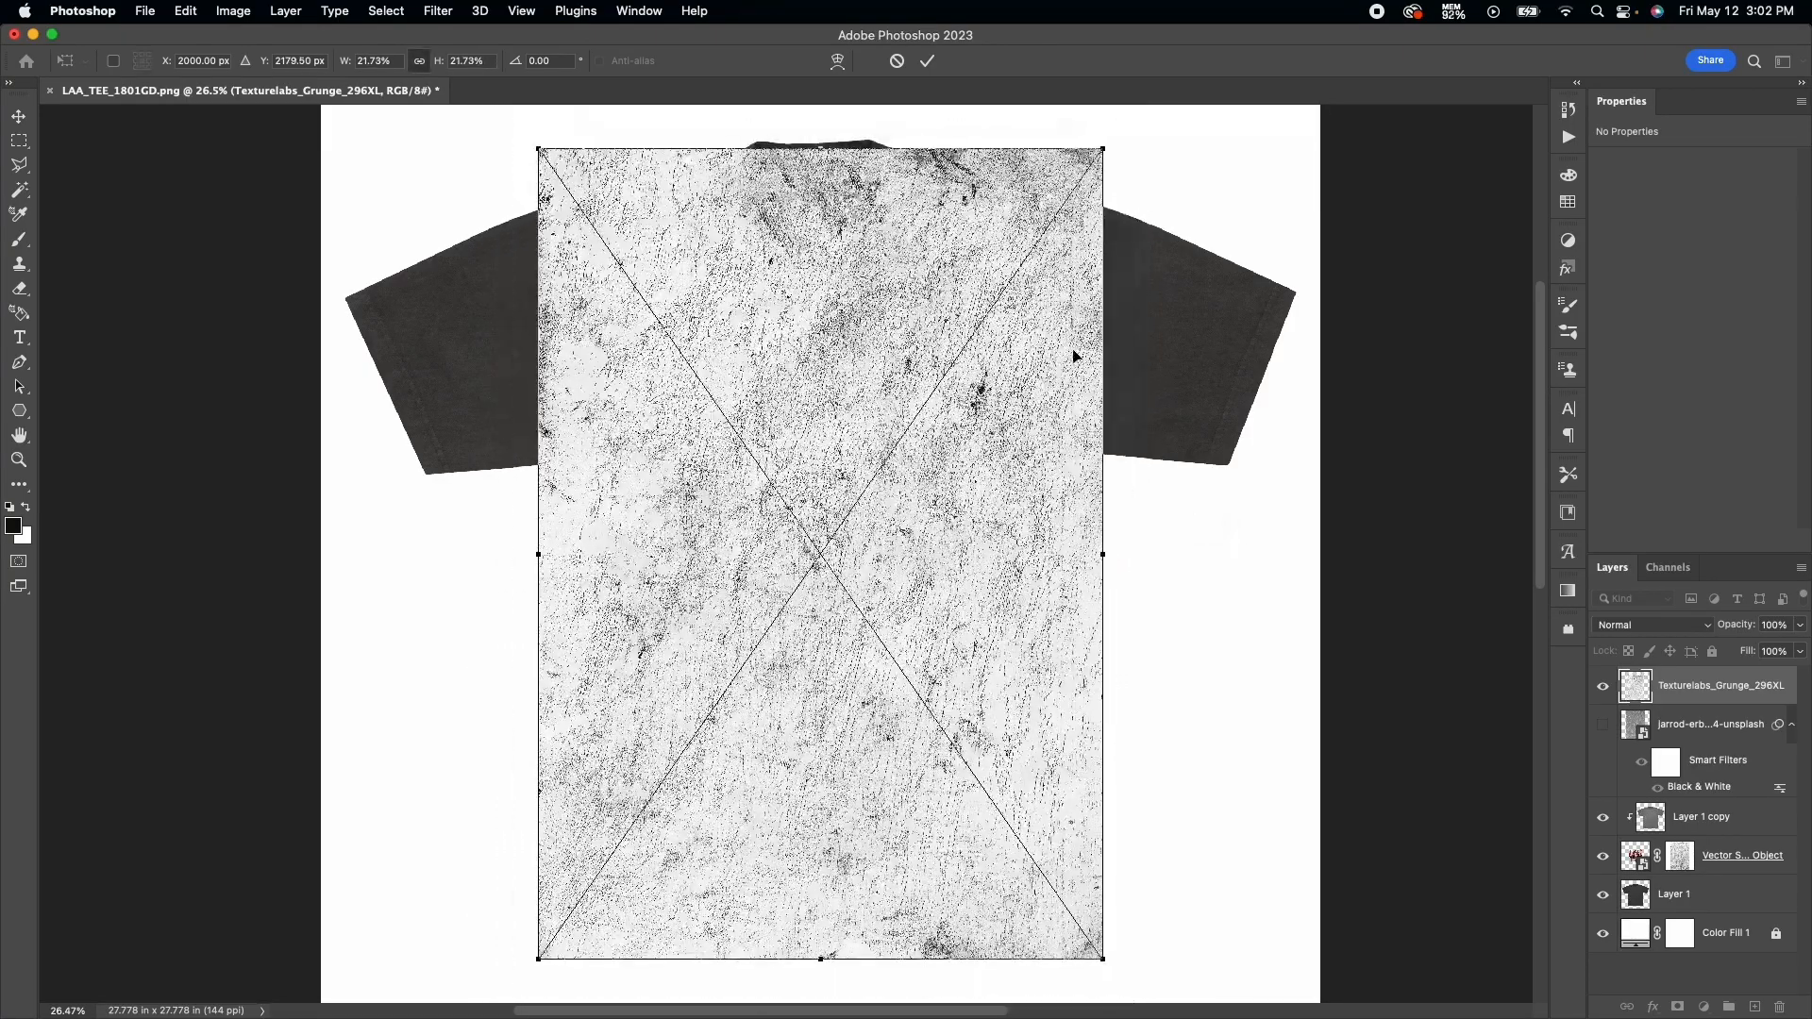
{"action": "left_click_drag", "start_coordinate": [817, 555], "coordinate": [830, 661]}
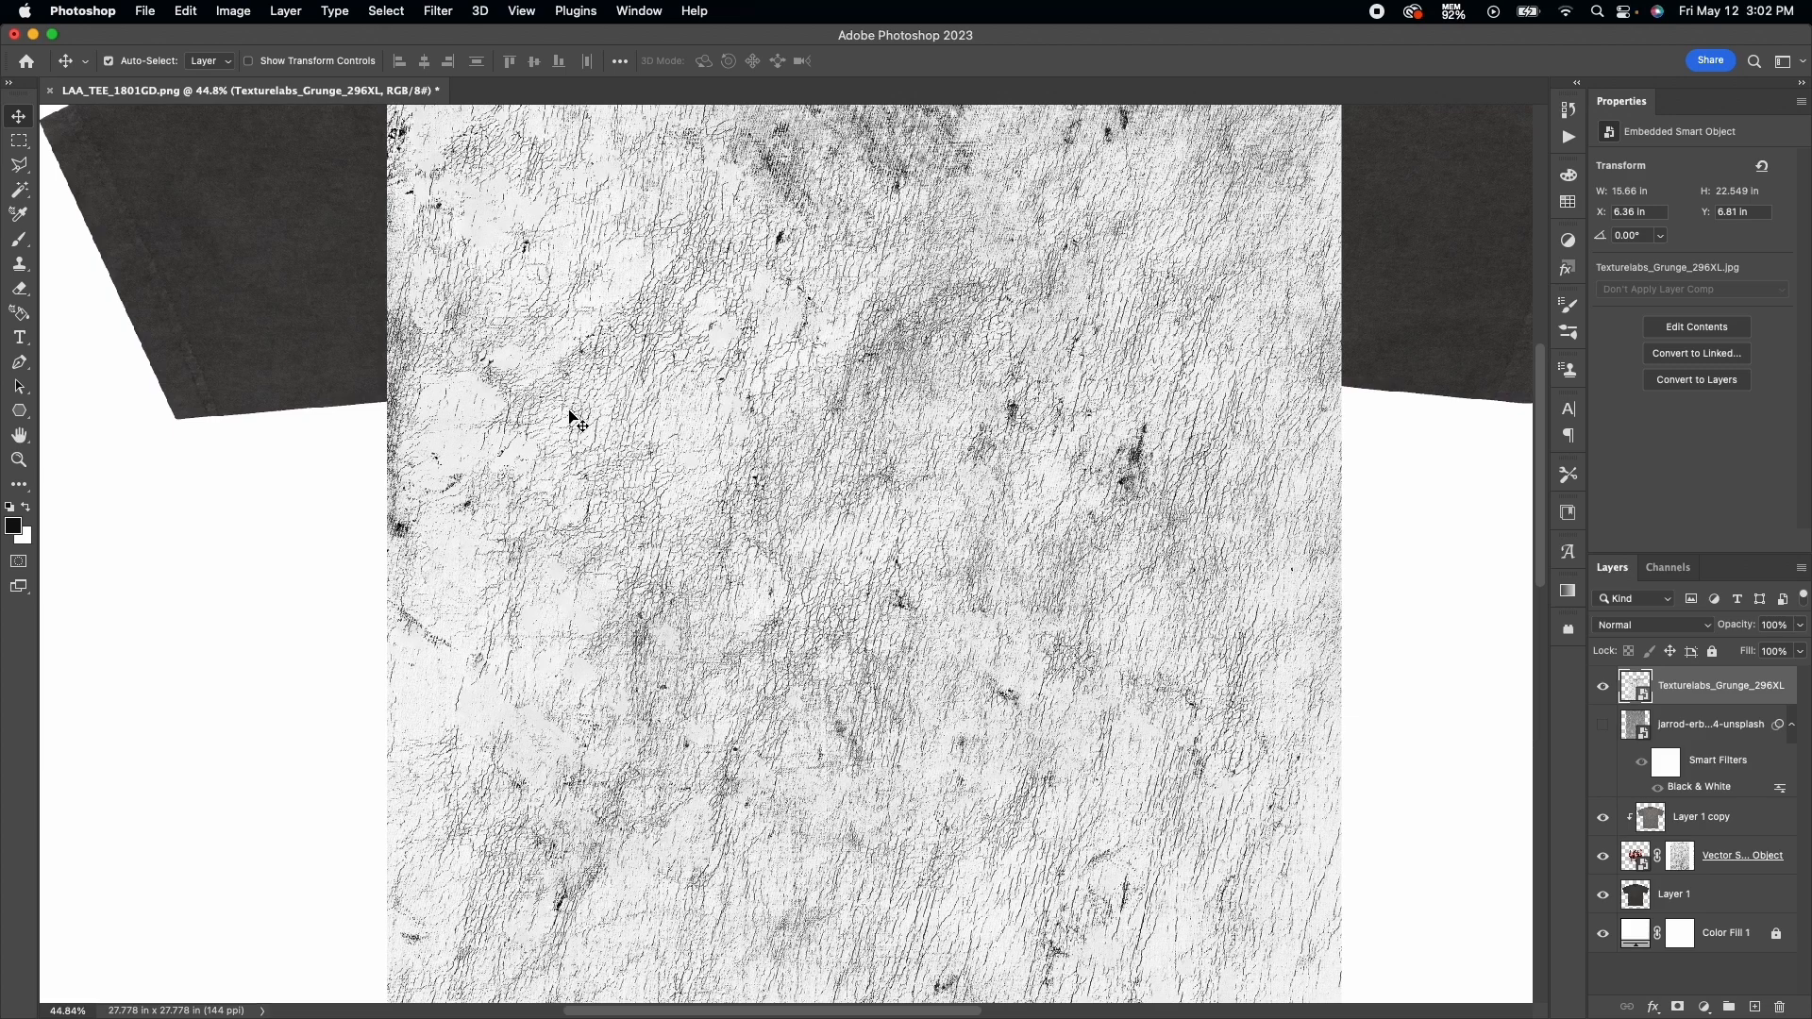
{"action": "mouse_move", "coordinate": [45, 230]}
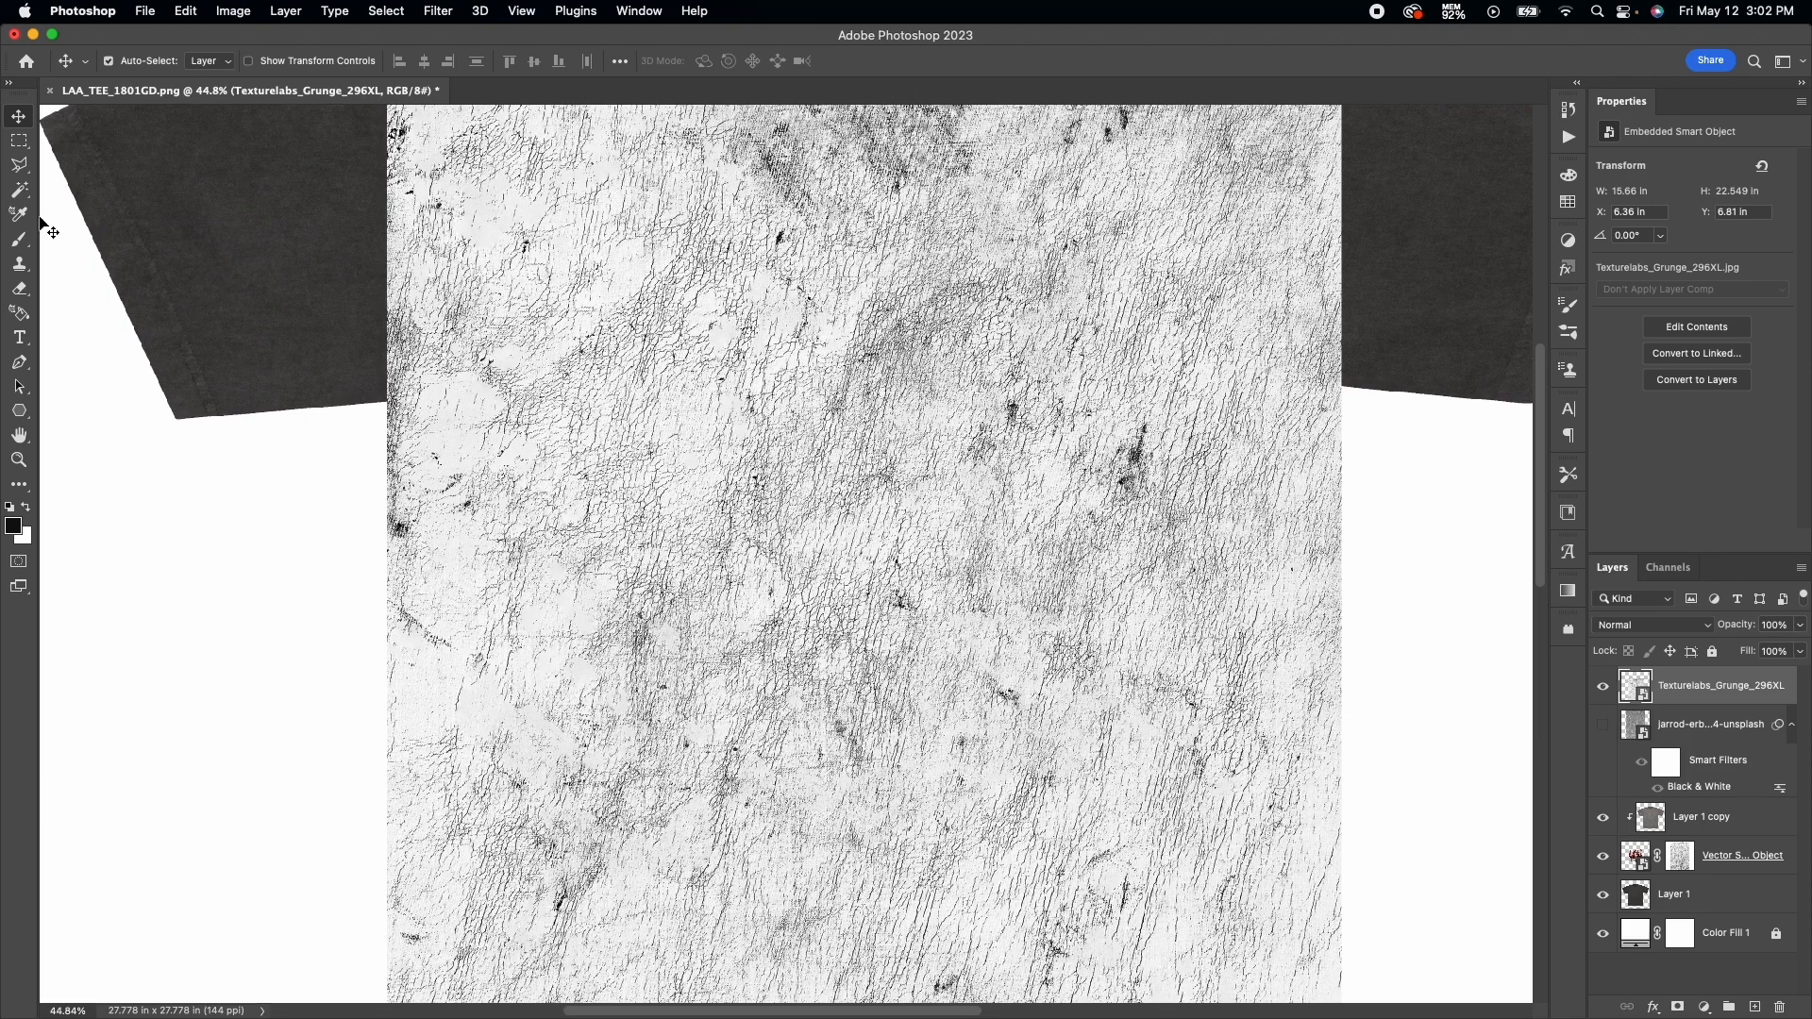
{"action": "left_click", "coordinate": [19, 189]}
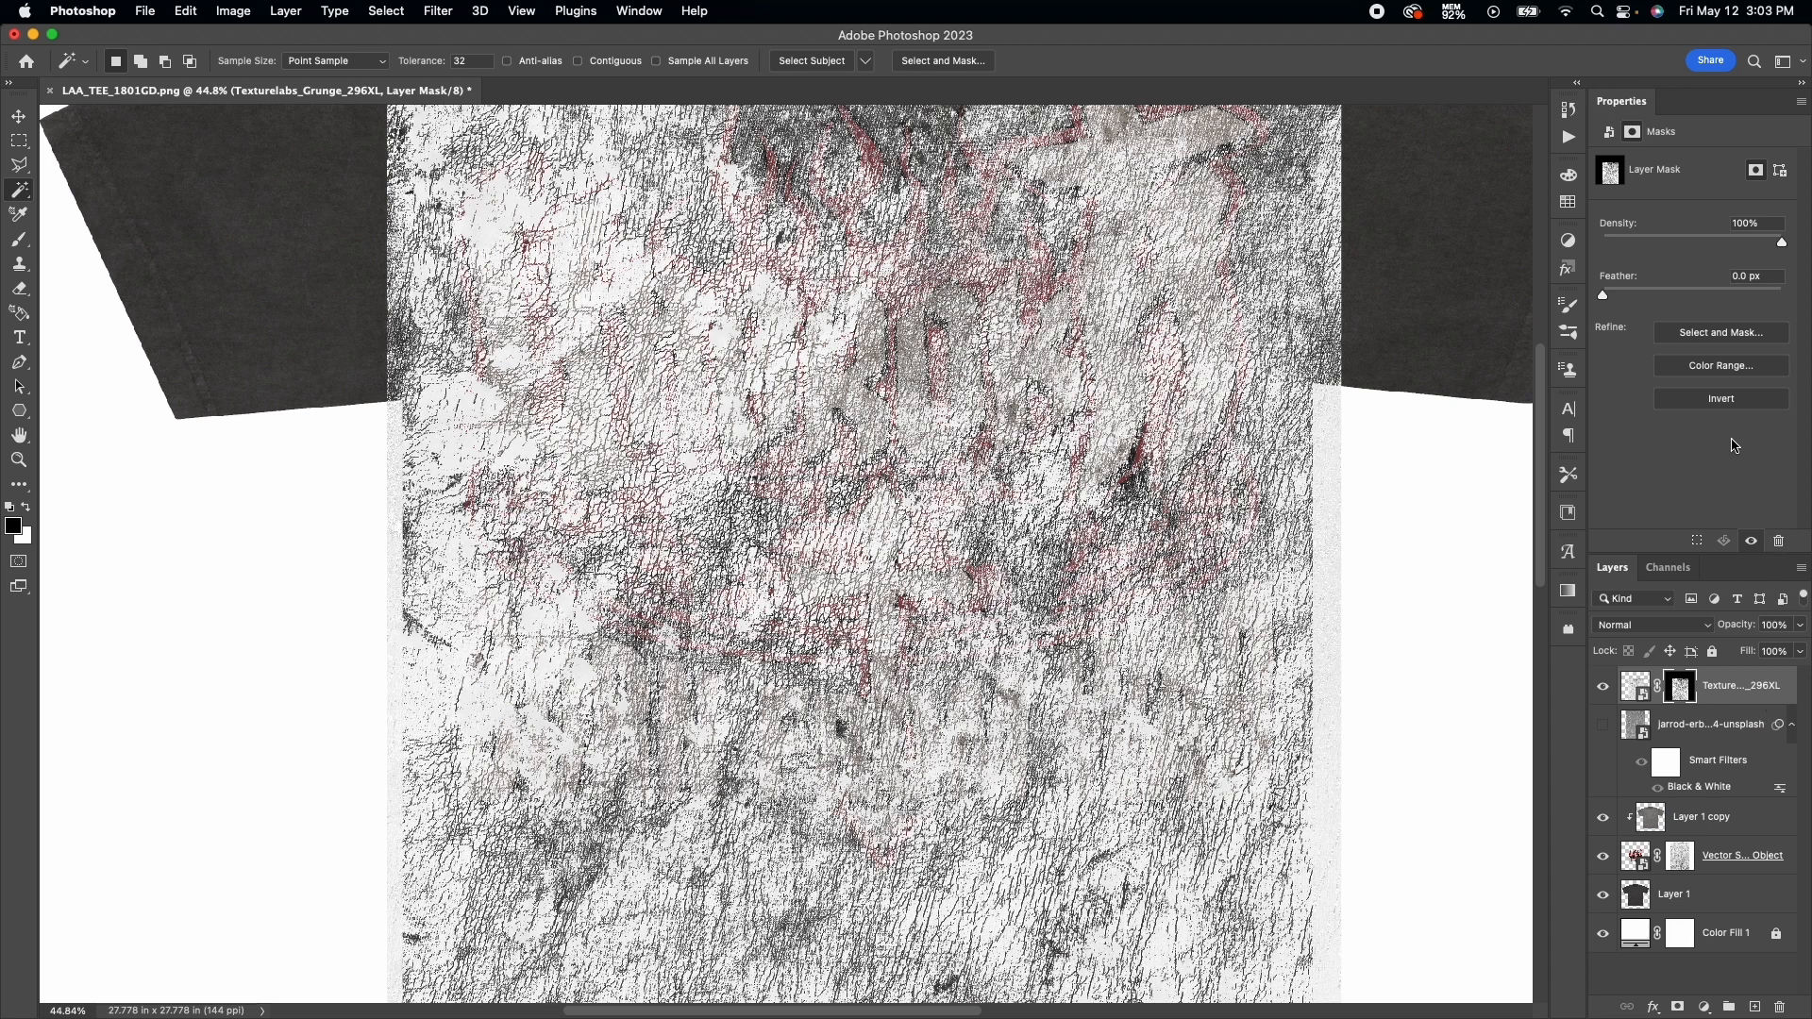
Give the Texturelabs grunge layer its own mask and select it, clearing the graphic's old mask.
{"action": "left_click", "coordinate": [1721, 398]}
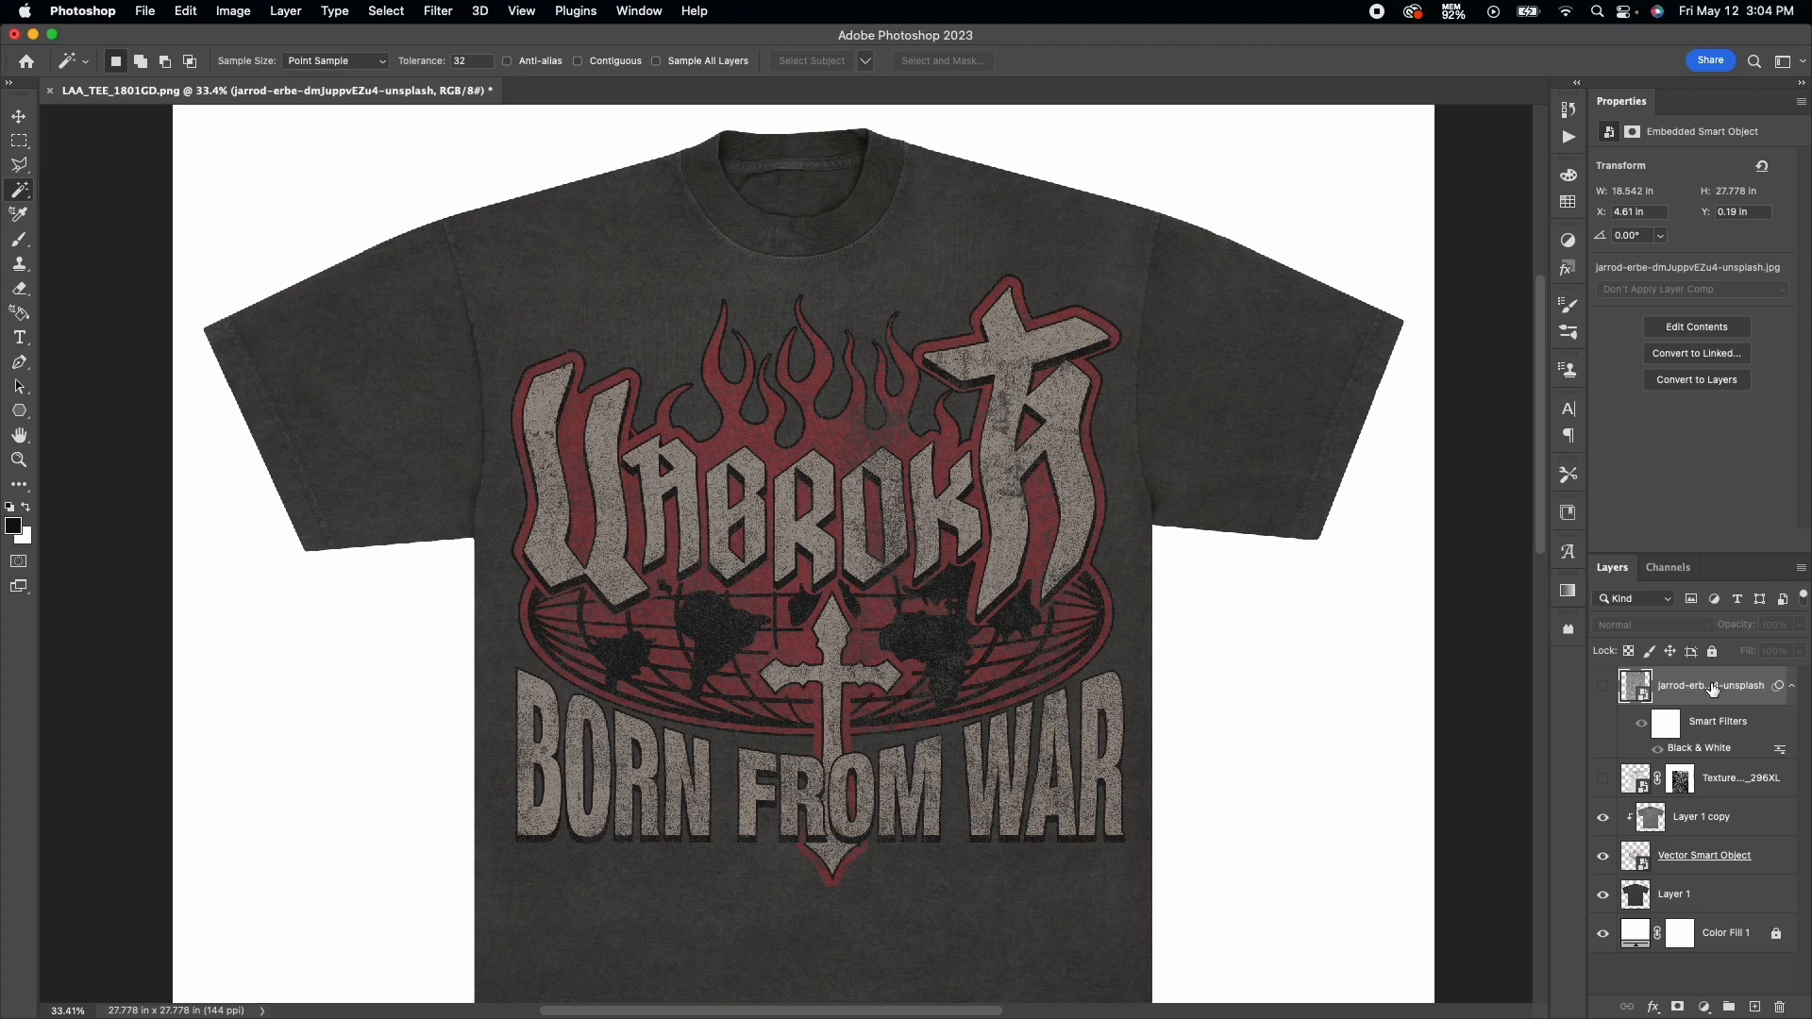
{"action": "left_click", "coordinate": [1721, 778]}
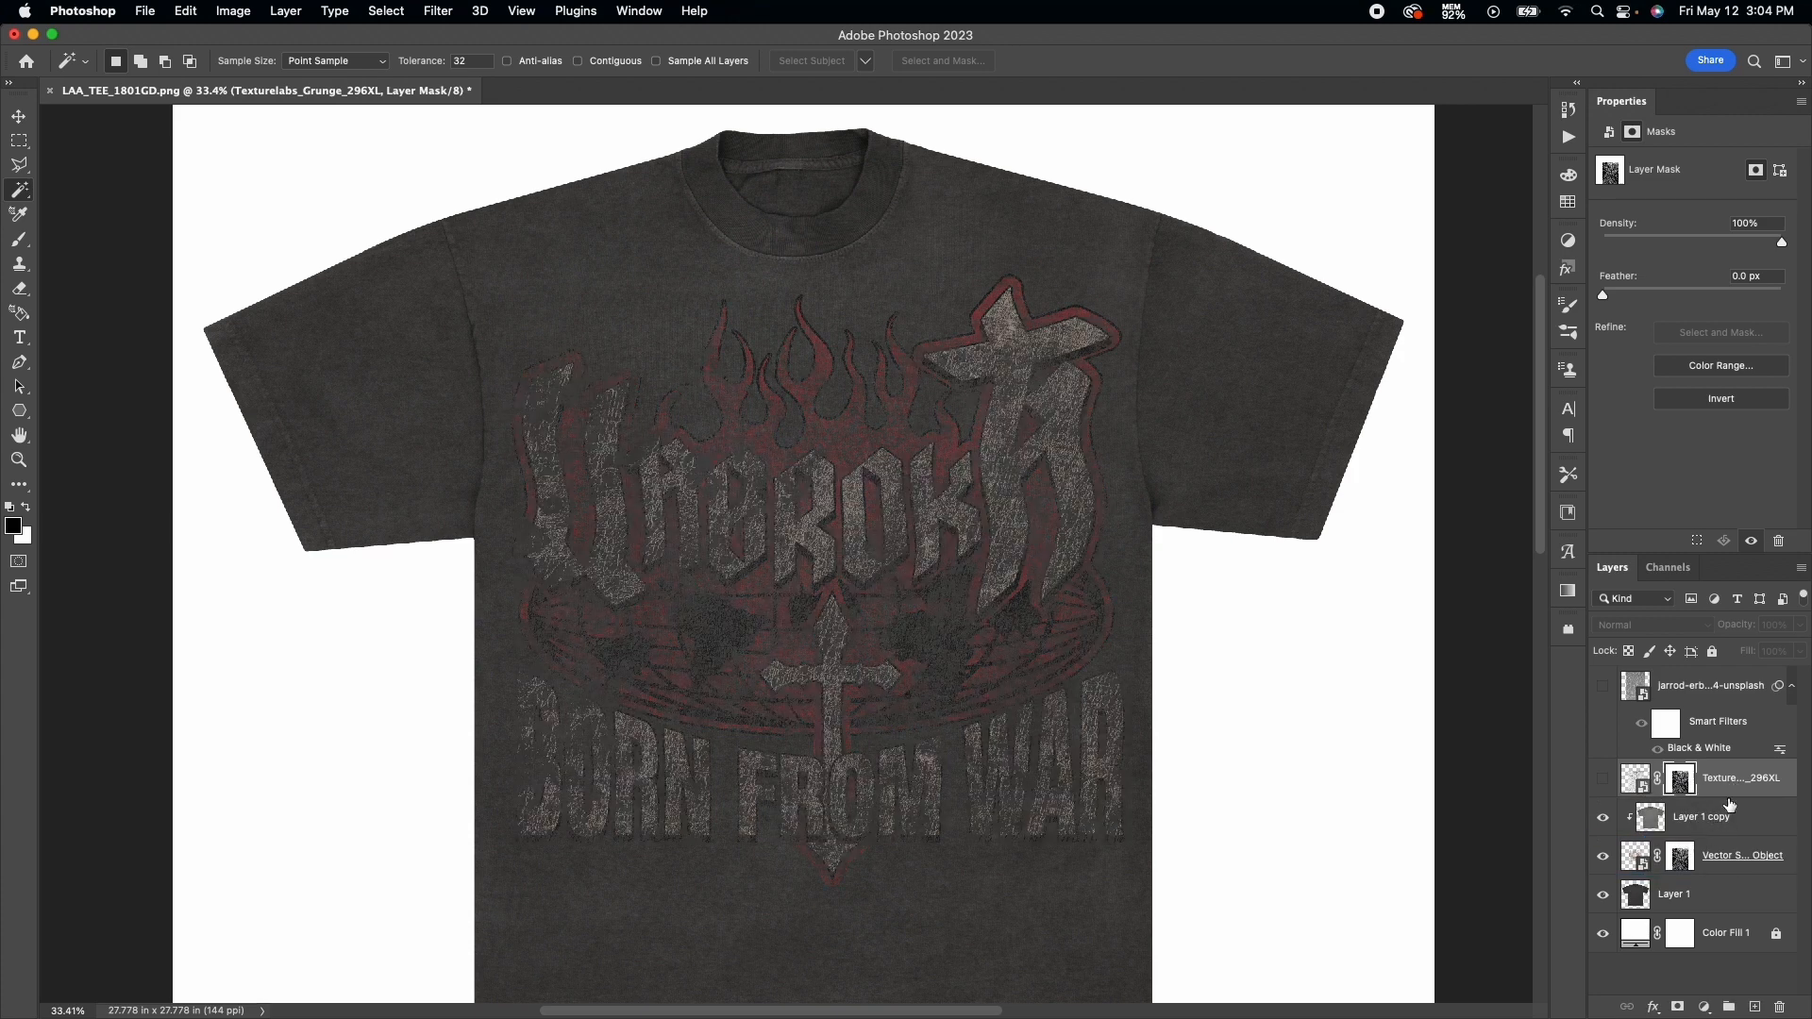
Copy the Texturelabs grunge mask onto the Vector Smart Object graphic.
{"action": "left_click", "coordinate": [1742, 854]}
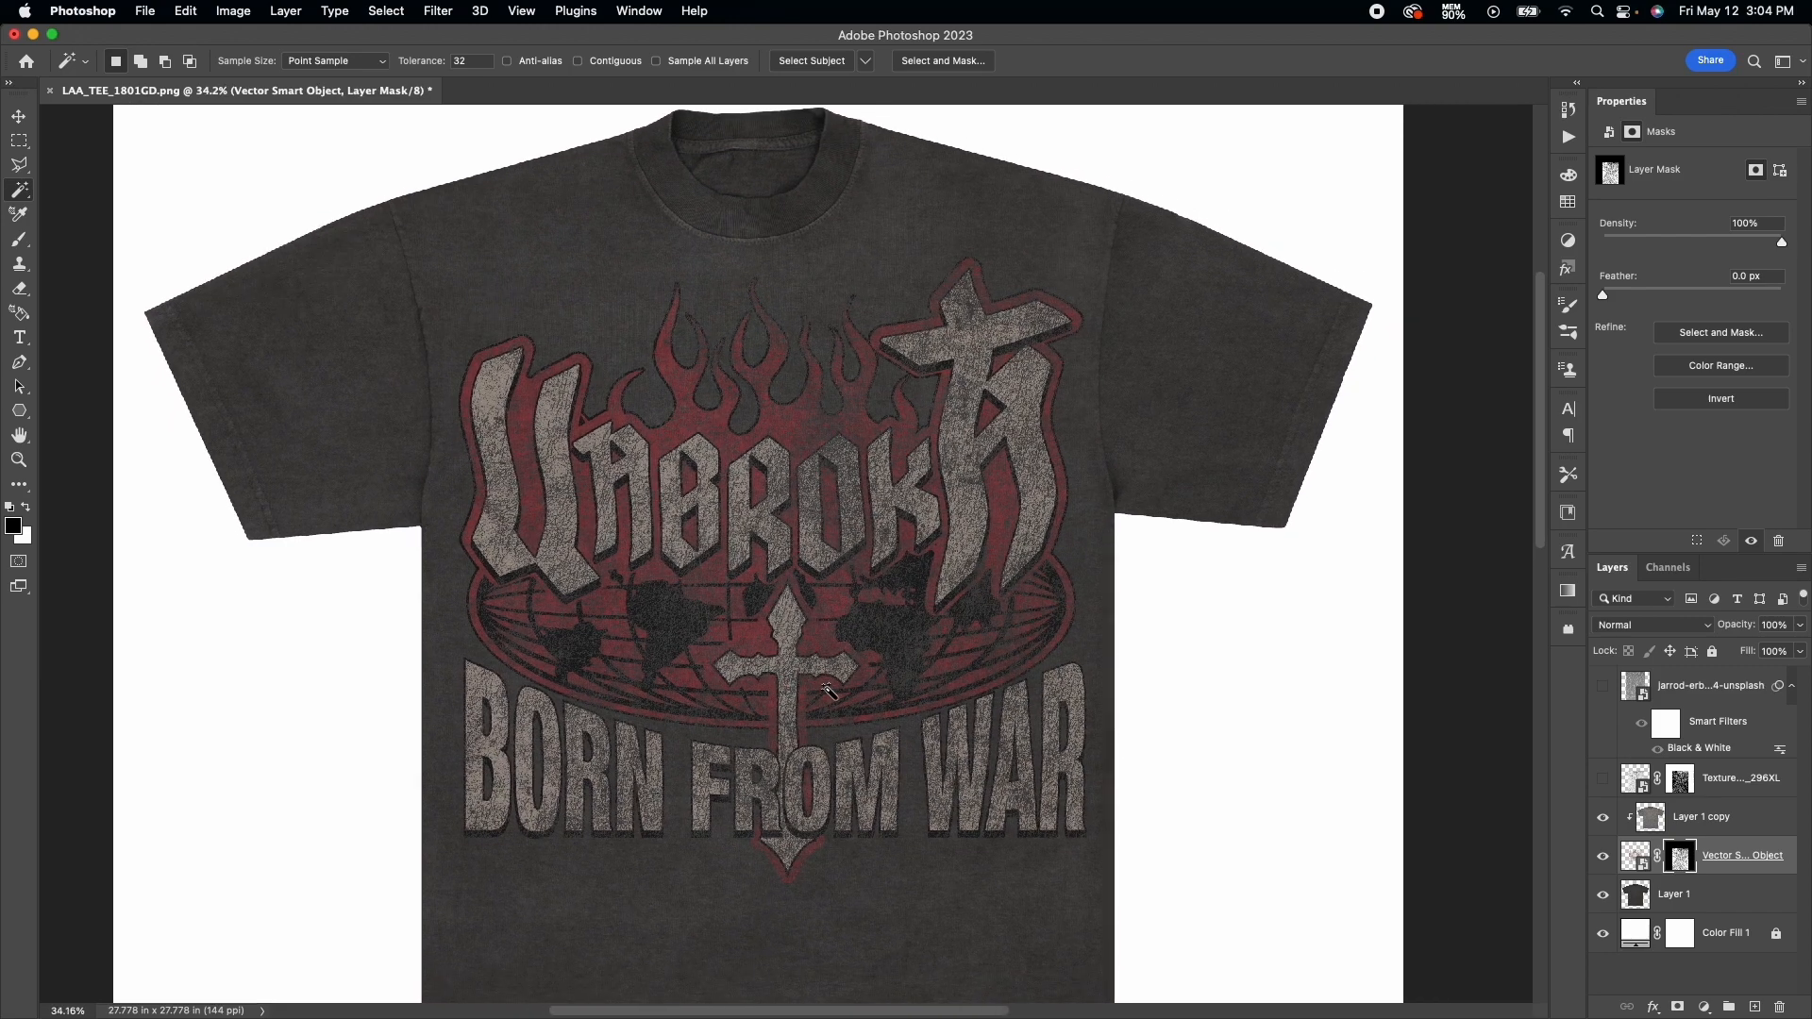
{"action": "mouse_move", "coordinate": [1212, 547]}
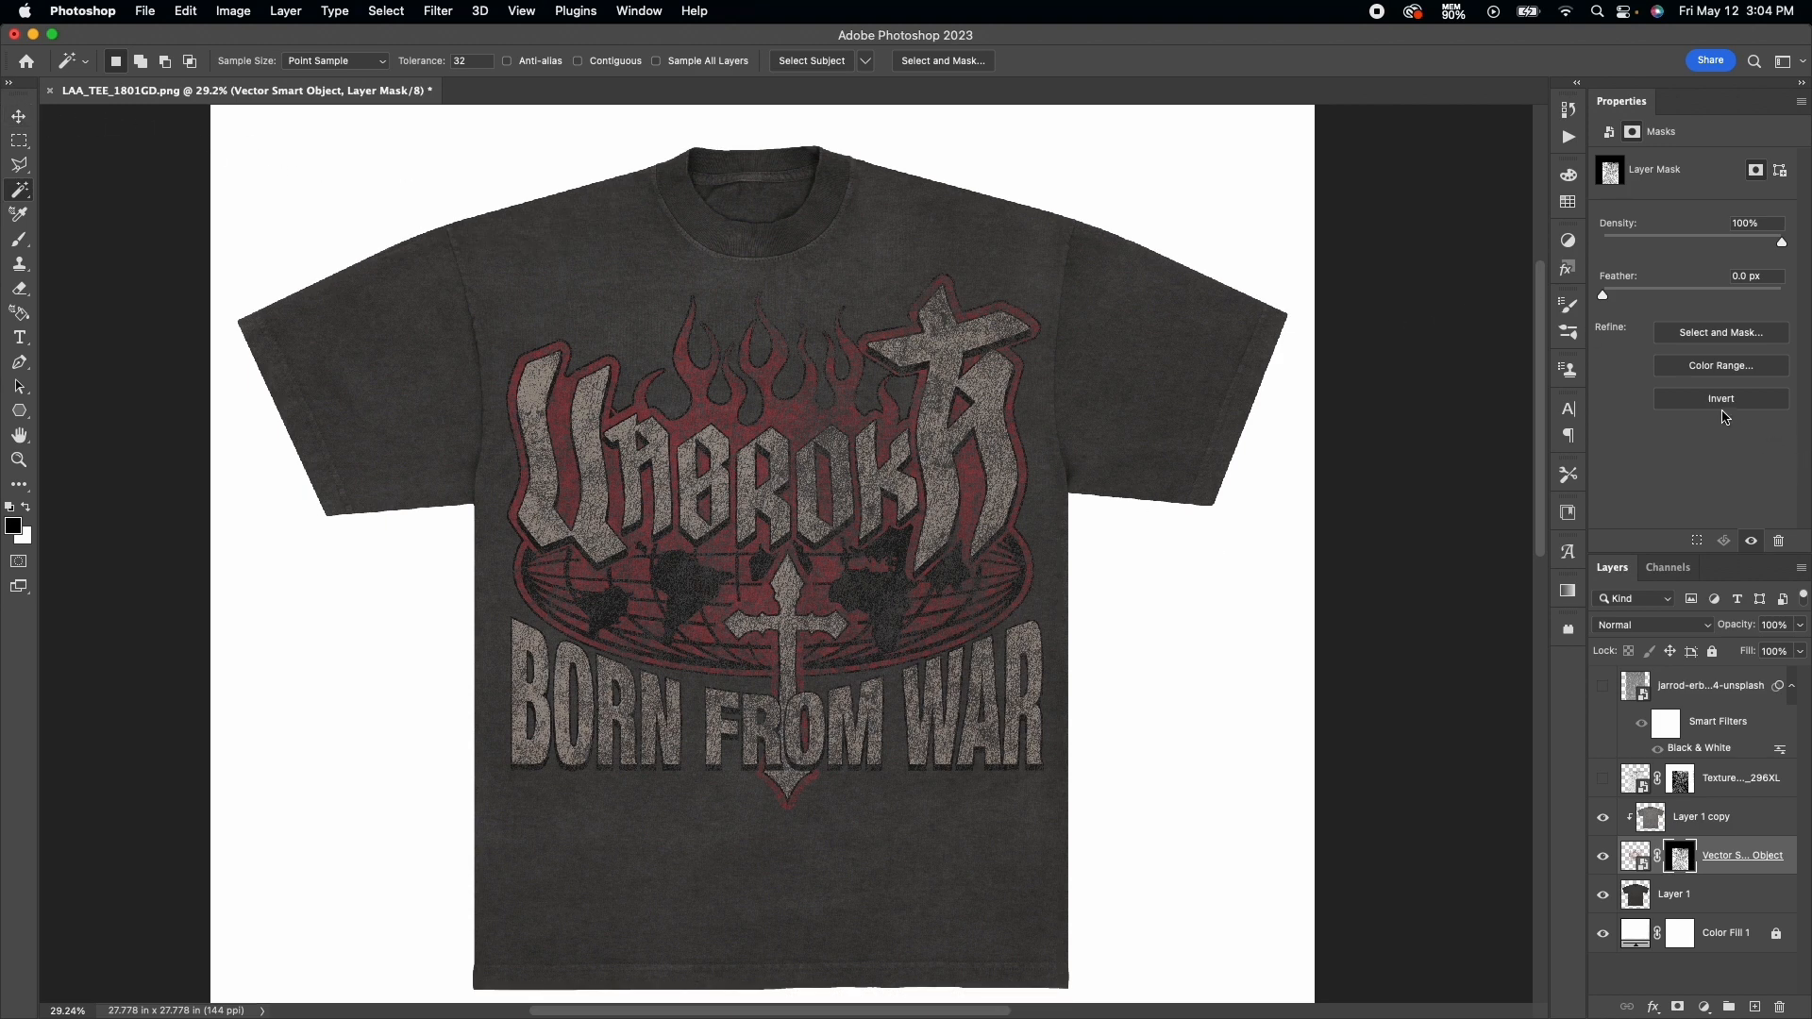
{"action": "mouse_move", "coordinate": [1721, 398]}
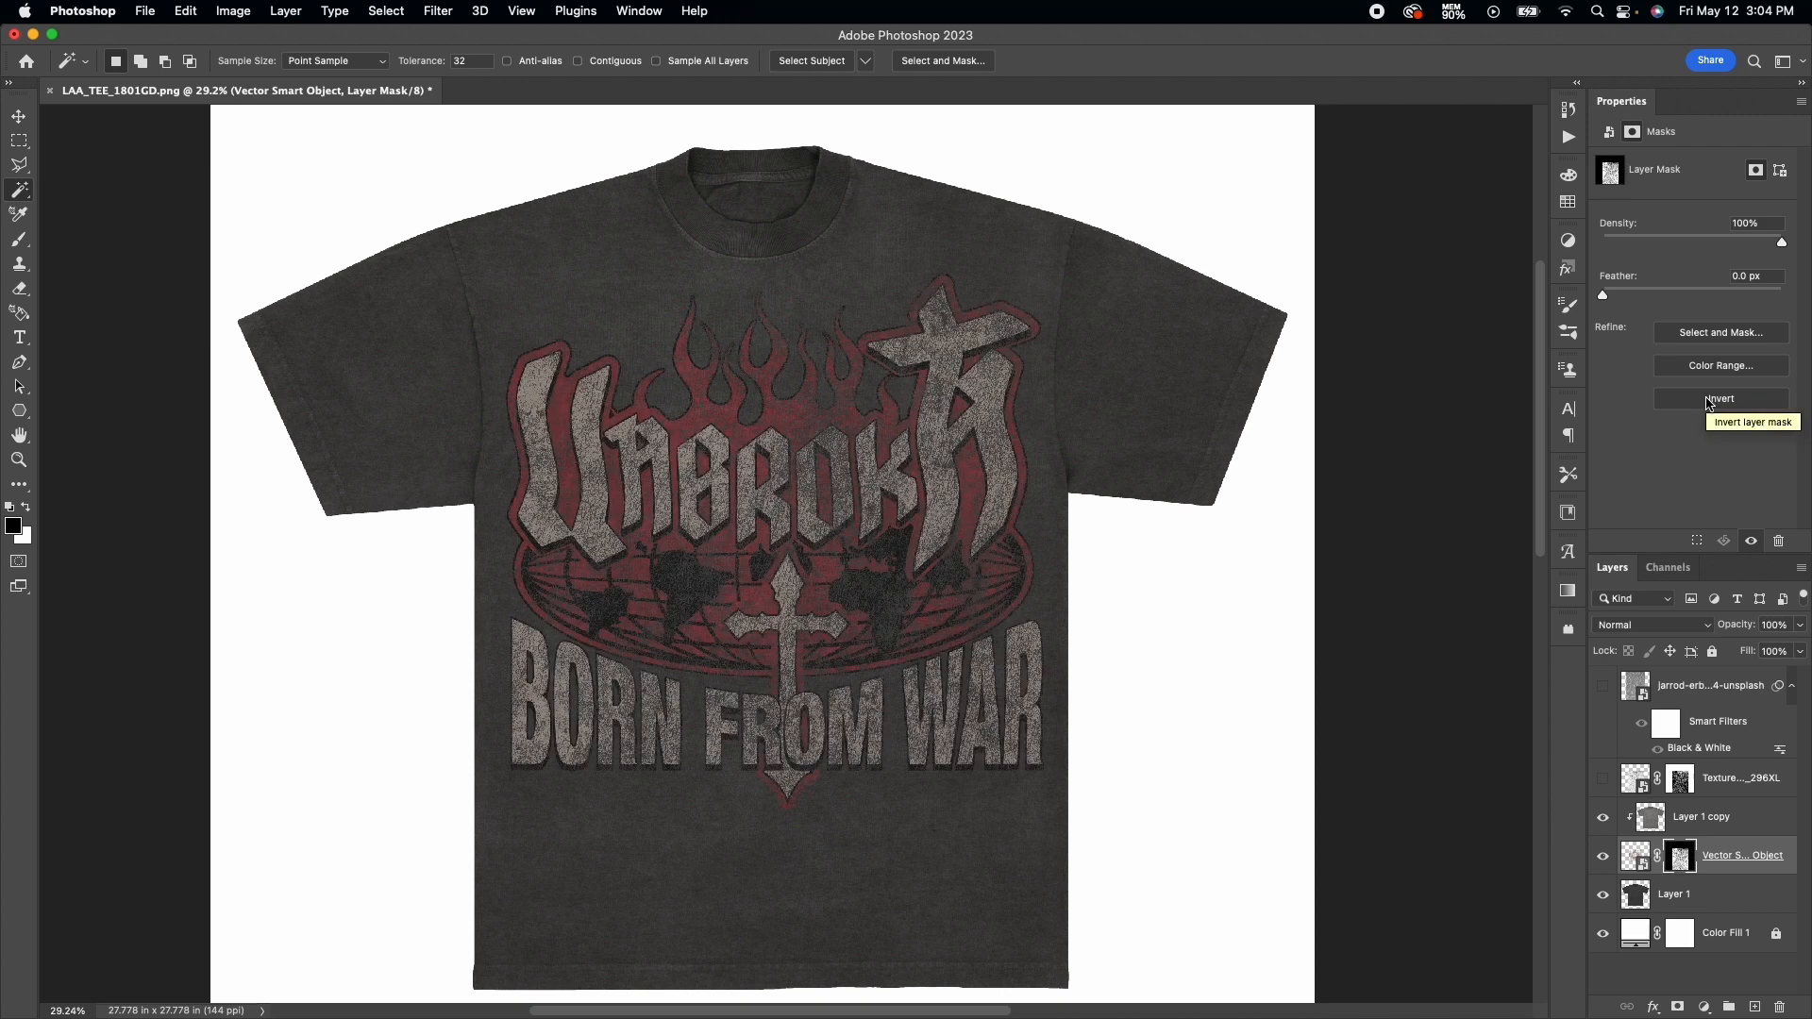
Ease the graphic's inverted texture mask down to 38% density for subtle cracked wear.
{"action": "left_click_drag", "start_coordinate": [1781, 240], "coordinate": [1763, 239]}
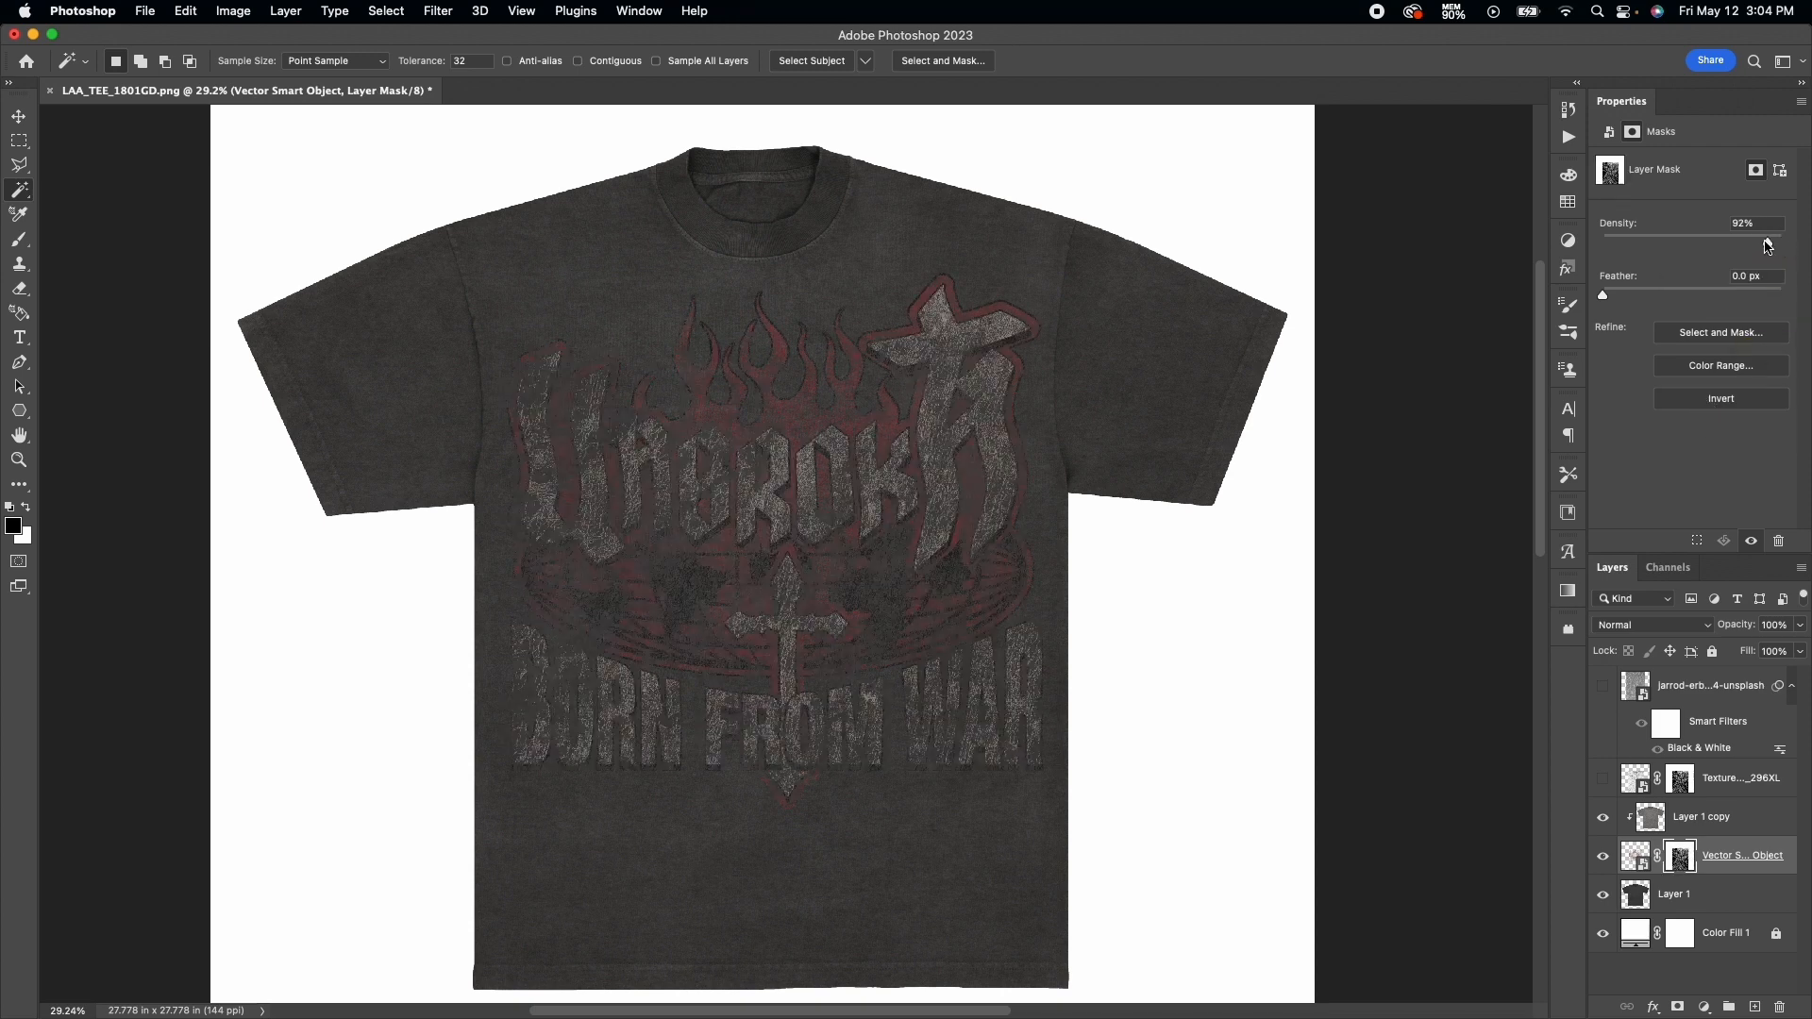
{"action": "left_click_drag", "start_coordinate": [1766, 243], "coordinate": [1681, 243]}
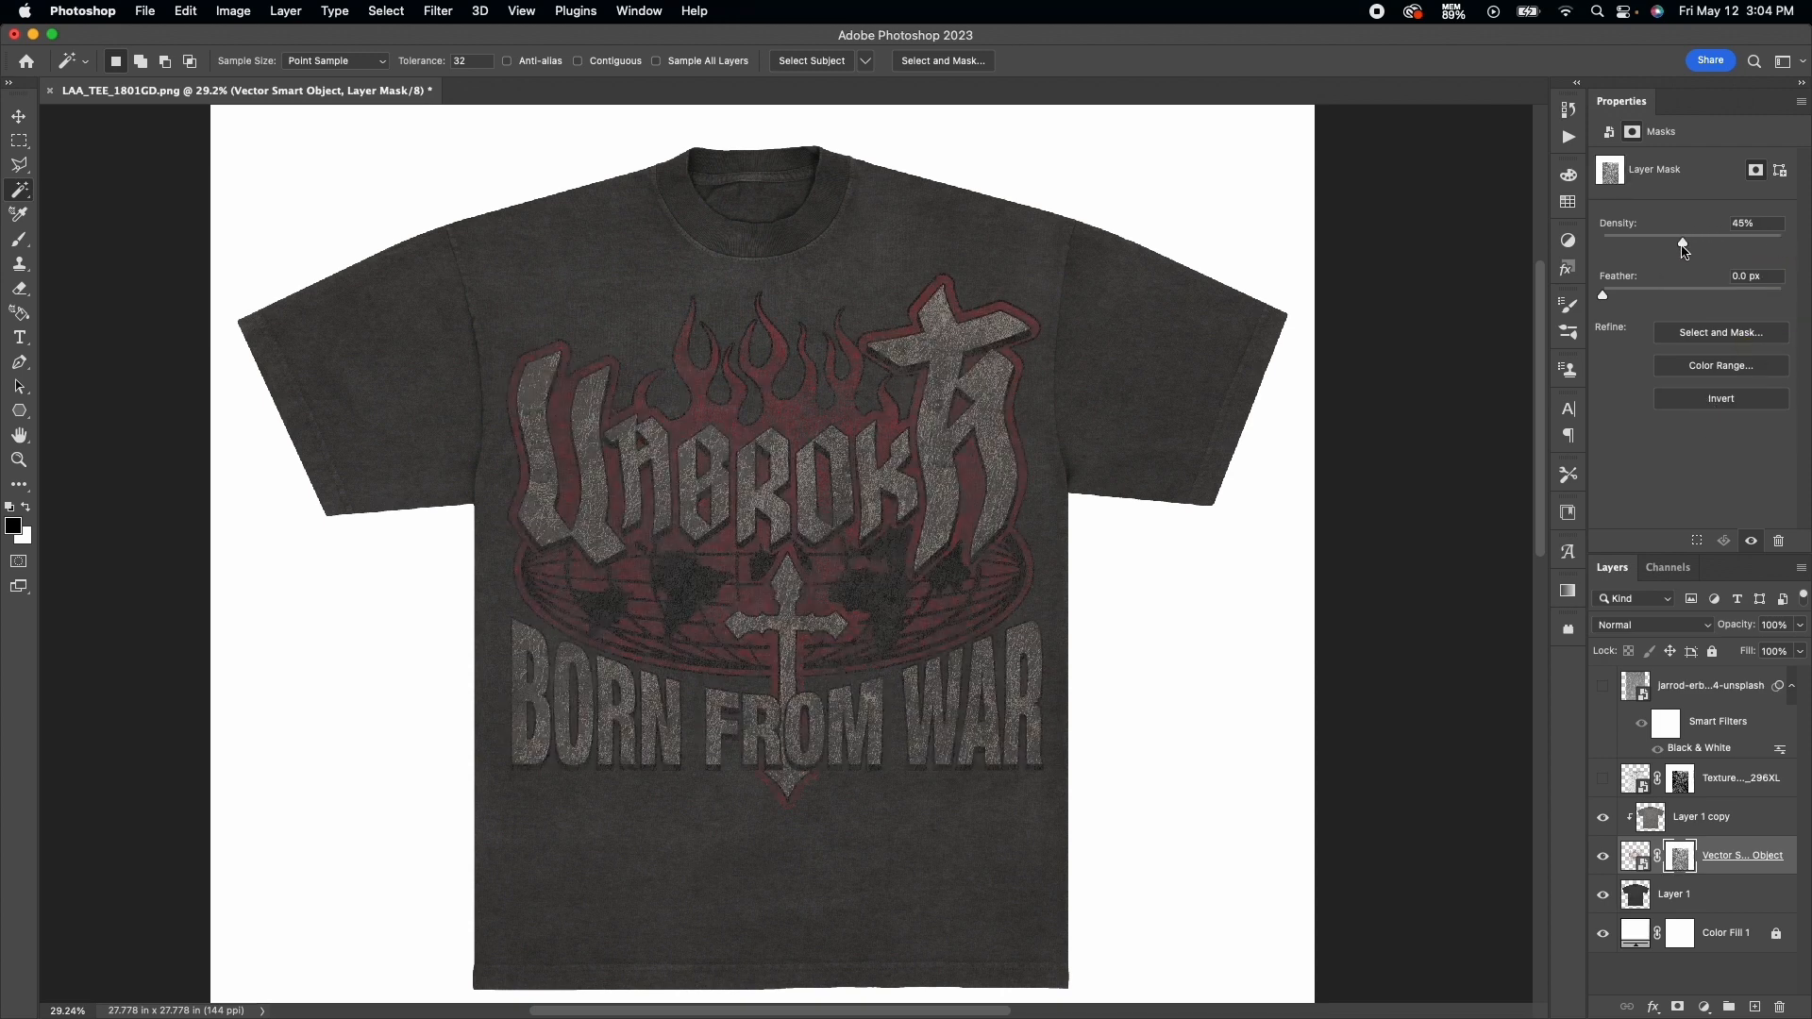
{"action": "left_click_drag", "start_coordinate": [1684, 243], "coordinate": [1674, 243]}
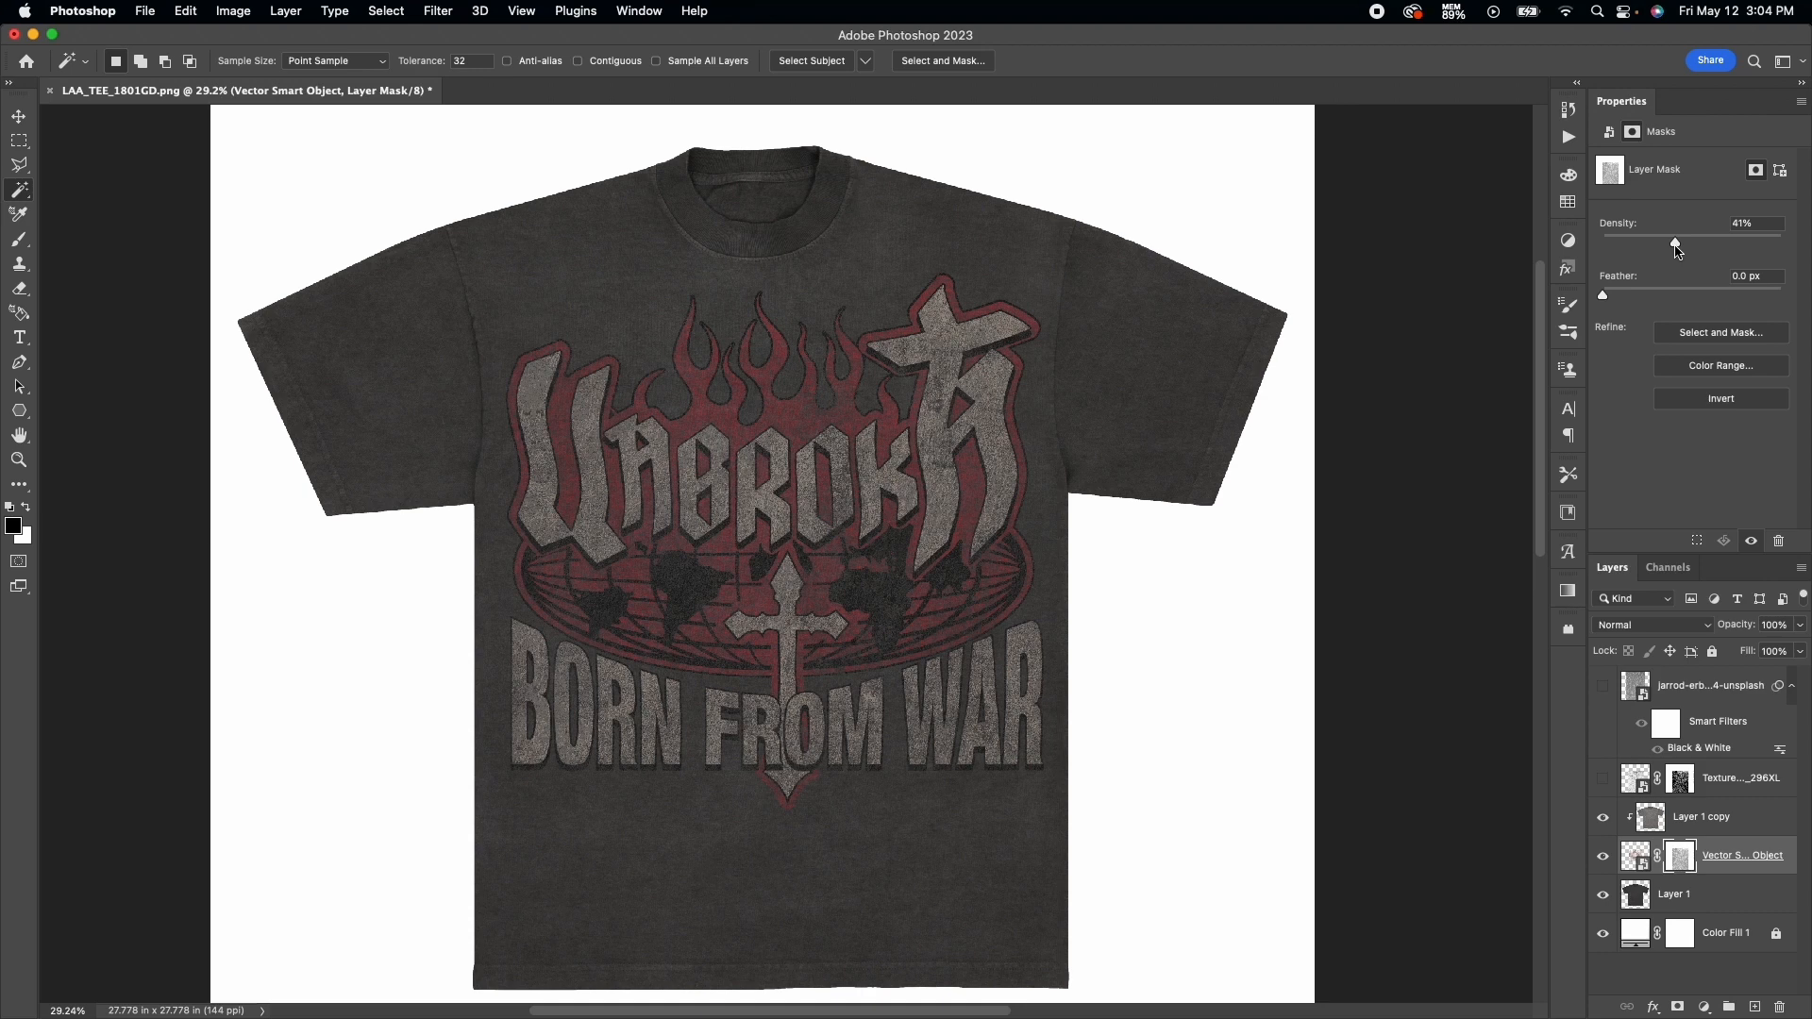
{"action": "left_click_drag", "start_coordinate": [1674, 243], "coordinate": [1655, 243]}
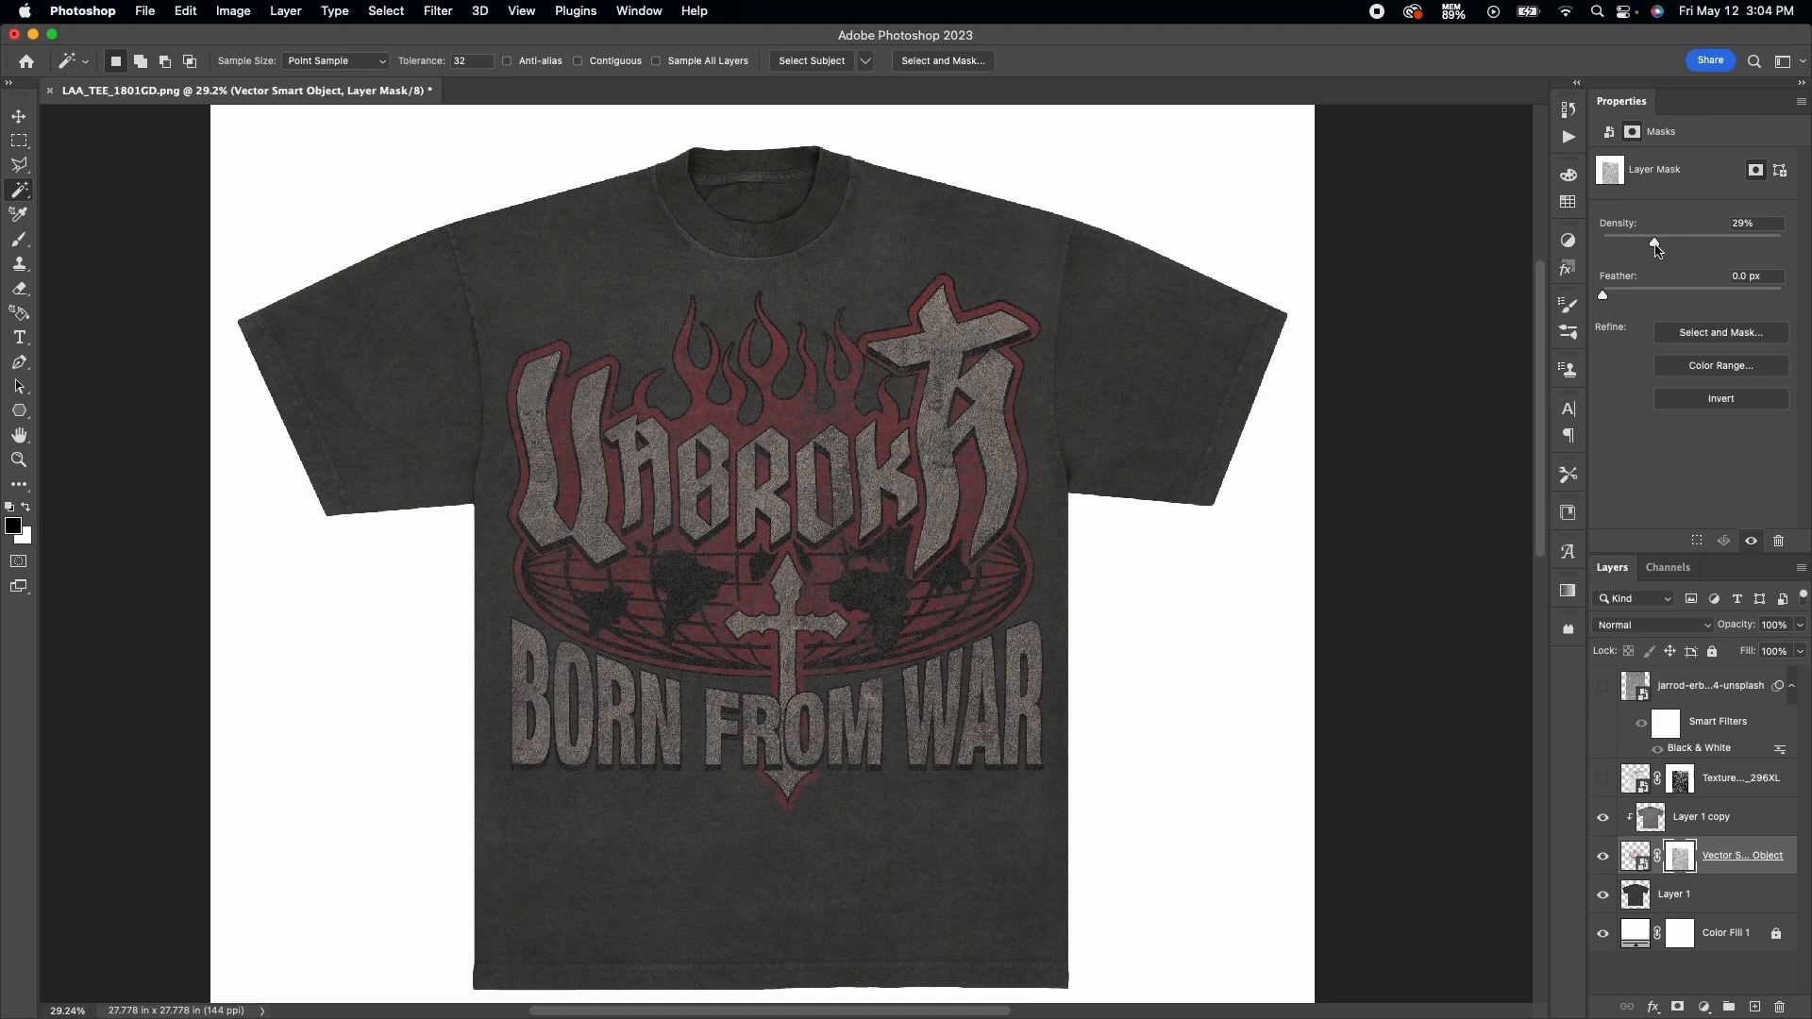
{"action": "left_click_drag", "start_coordinate": [1654, 240], "coordinate": [1670, 240]}
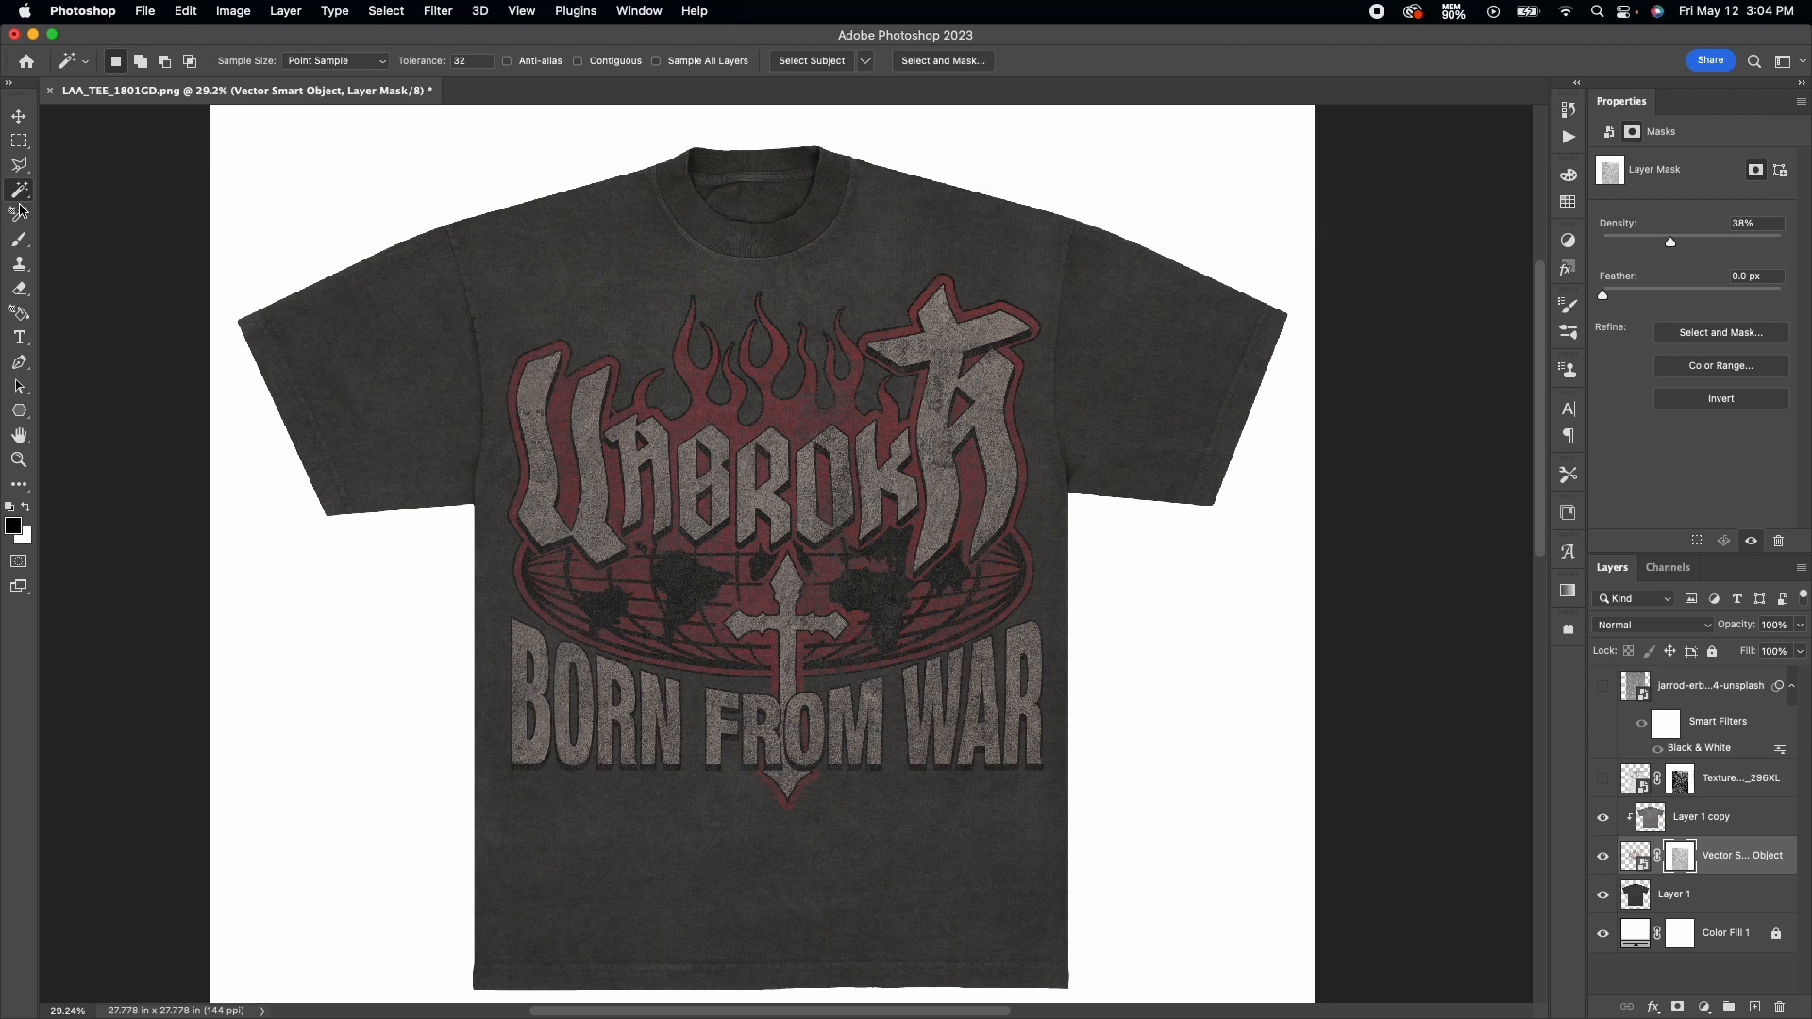
{"action": "left_click", "coordinate": [19, 115]}
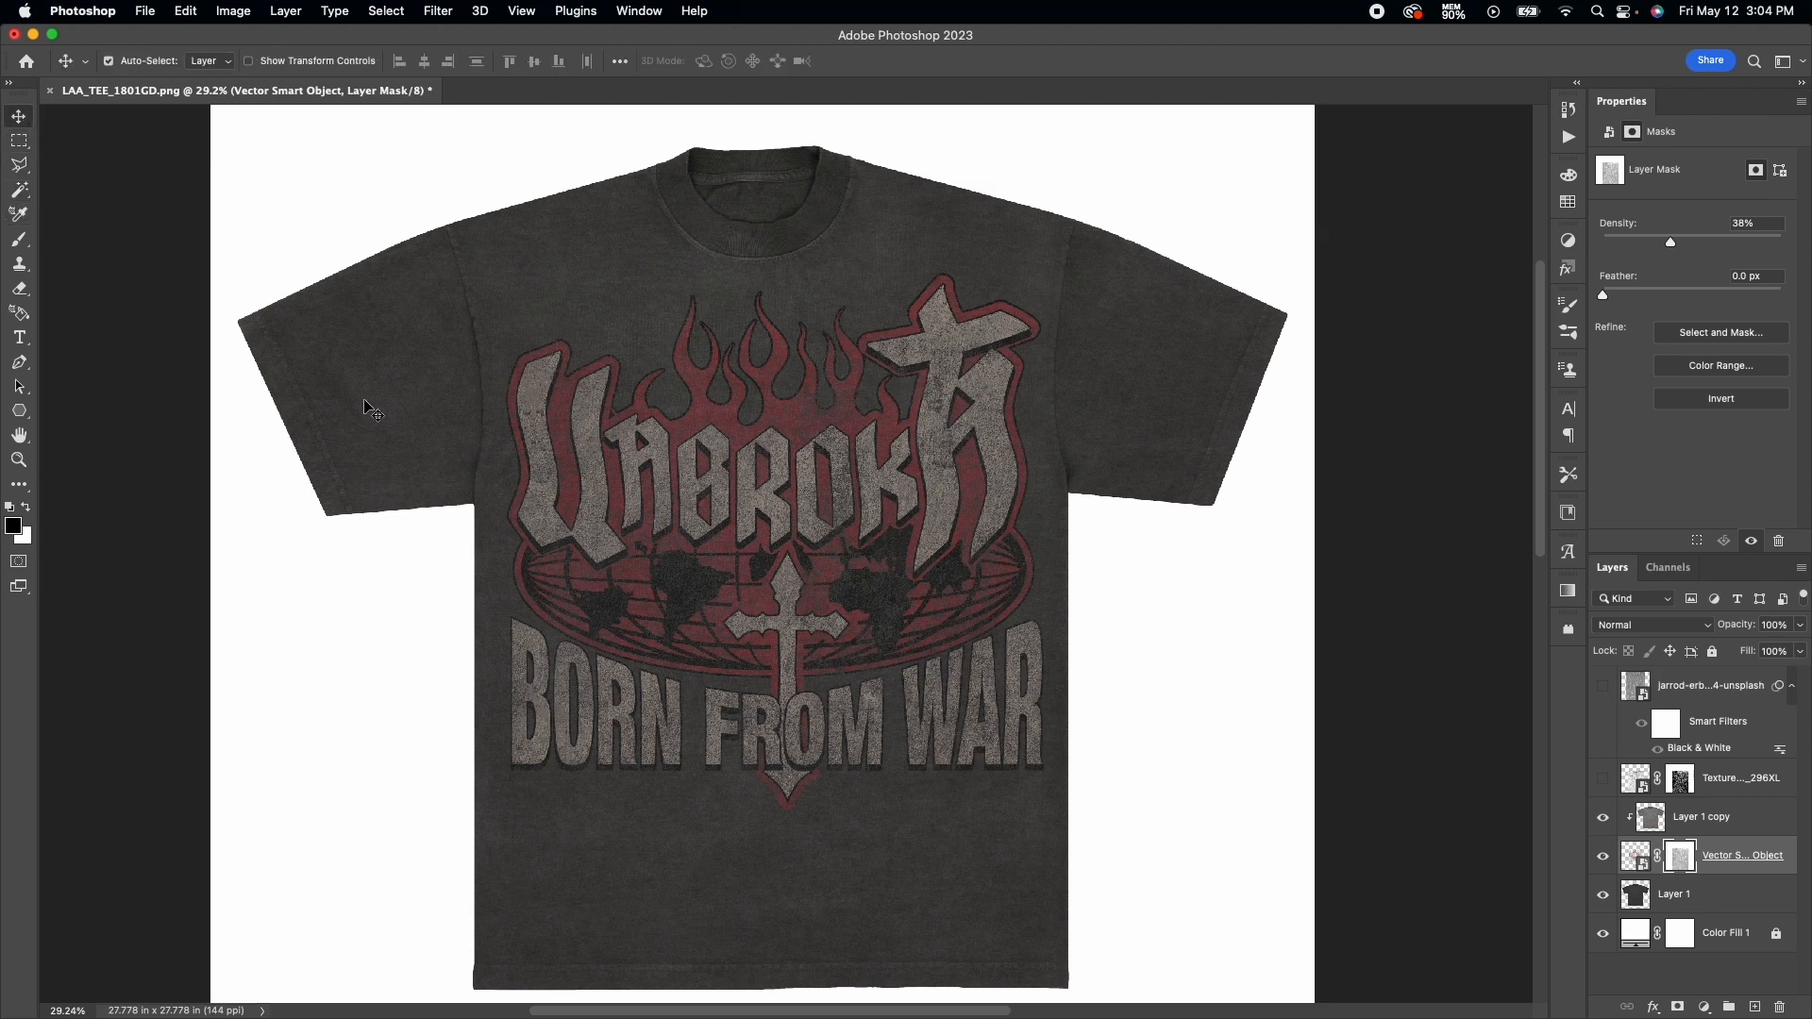